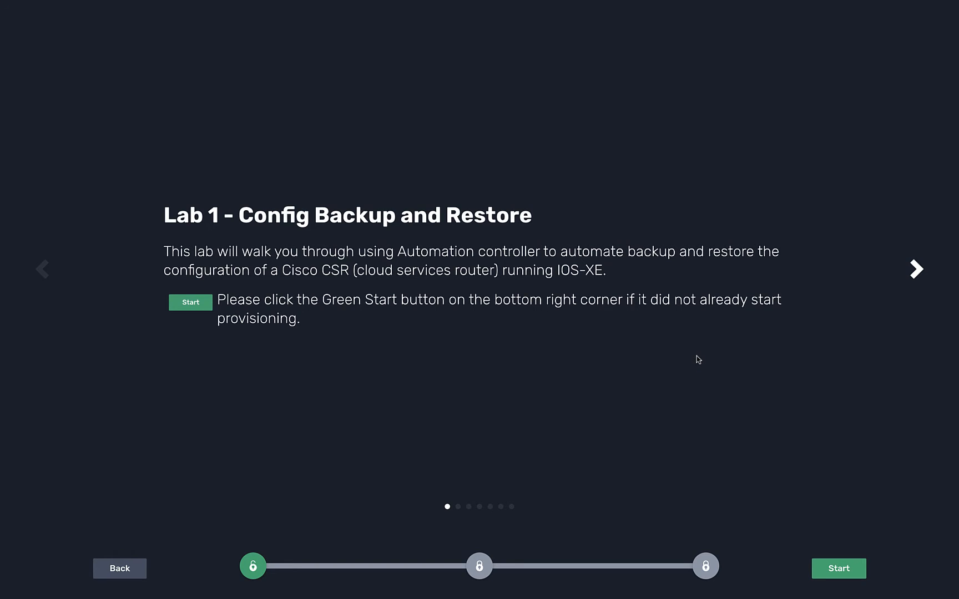
pyautogui.moveTo(691, 361)
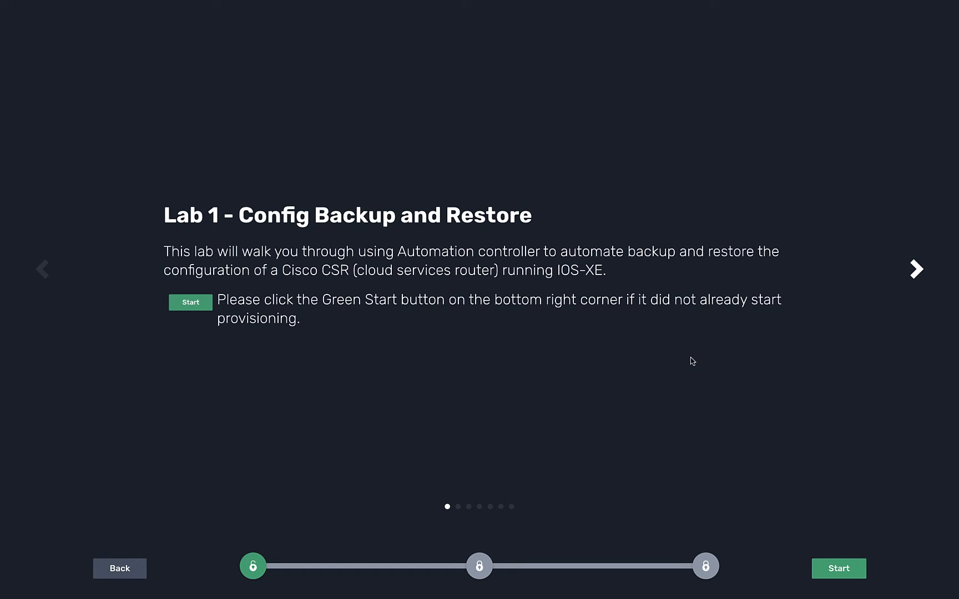
pyautogui.moveTo(695, 359)
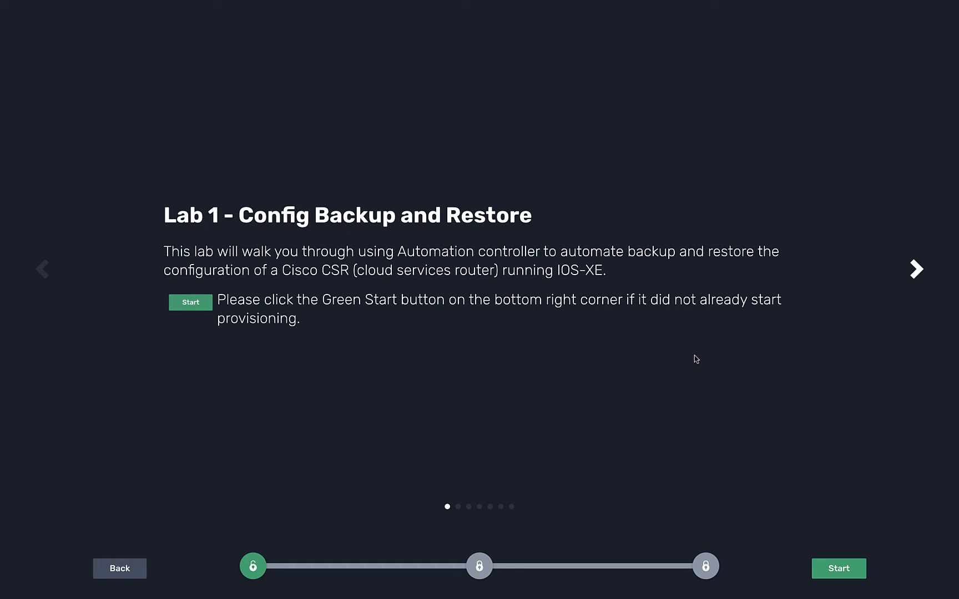
# Step: Advance the lab briefing from the Lab 1 introduction to the Lab Diagram slide
pyautogui.click(916, 269)
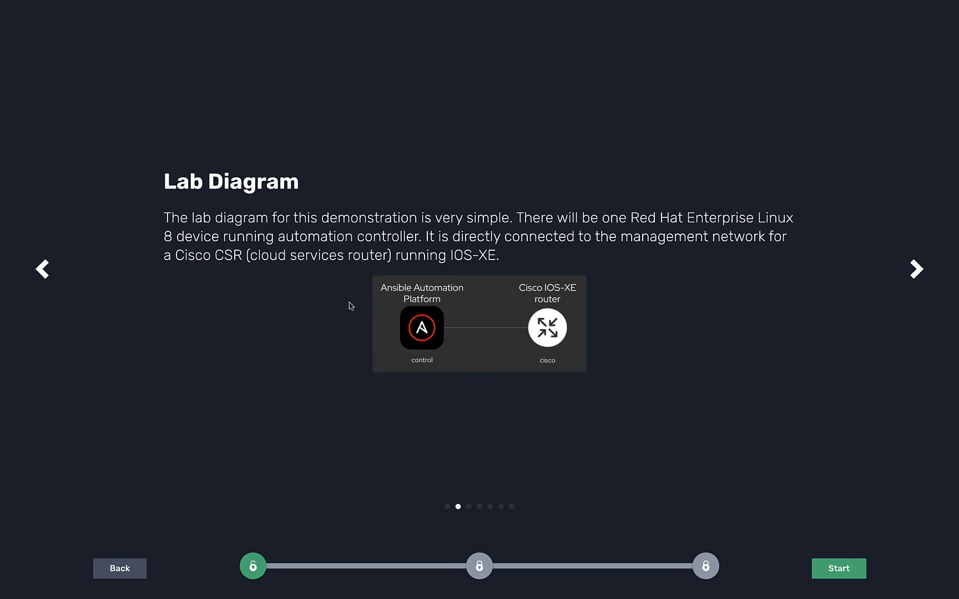
pyautogui.moveTo(435, 335)
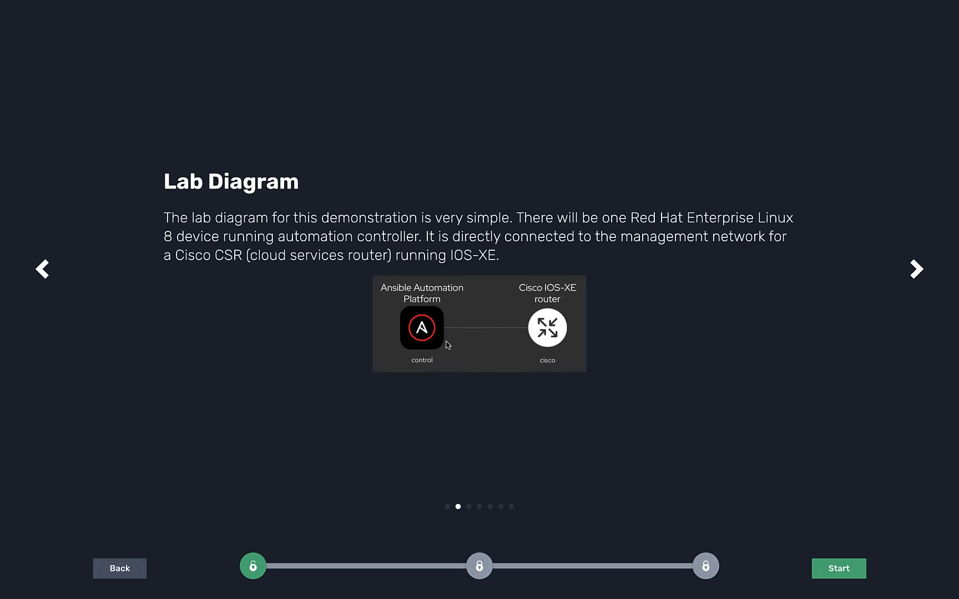
pyautogui.moveTo(569, 360)
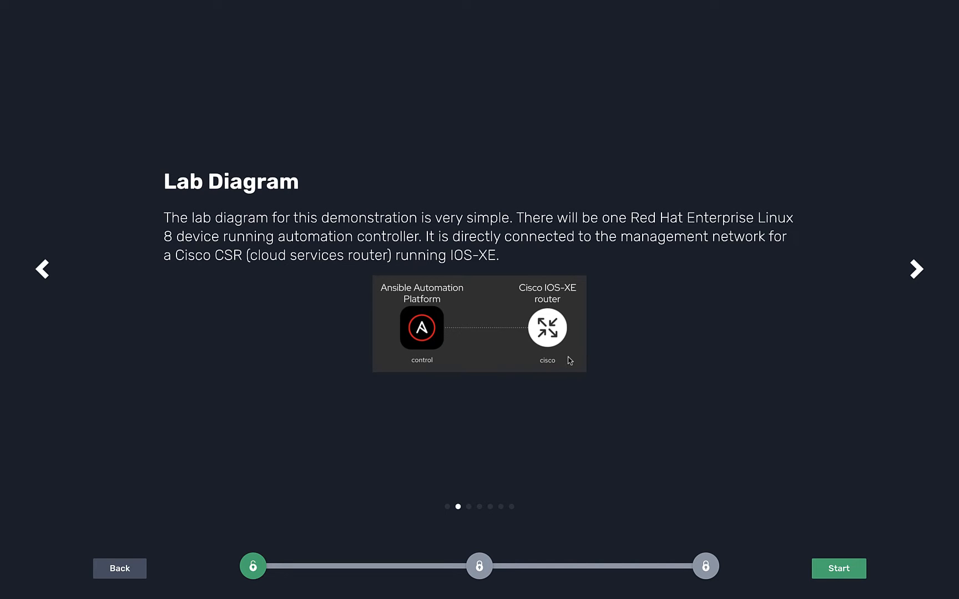
pyautogui.moveTo(560, 359)
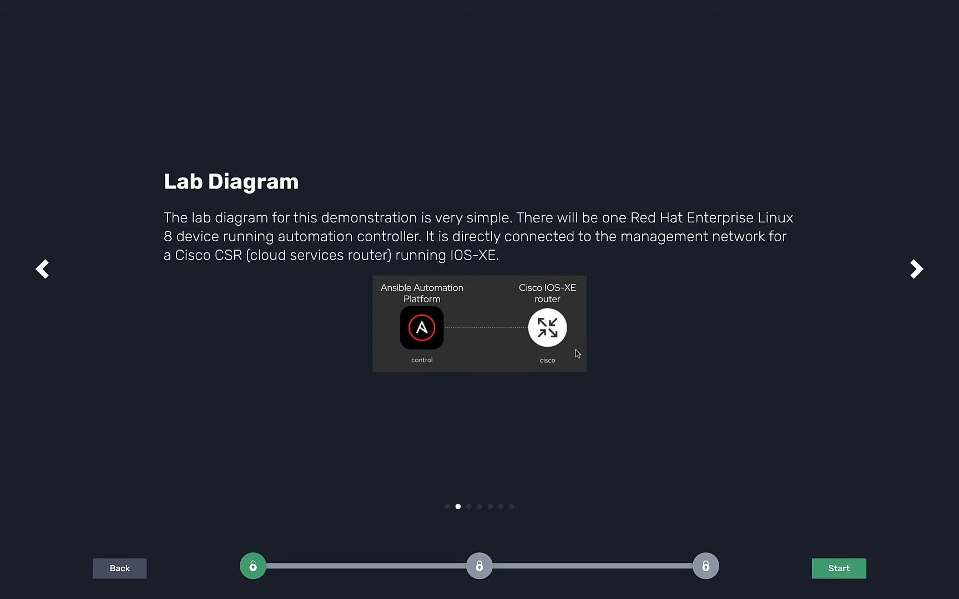
pyautogui.moveTo(521, 338)
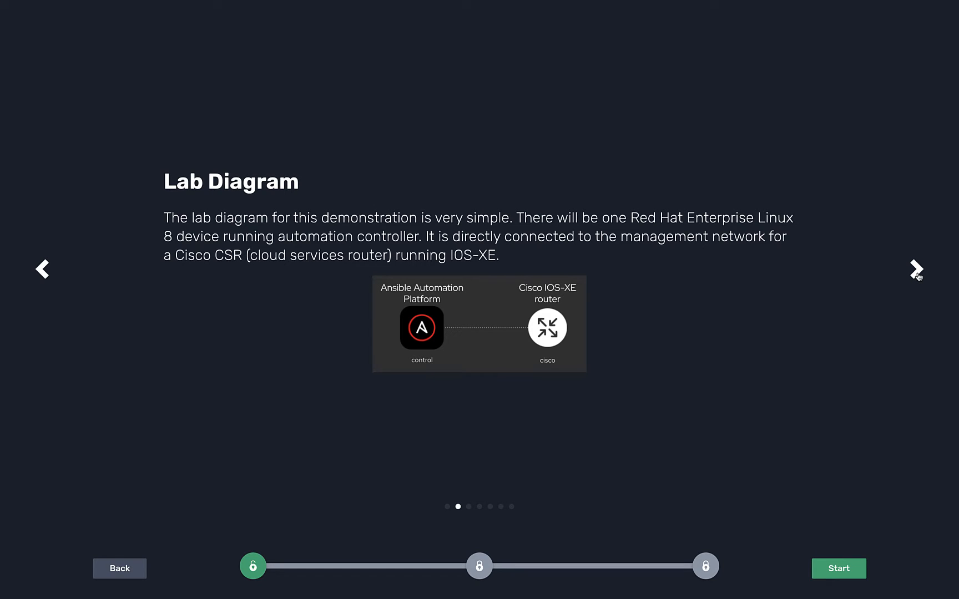
pyautogui.moveTo(859, 296)
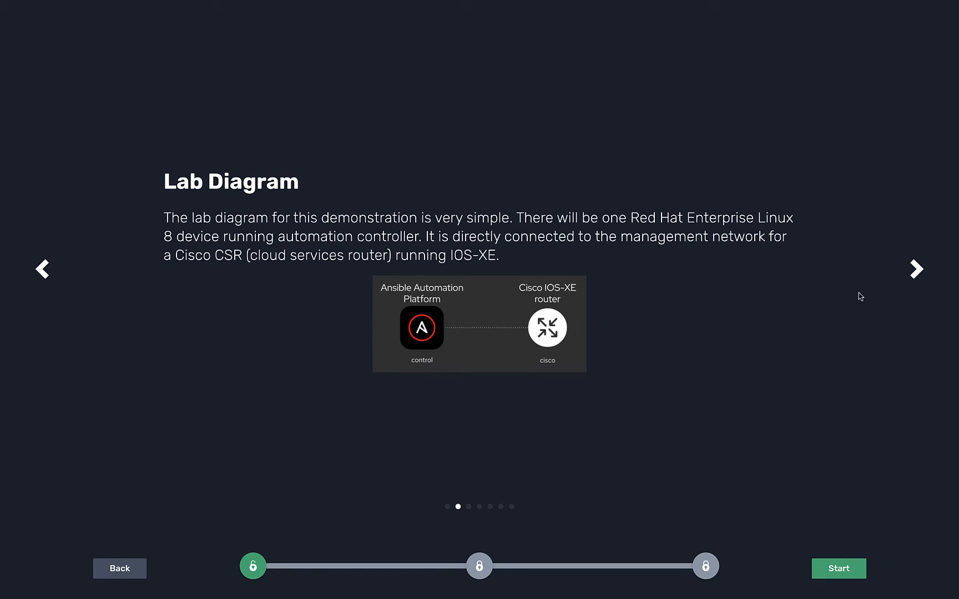
# Step: Advance the briefing to the Quick Automation Victories slide on network backup and restore
pyautogui.click(916, 269)
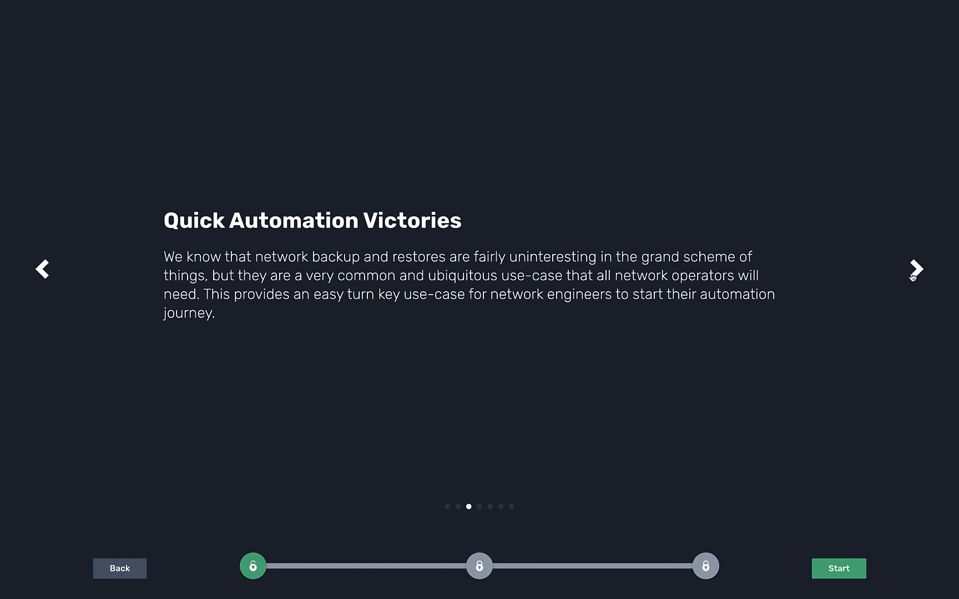
pyautogui.moveTo(435, 288)
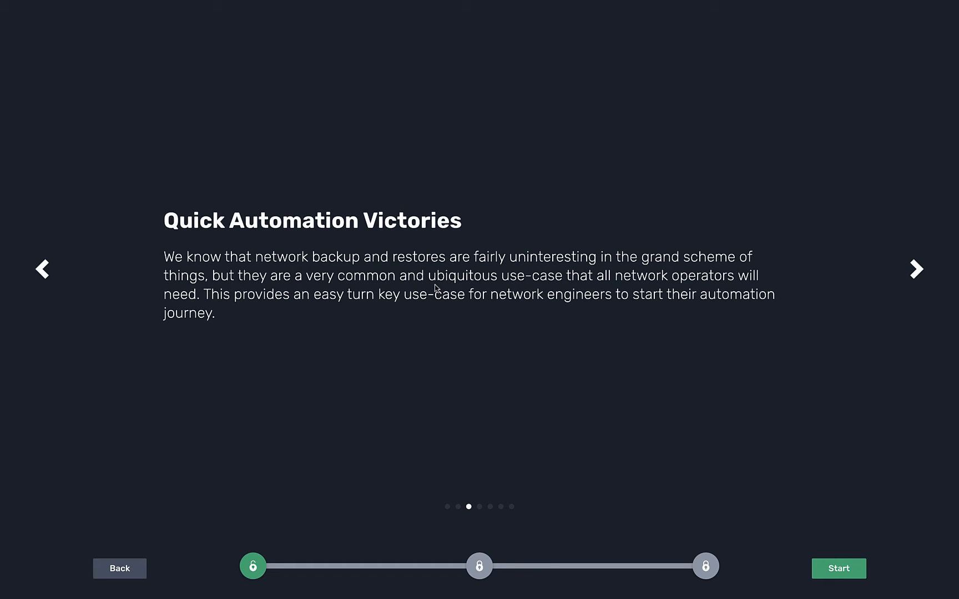
pyautogui.moveTo(667, 276)
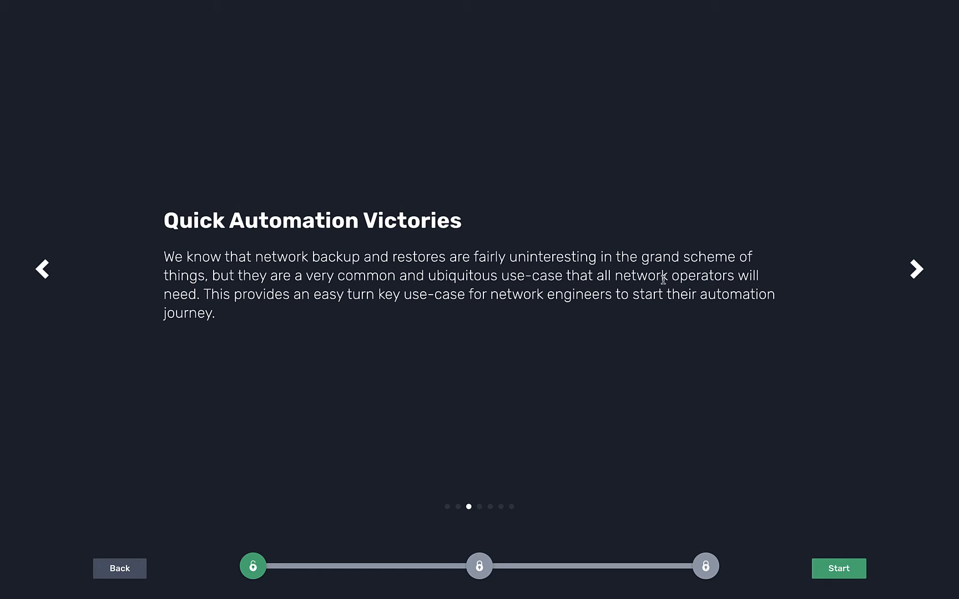
pyautogui.moveTo(916, 291)
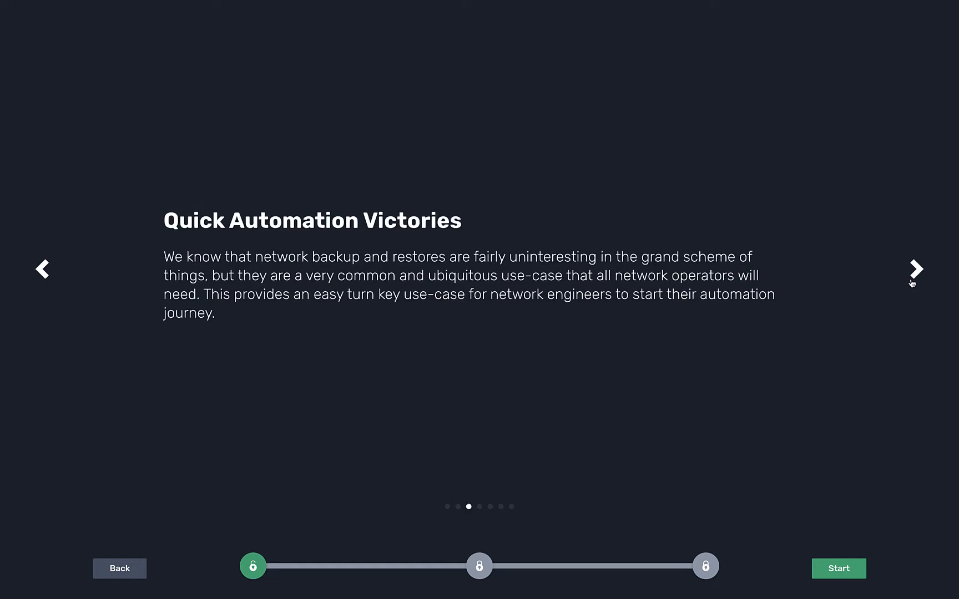
# Step: Advance the briefing to the slide introducing automation controller and its web interface
pyautogui.click(916, 269)
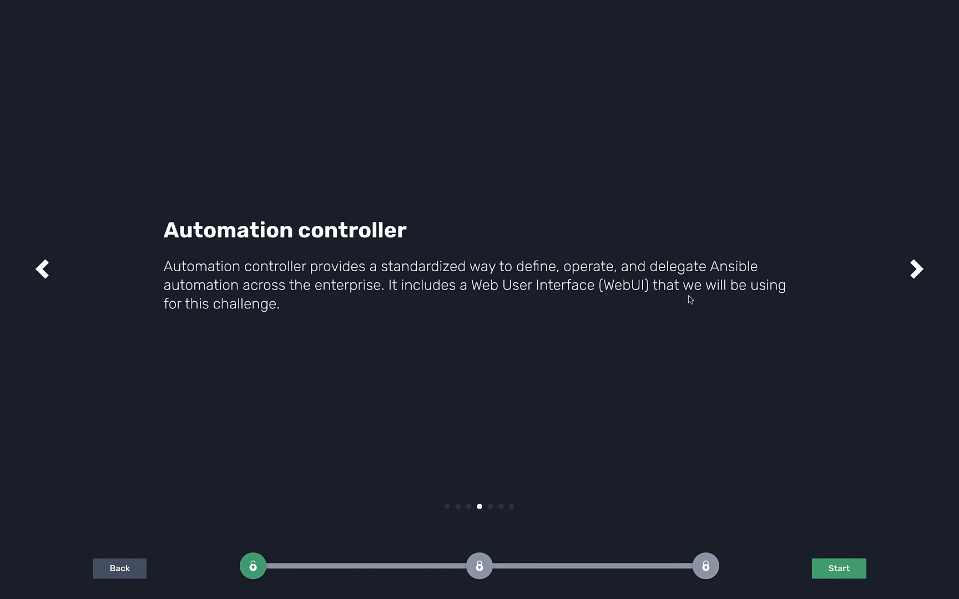
pyautogui.moveTo(671, 304)
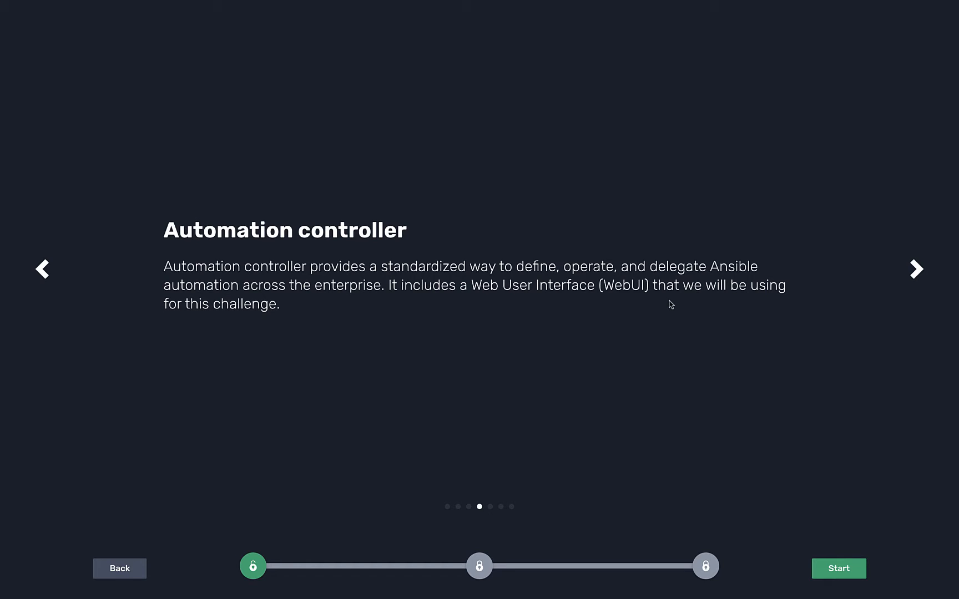
pyautogui.moveTo(875, 520)
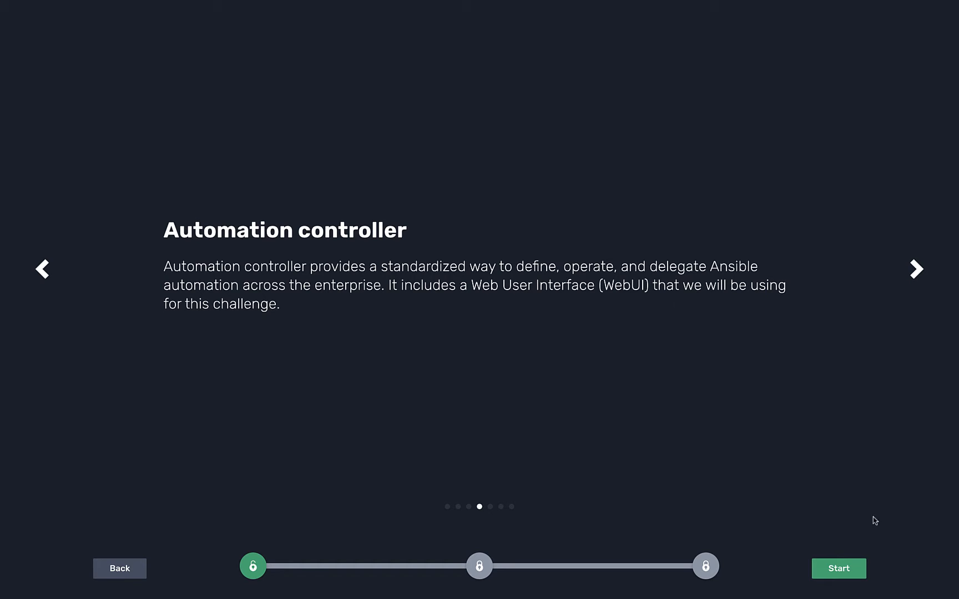
pyautogui.moveTo(834, 550)
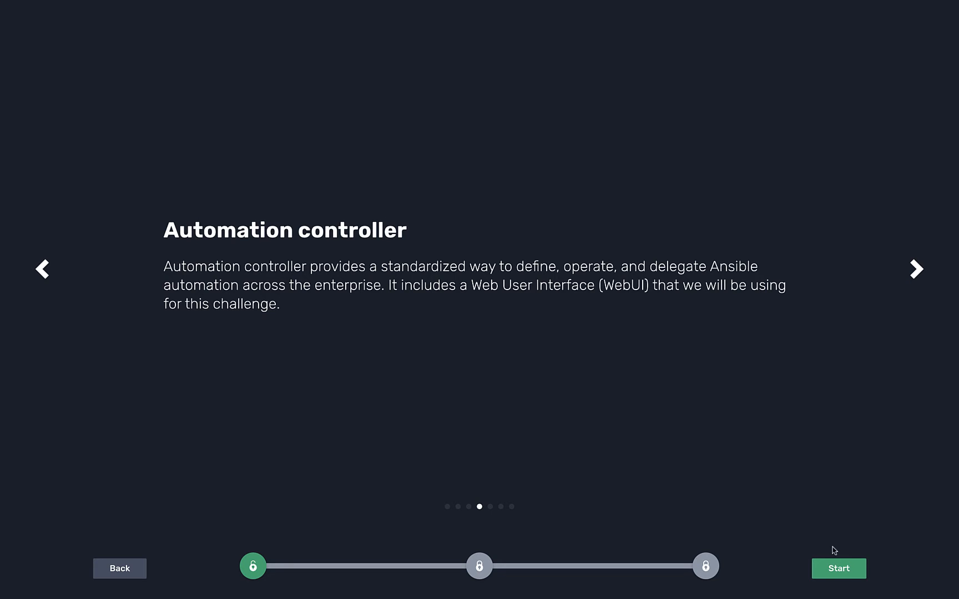
pyautogui.moveTo(876, 328)
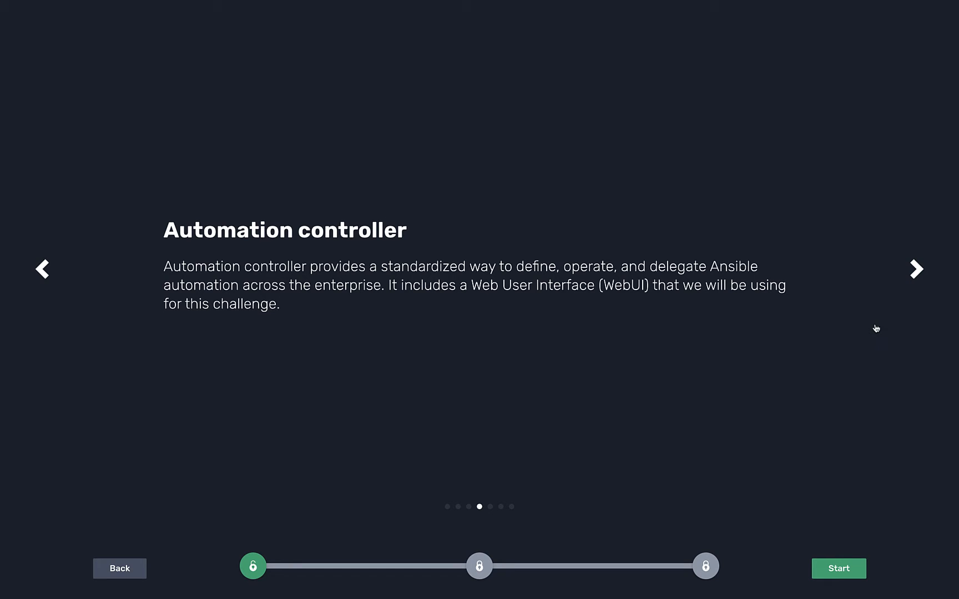
pyautogui.moveTo(852, 310)
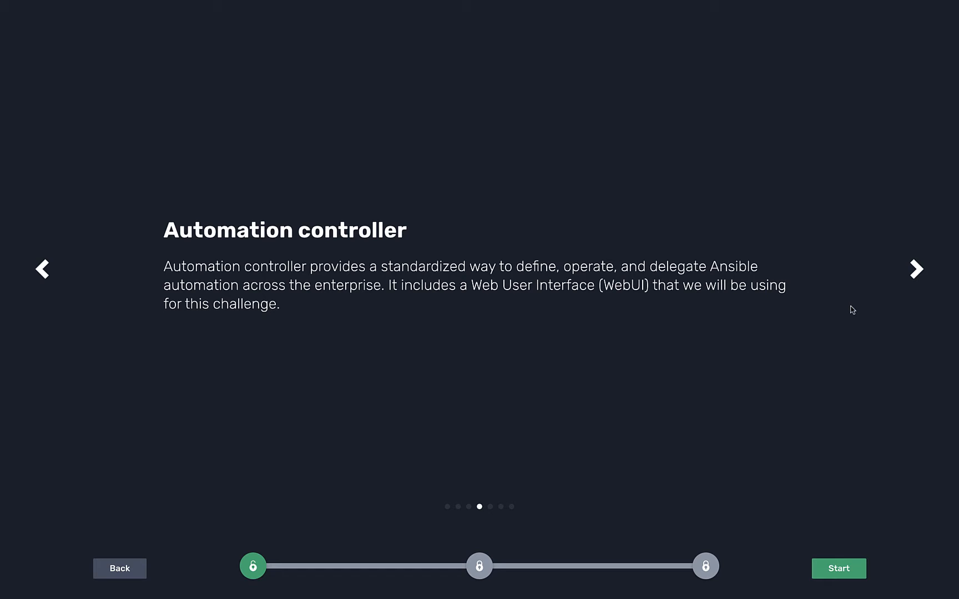
pyautogui.moveTo(837, 310)
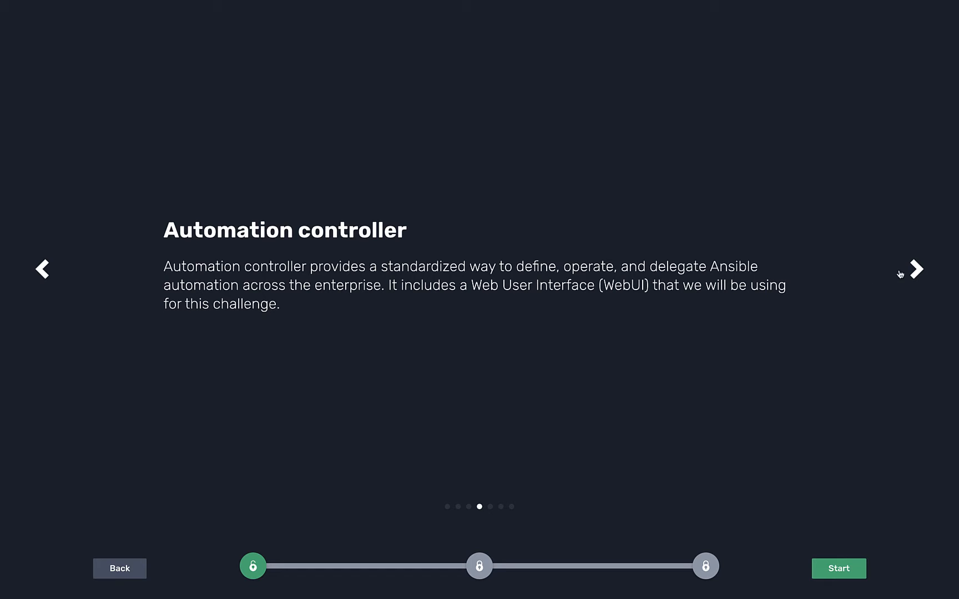
# Step: Advance the briefing to the Job Templates slide on inventory, credential and project requirements
pyautogui.click(915, 270)
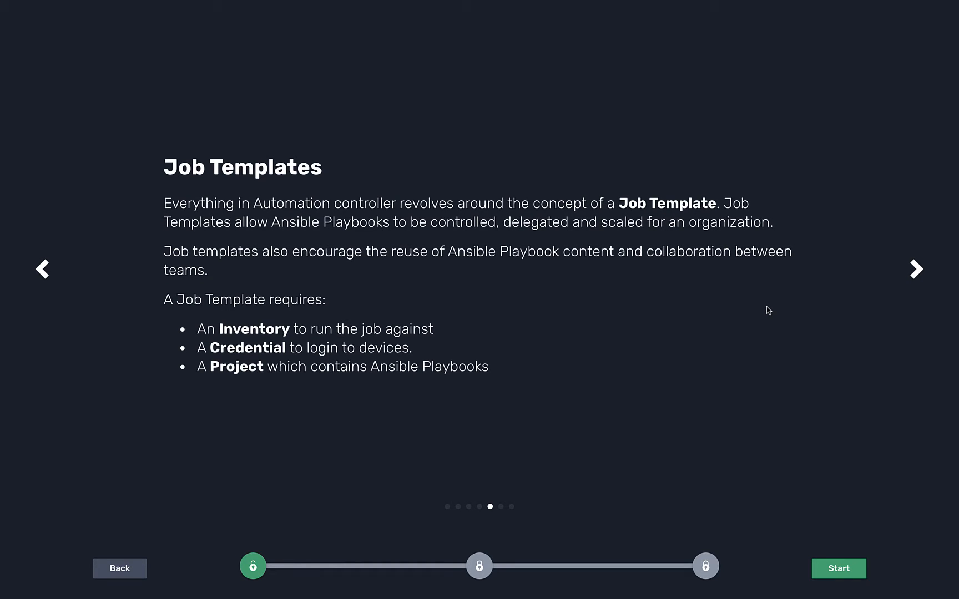
pyautogui.moveTo(746, 312)
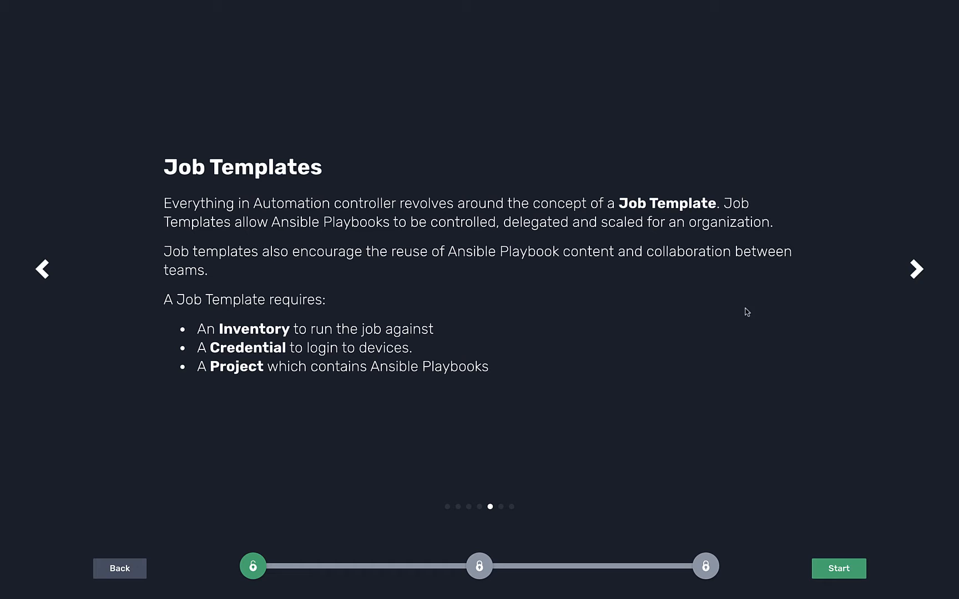
pyautogui.moveTo(654, 278)
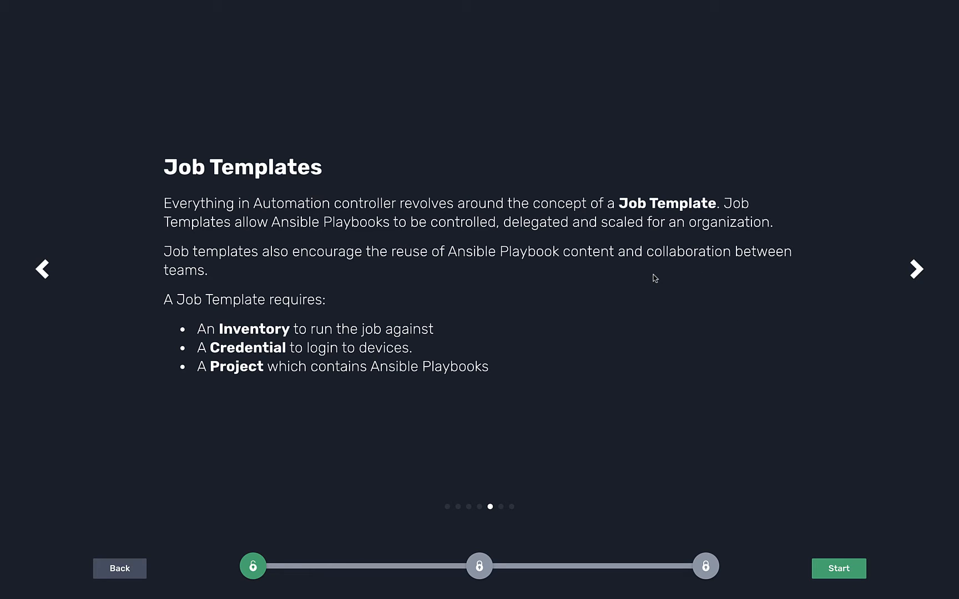
pyautogui.moveTo(566, 270)
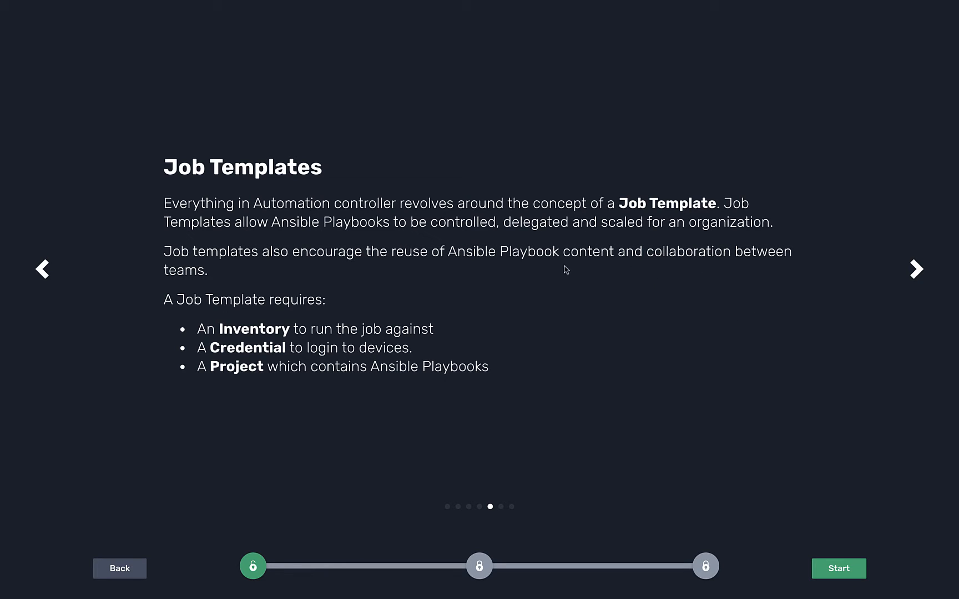
pyautogui.moveTo(365, 238)
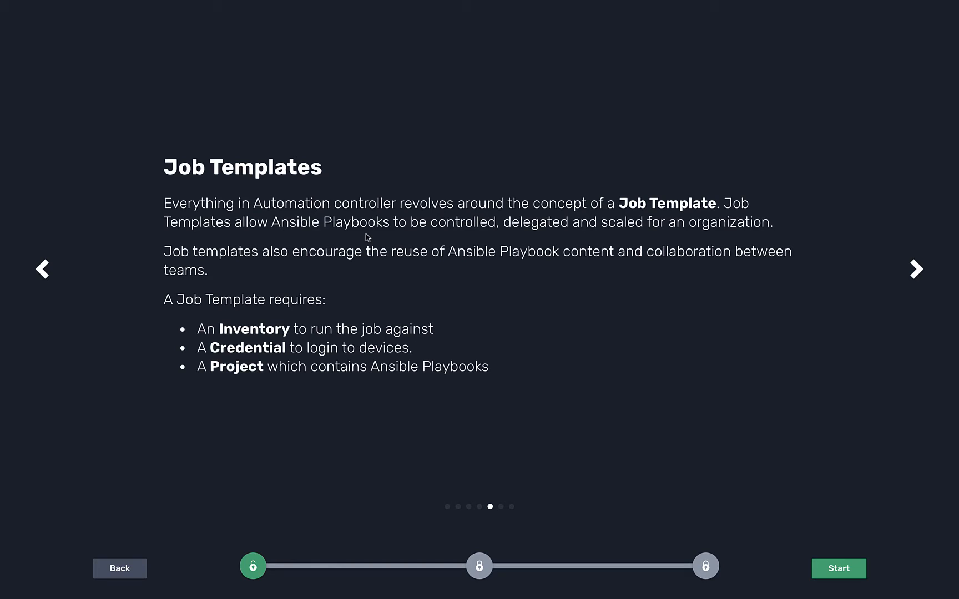
pyautogui.moveTo(362, 239)
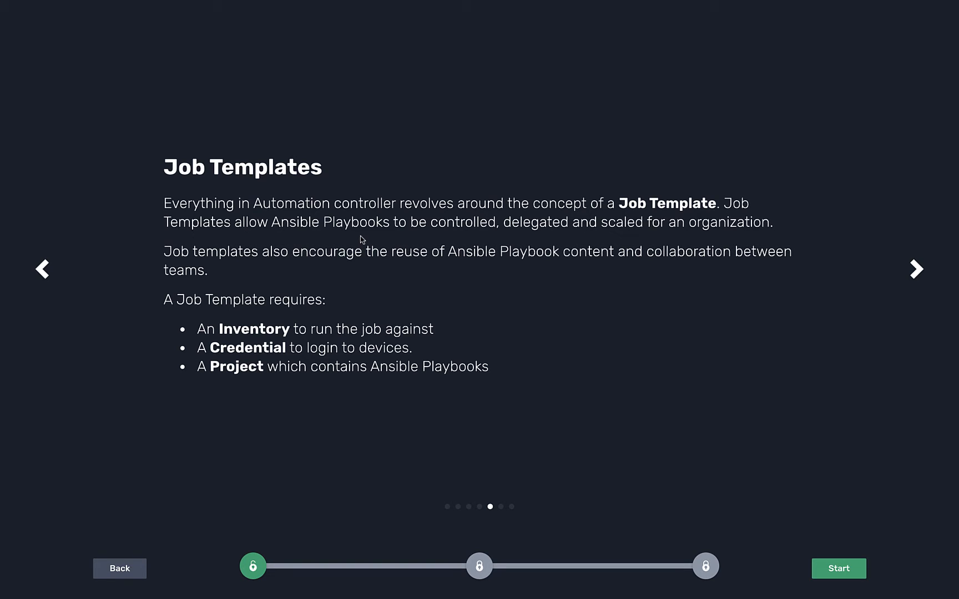
pyautogui.moveTo(294, 337)
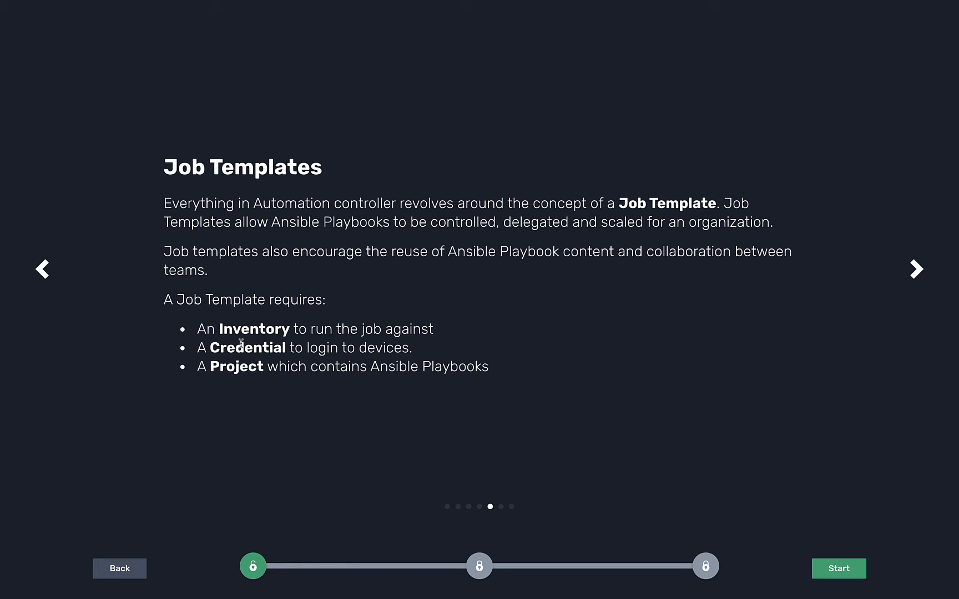
pyautogui.moveTo(298, 354)
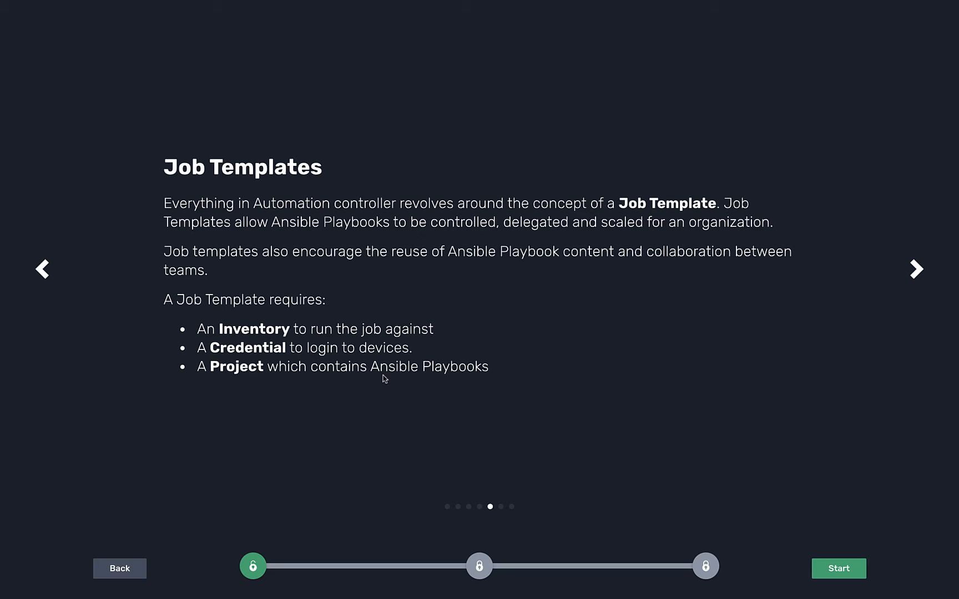
pyautogui.moveTo(365, 373)
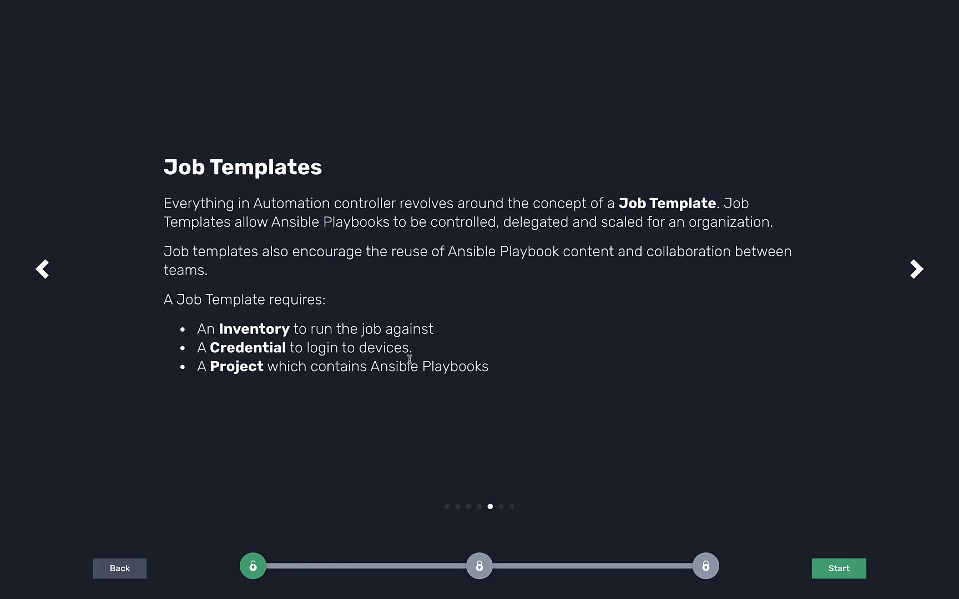
pyautogui.moveTo(691, 300)
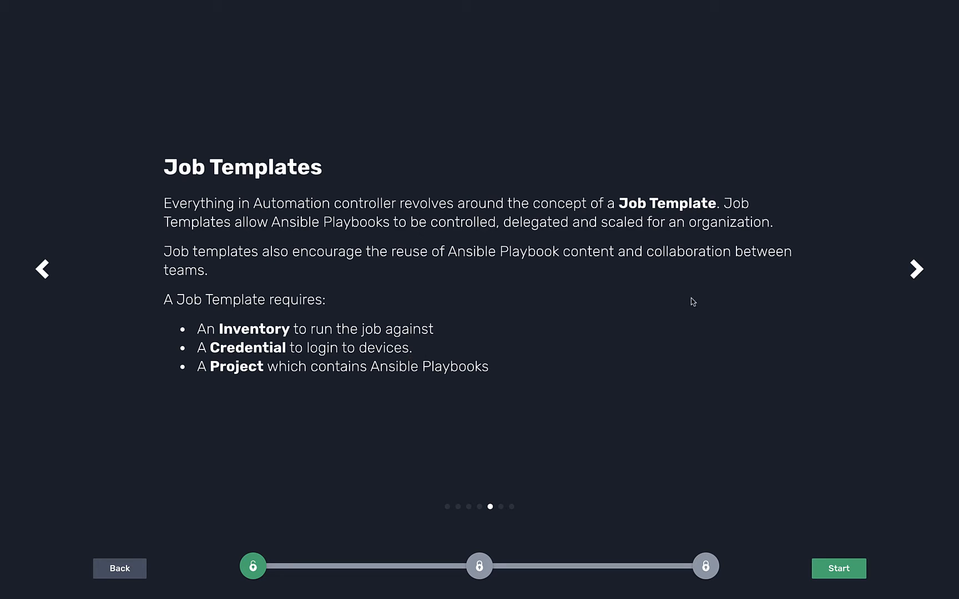
# Step: Step past the Challenge 1 backup template slide to the closing 'Lets get started' slide
pyautogui.click(915, 269)
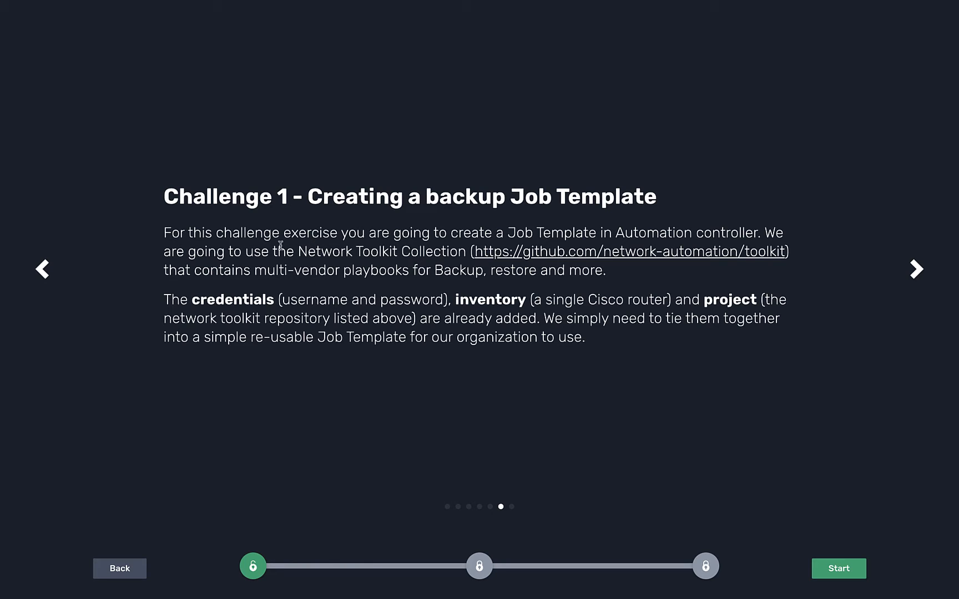
pyautogui.moveTo(479, 312)
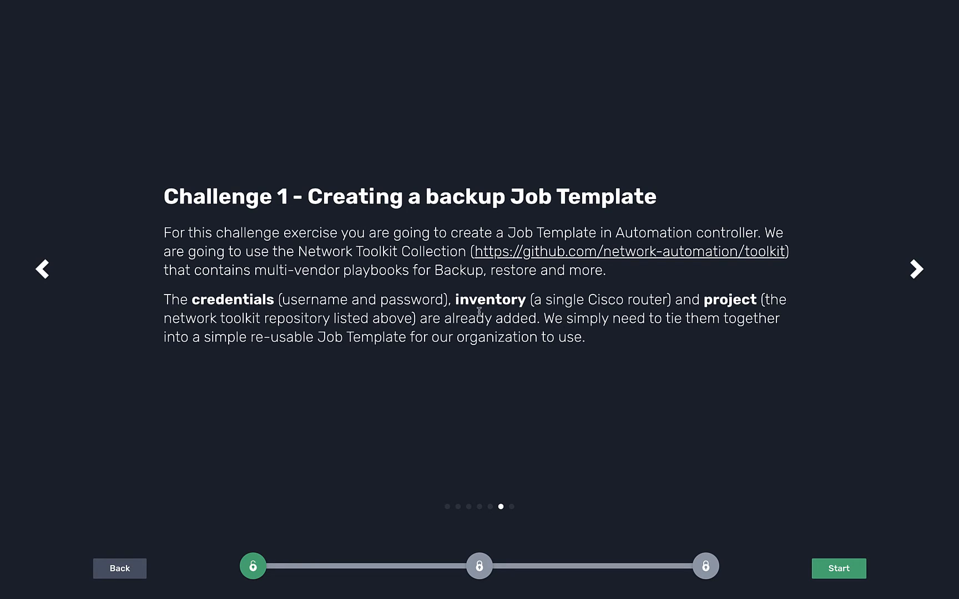
pyautogui.moveTo(471, 275)
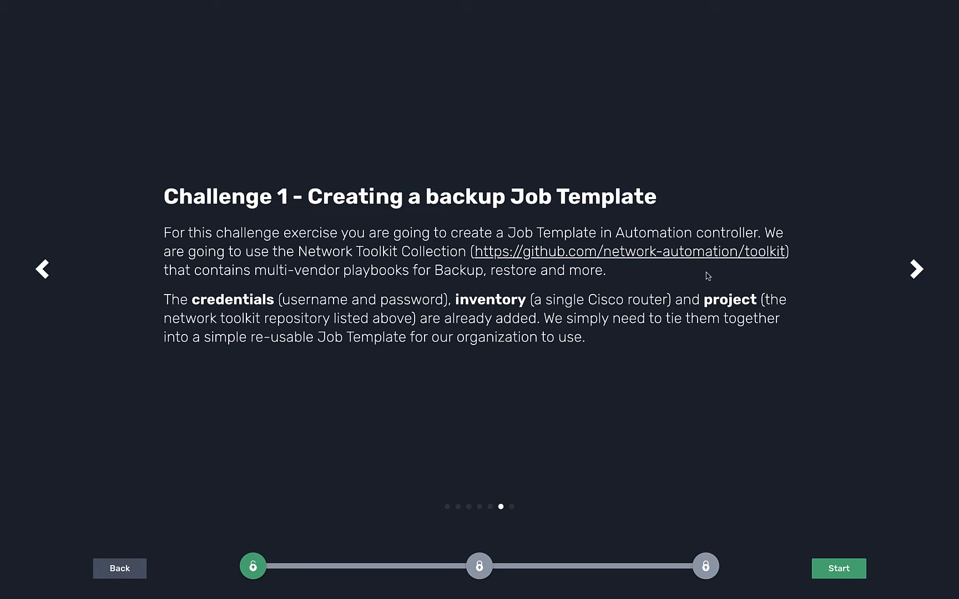
pyautogui.moveTo(581, 274)
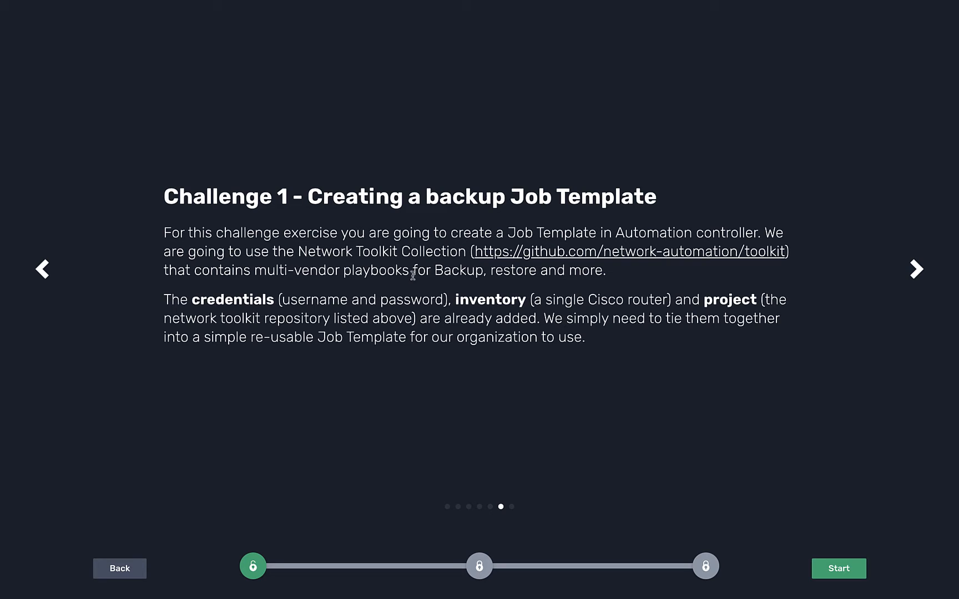
pyautogui.moveTo(718, 264)
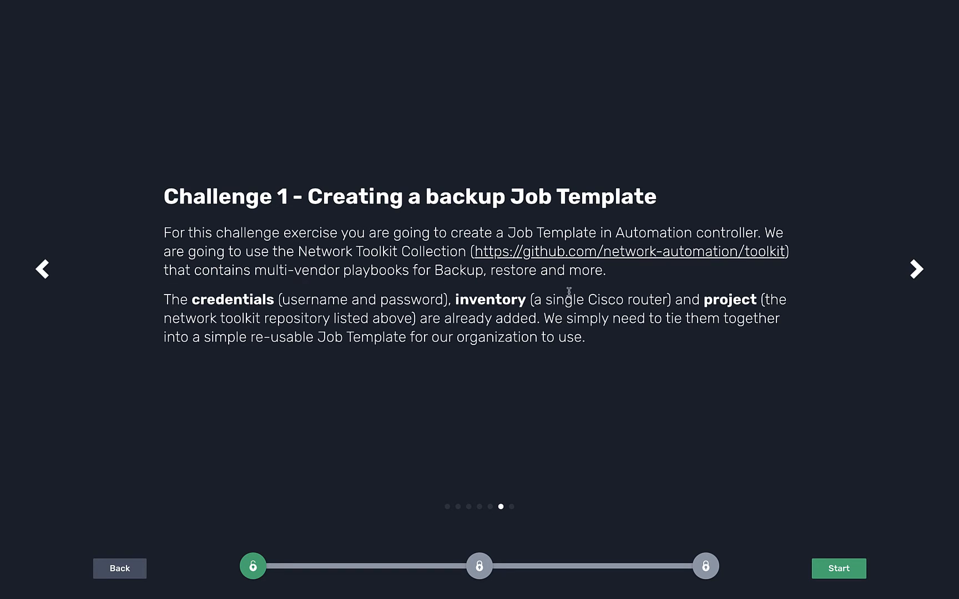
pyautogui.moveTo(611, 297)
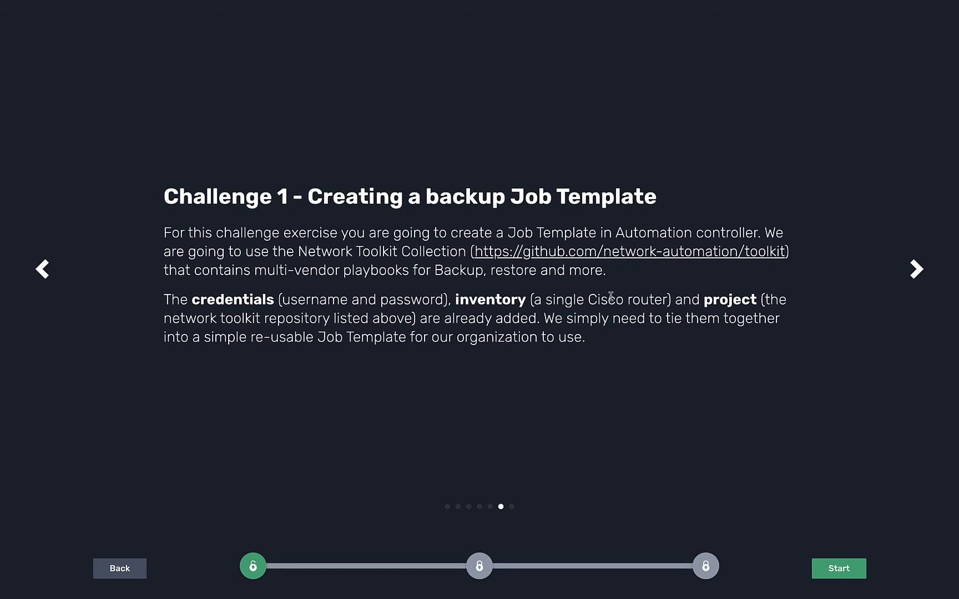
pyautogui.moveTo(670, 277)
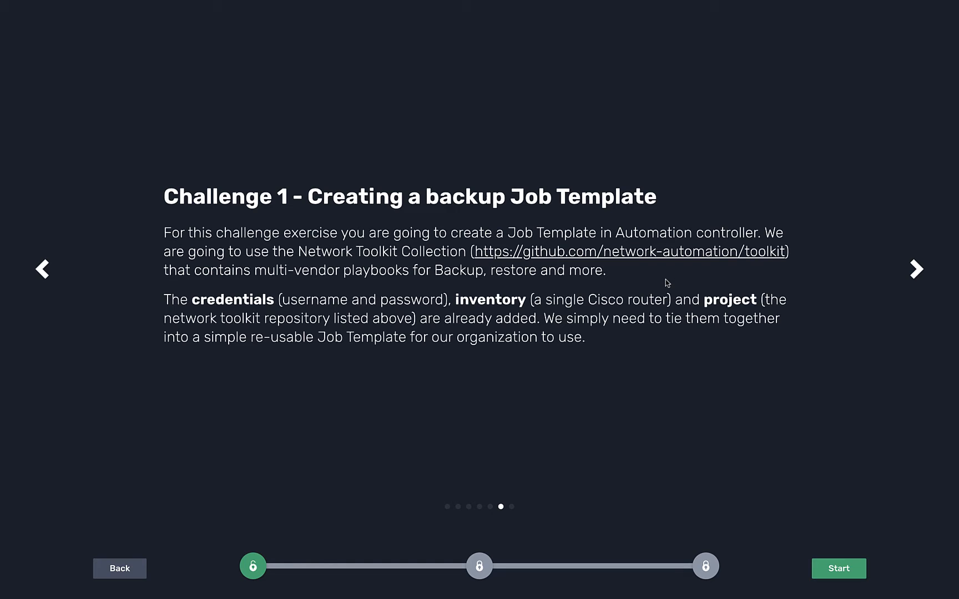
pyautogui.moveTo(781, 500)
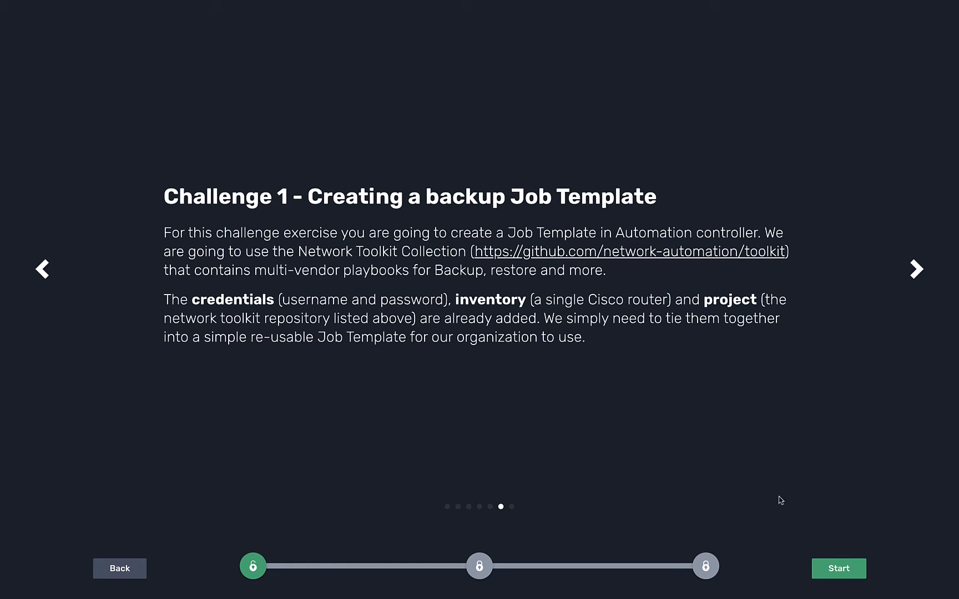
pyautogui.click(916, 269)
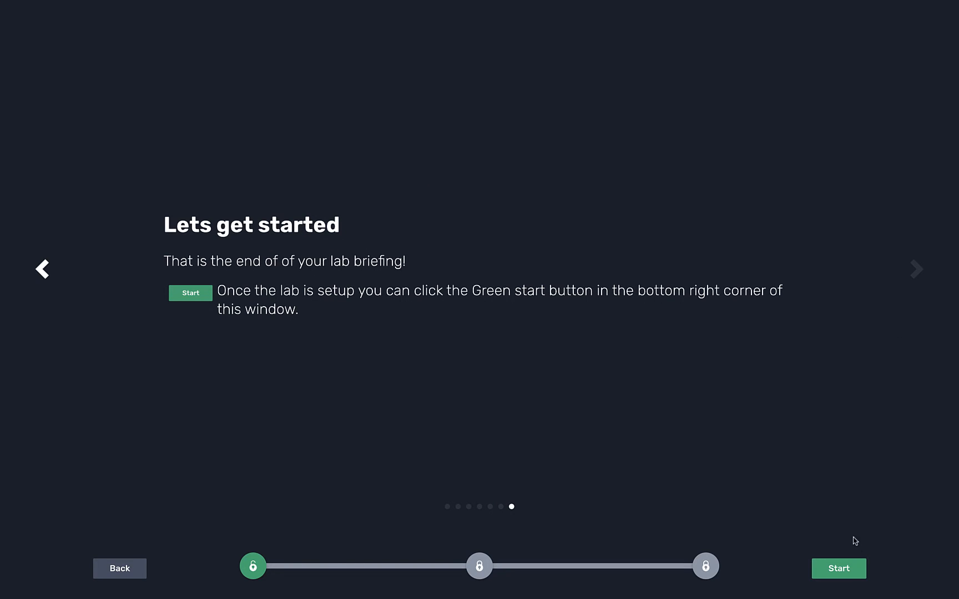
pyautogui.click(839, 569)
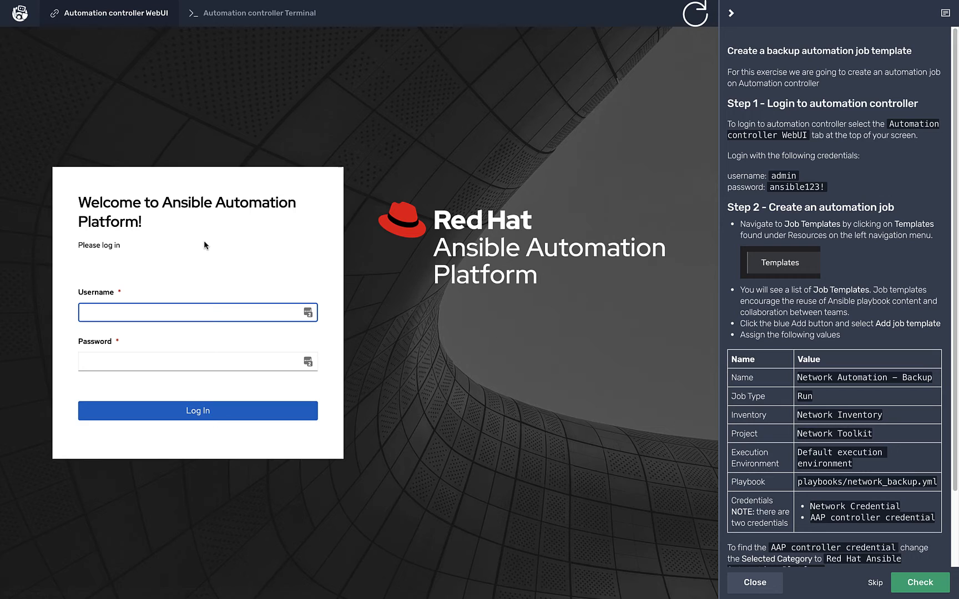
pyautogui.click(197, 312)
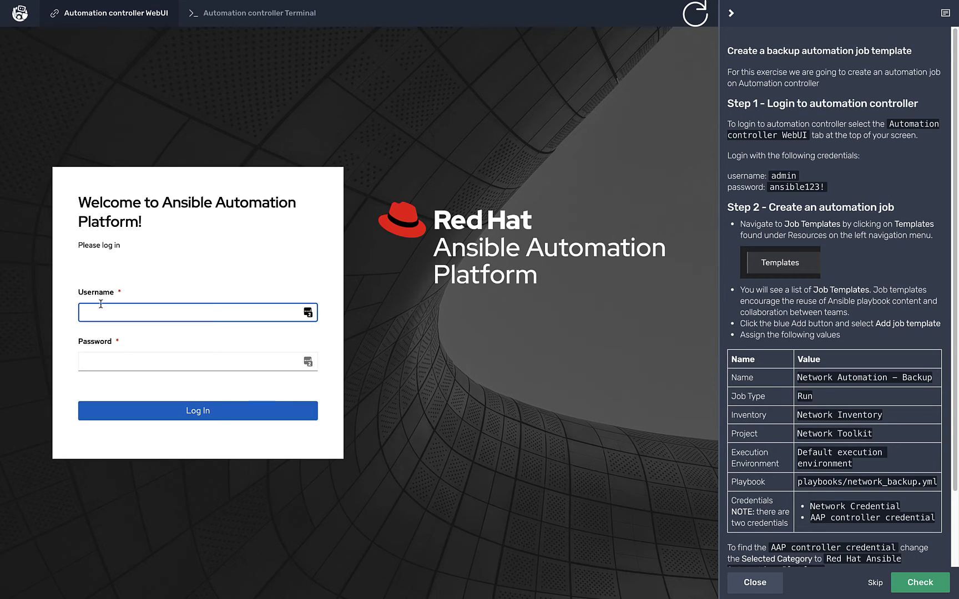
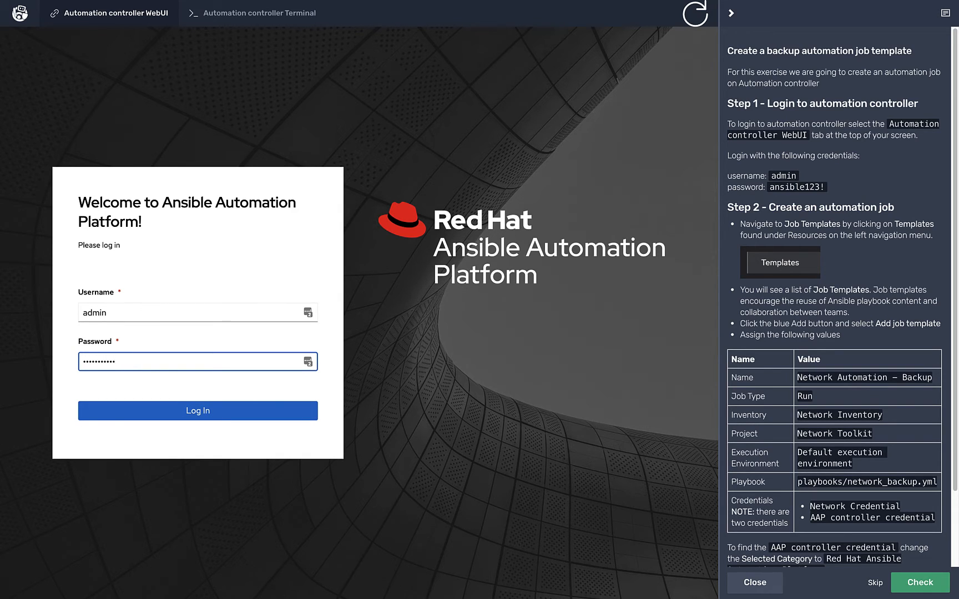
pyautogui.click(197, 410)
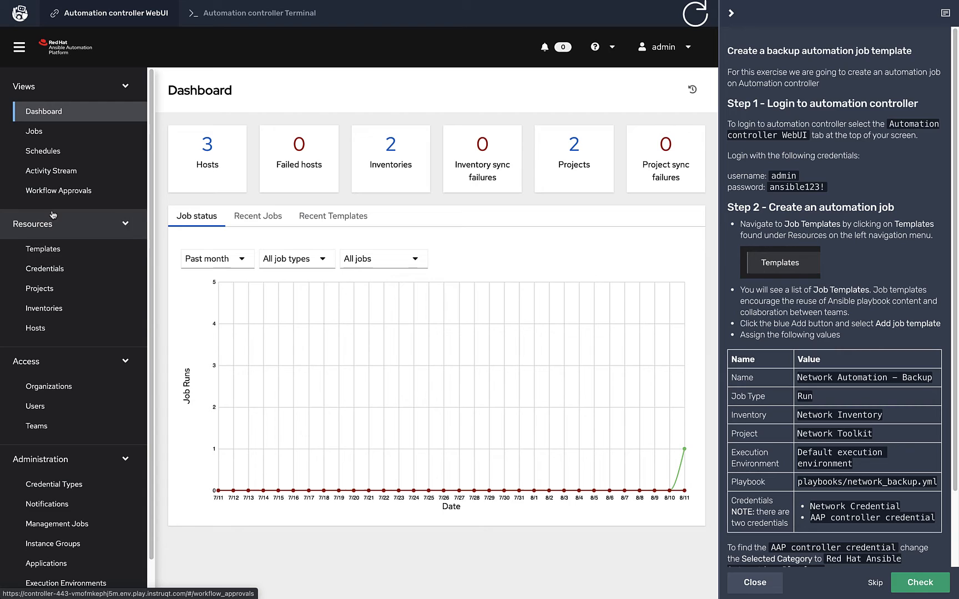
# Step: Go to Credentials and delete Demo Credential, leaving Network Credential and AAP controller credential
pyautogui.click(43, 249)
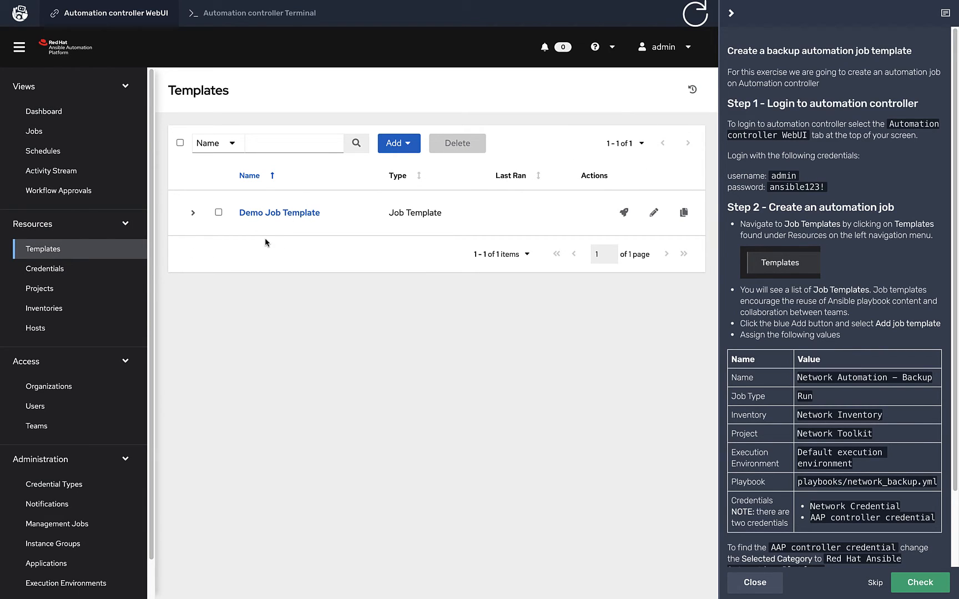
pyautogui.click(44, 268)
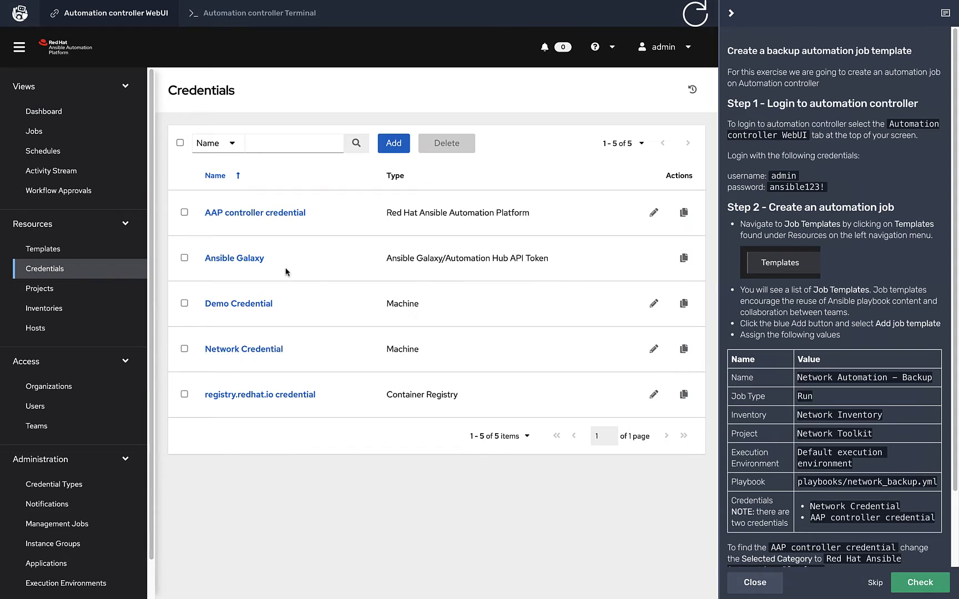
pyautogui.moveTo(277, 376)
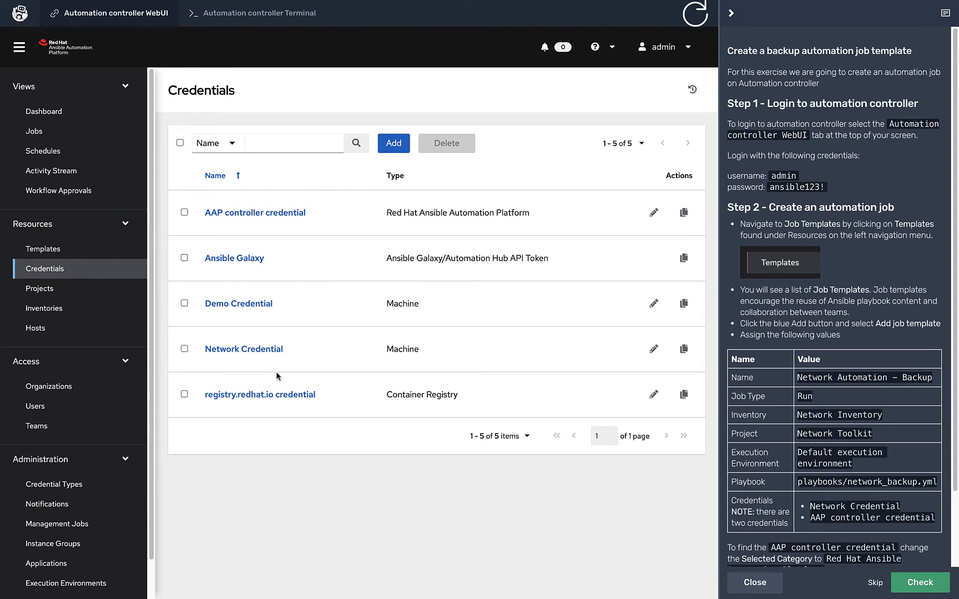
pyautogui.moveTo(398, 271)
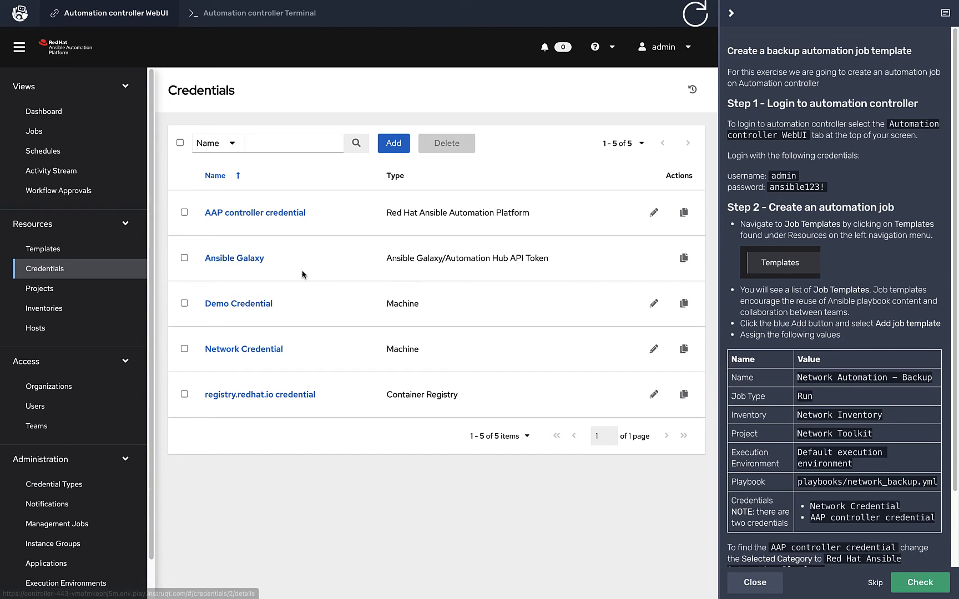
pyautogui.moveTo(654, 304)
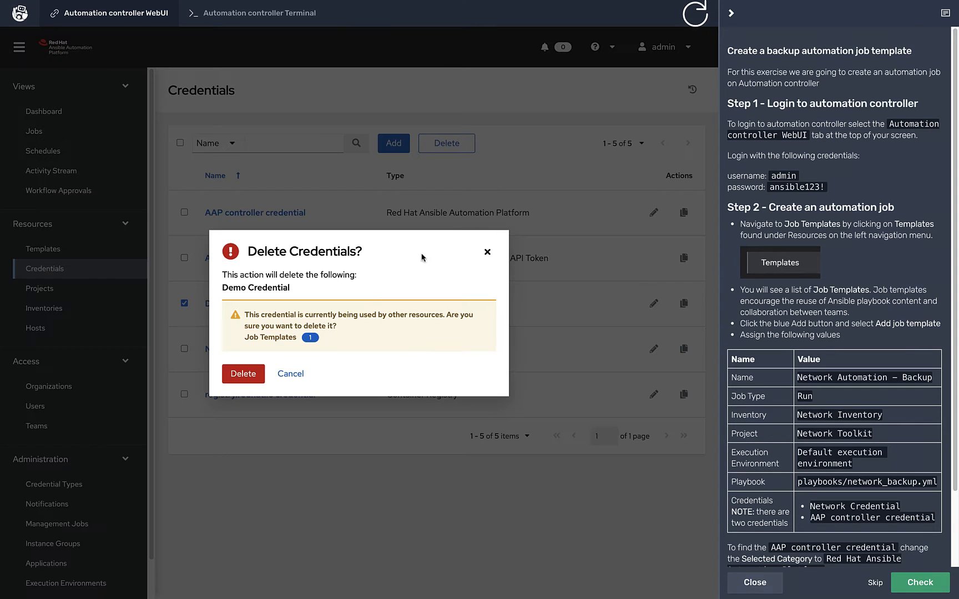
pyautogui.click(243, 373)
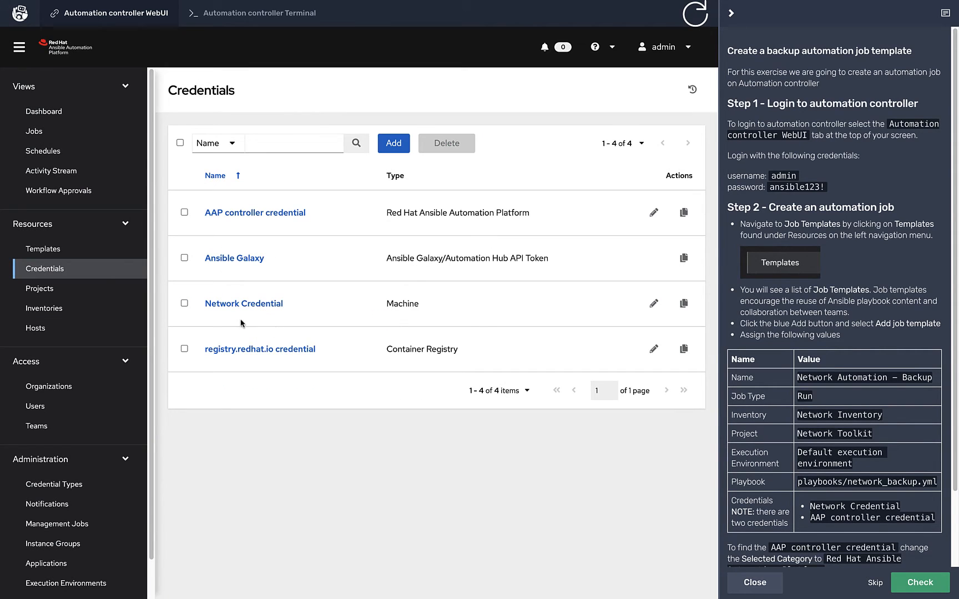
pyautogui.moveTo(292, 313)
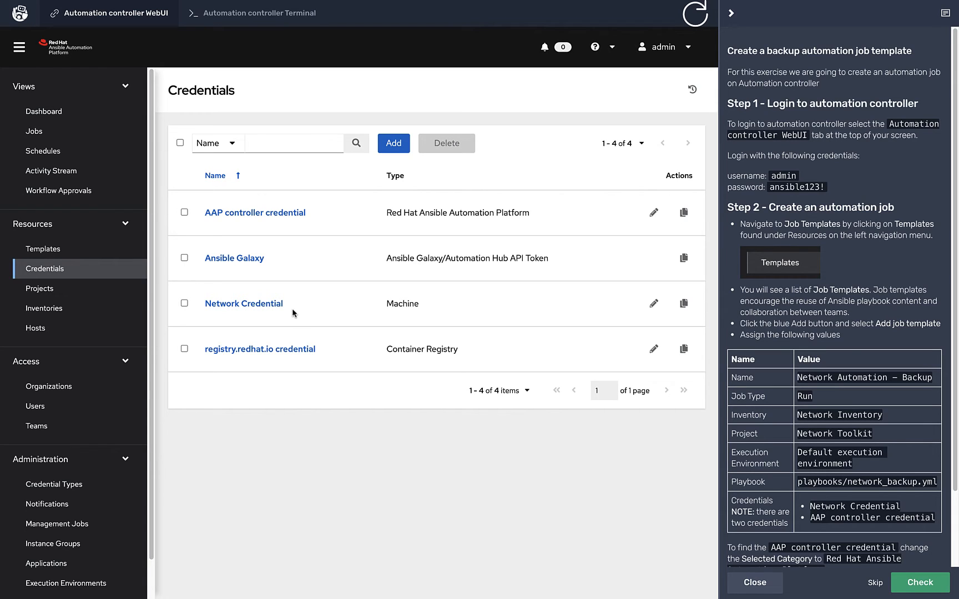
pyautogui.moveTo(284, 325)
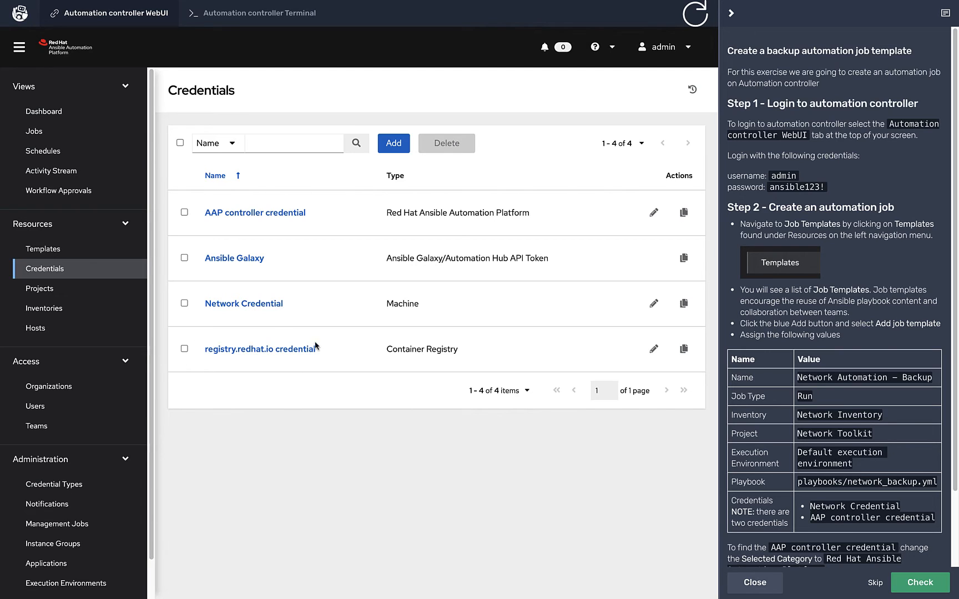
pyautogui.moveTo(209, 369)
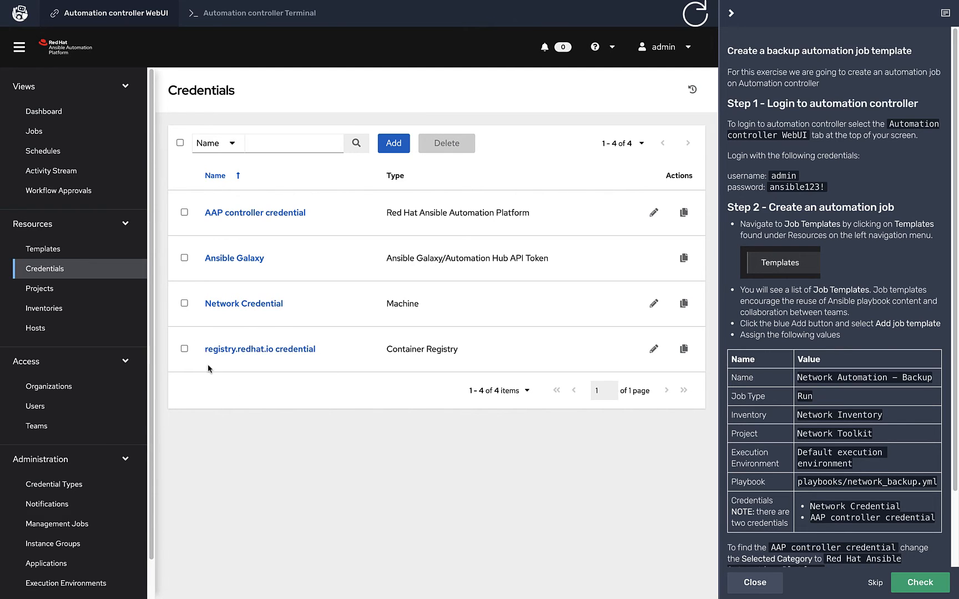
pyautogui.moveTo(260, 349)
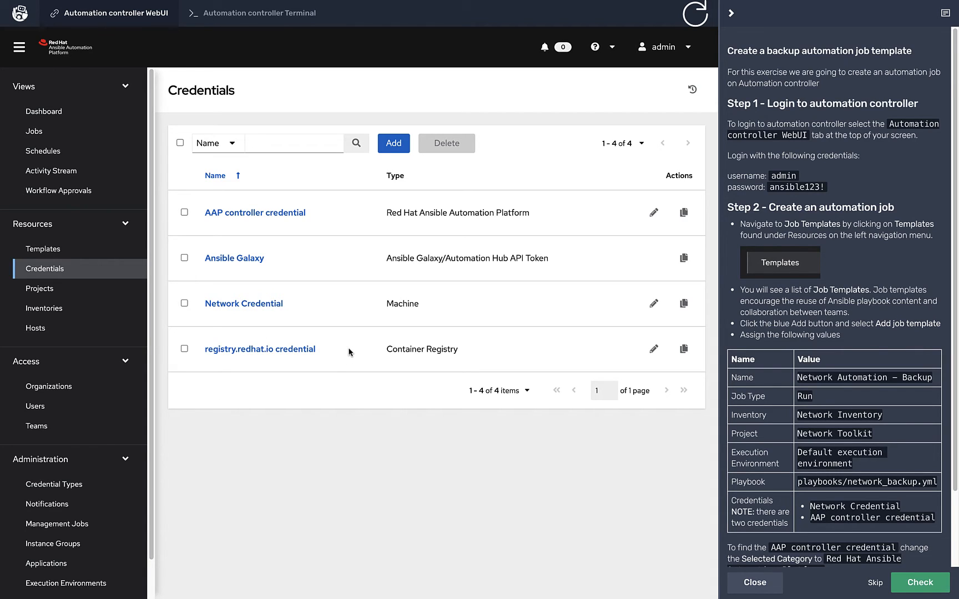
pyautogui.moveTo(332, 296)
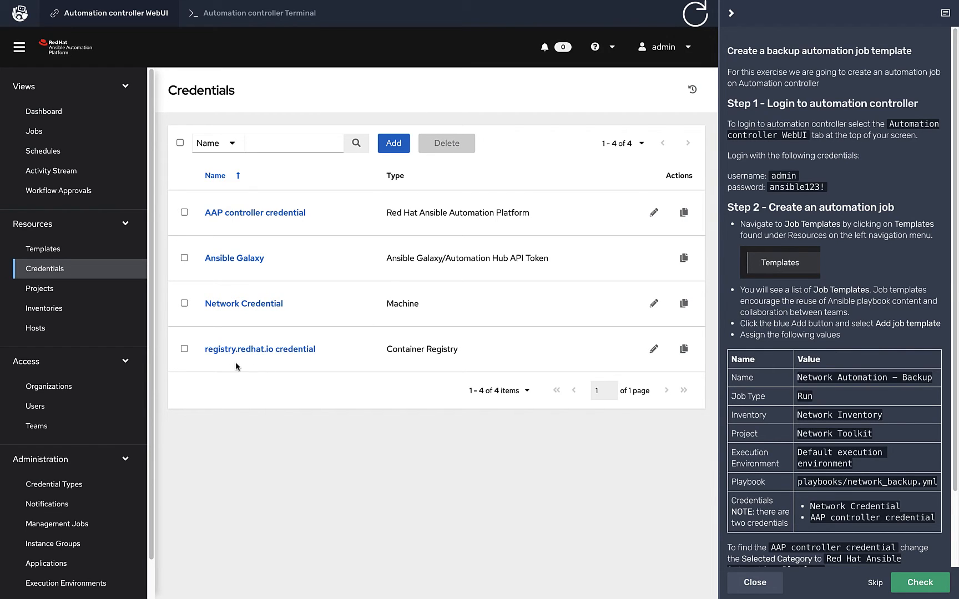
pyautogui.moveTo(253, 336)
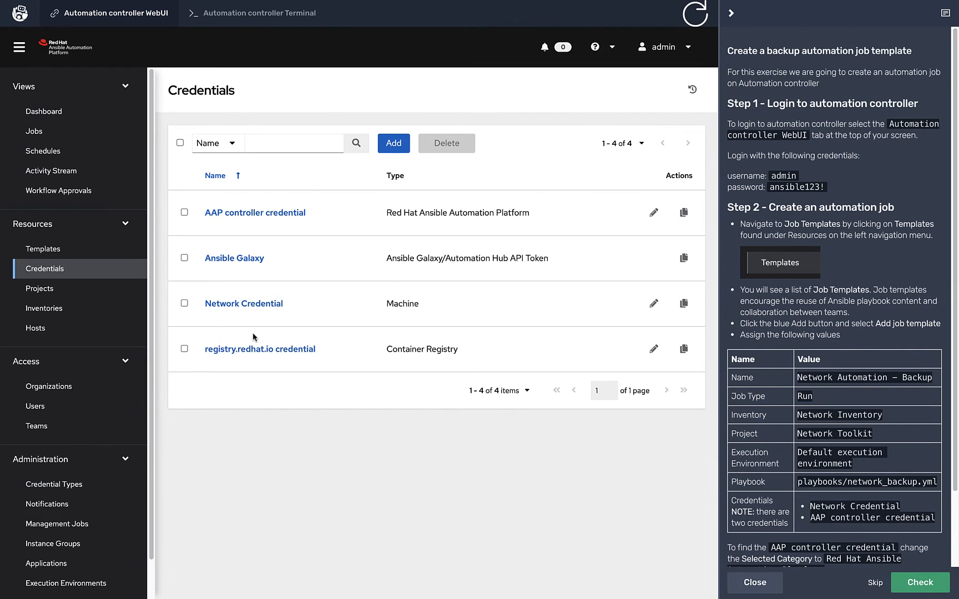
pyautogui.moveTo(255, 212)
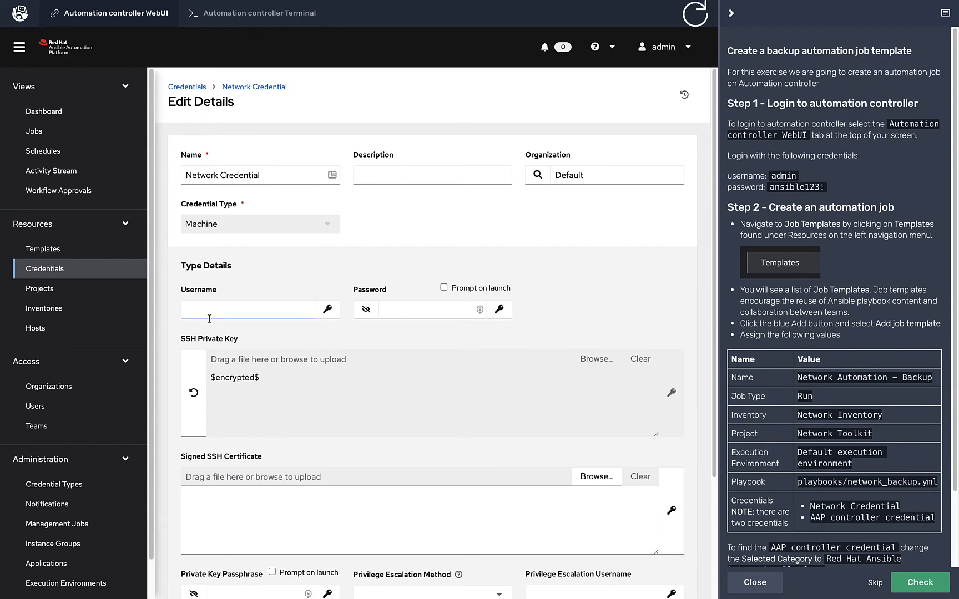
# Step: Scroll through the Network Credential's Edit Details form
pyautogui.scroll(-3)
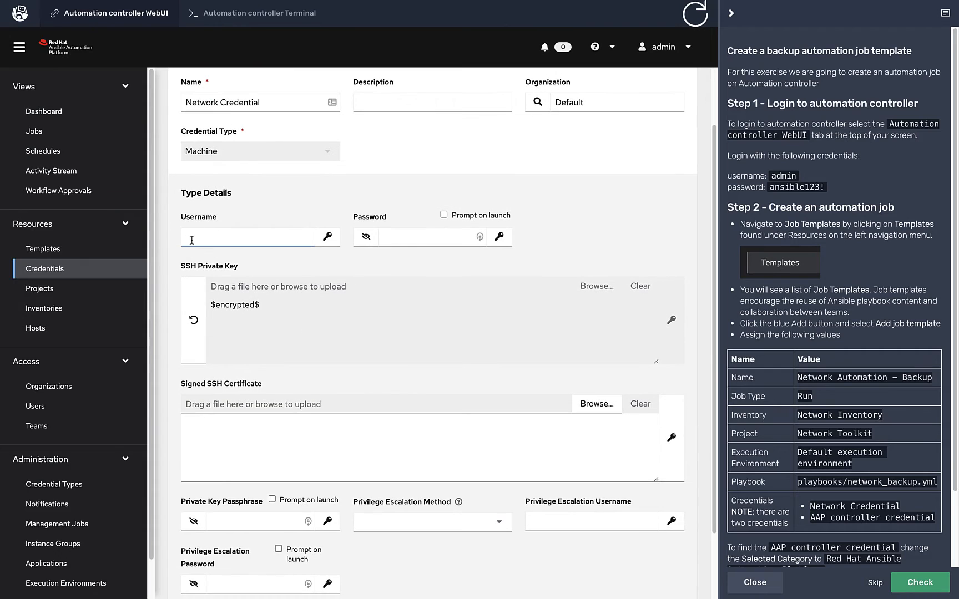
pyautogui.scroll(-3)
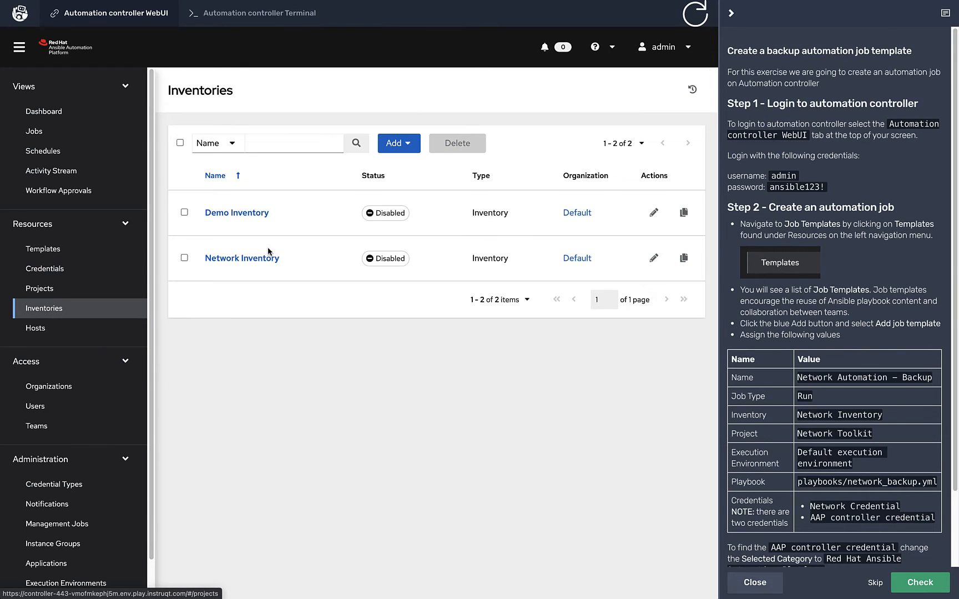
# Step: List Network Inventory's hosts, scroll backup-server's variables, then open the cisco host
pyautogui.click(241, 258)
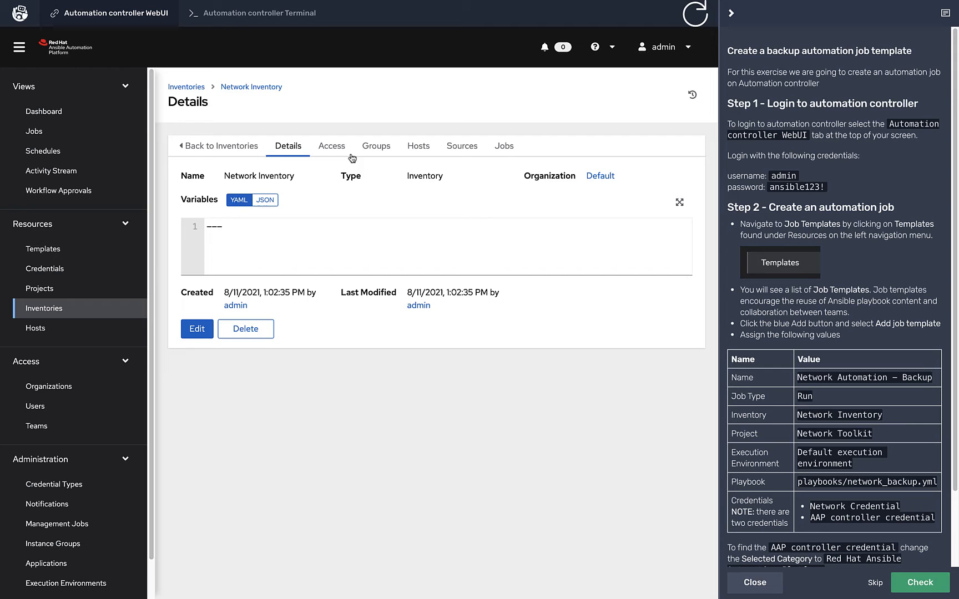
pyautogui.click(418, 145)
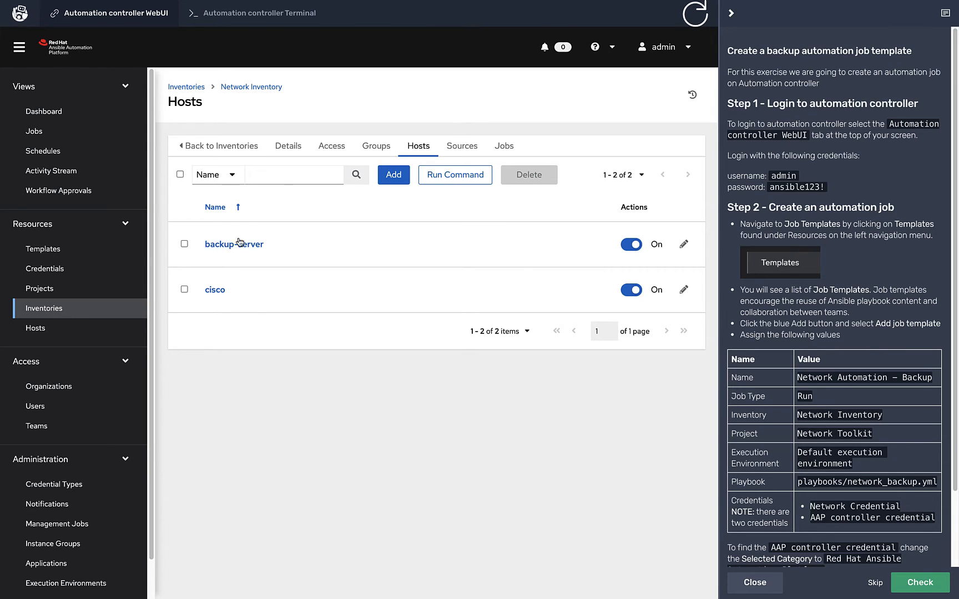
pyautogui.click(233, 243)
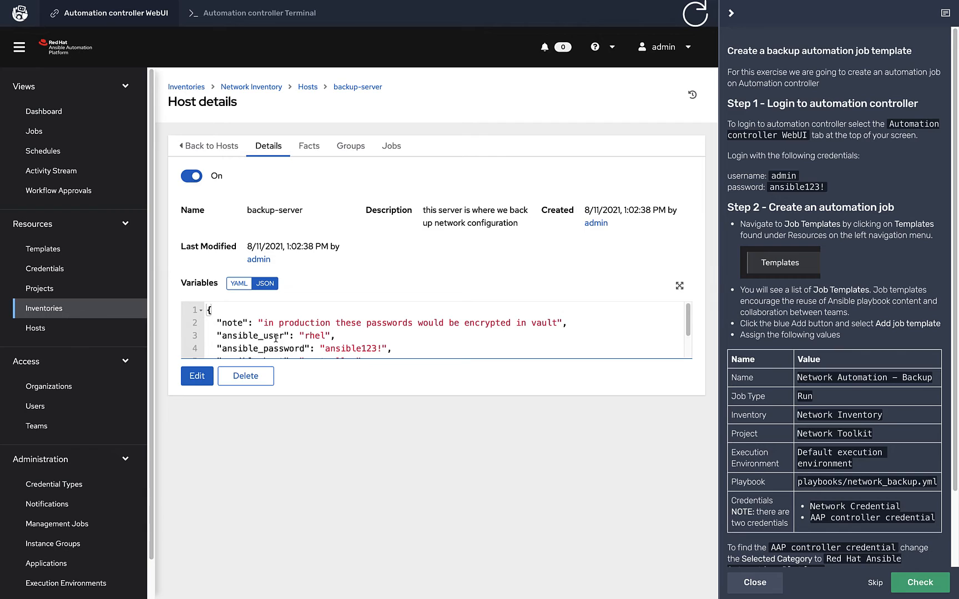
pyautogui.scroll(-3)
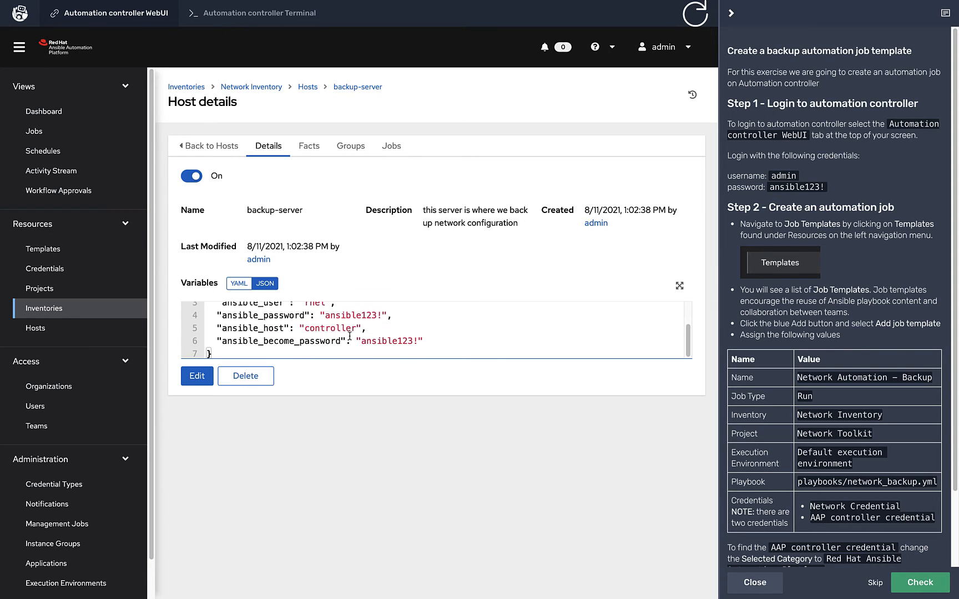
pyautogui.doubleClick(293, 329)
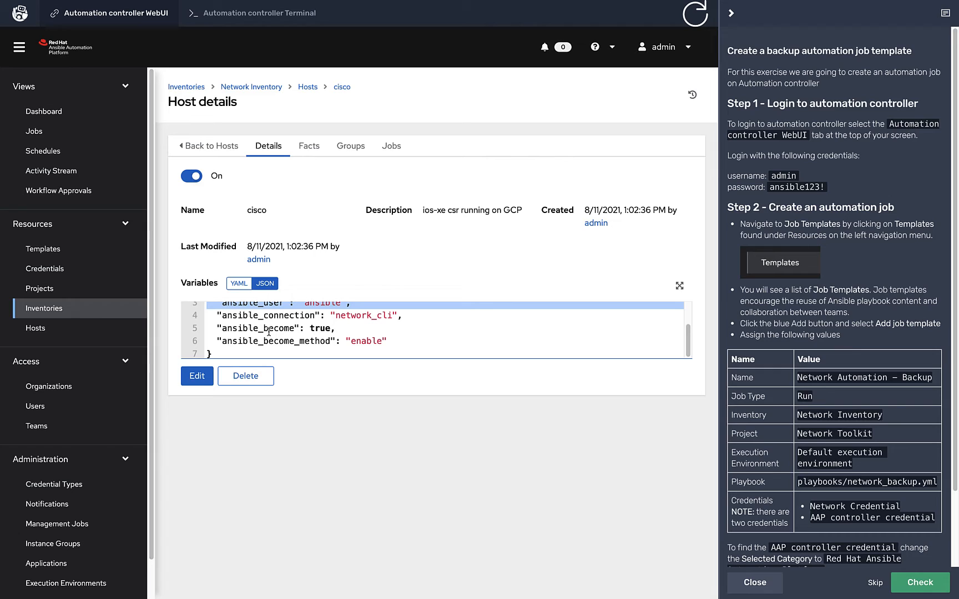
pyautogui.moveTo(58, 305)
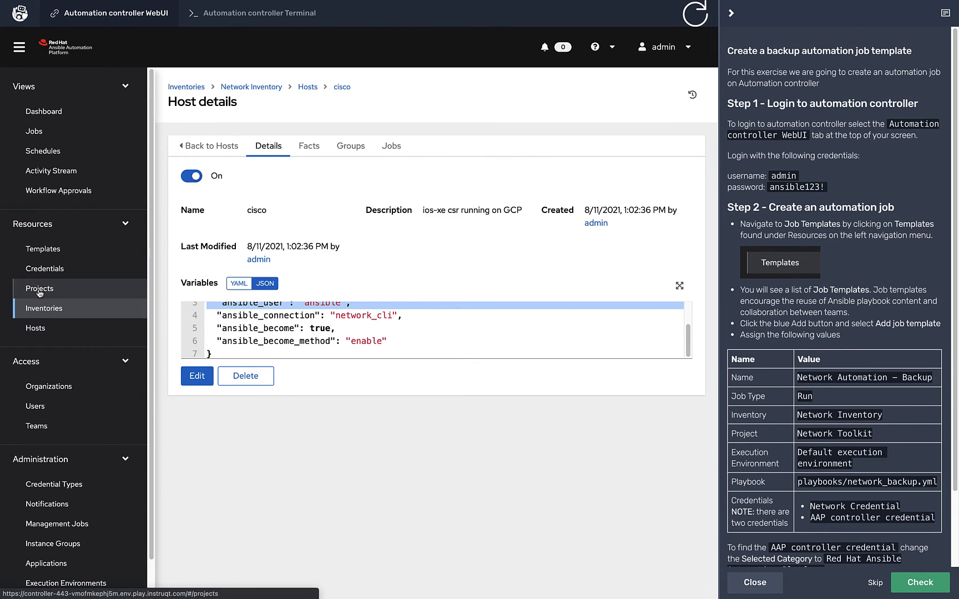
# Step: Check the Network Toolkit project's GitHub Source Control URL in its edit form, then cancel
pyautogui.click(39, 288)
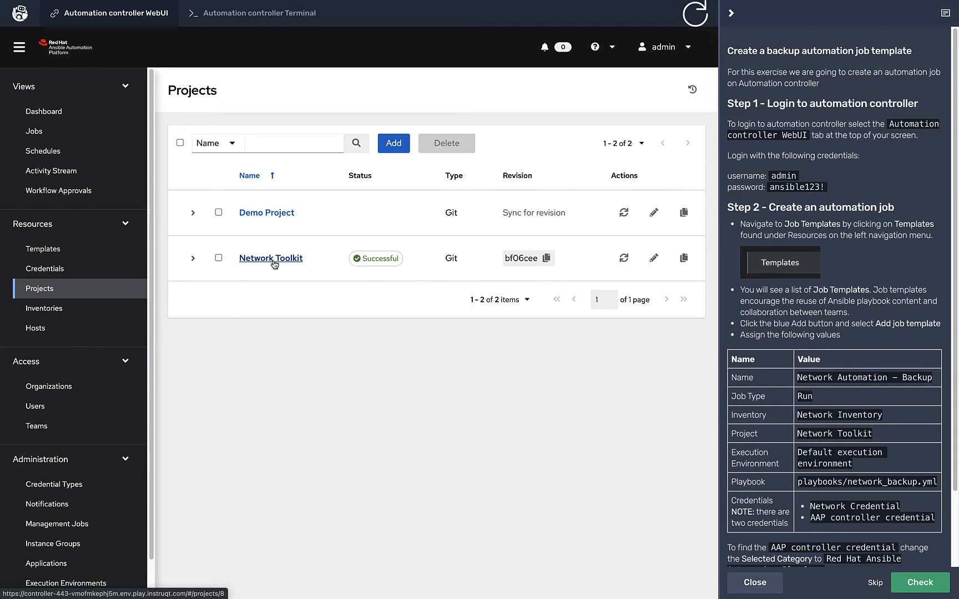
pyautogui.click(271, 257)
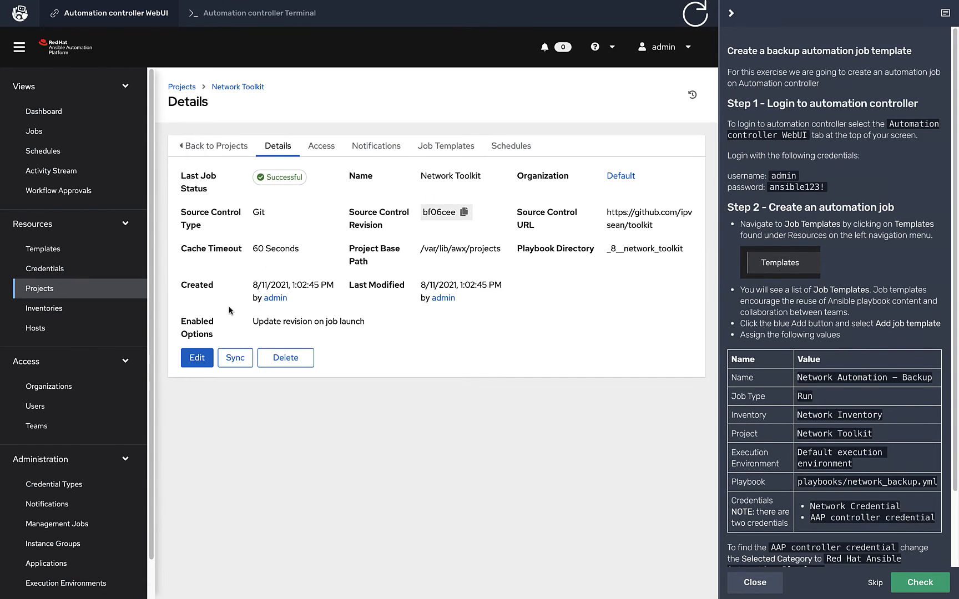
pyautogui.click(196, 358)
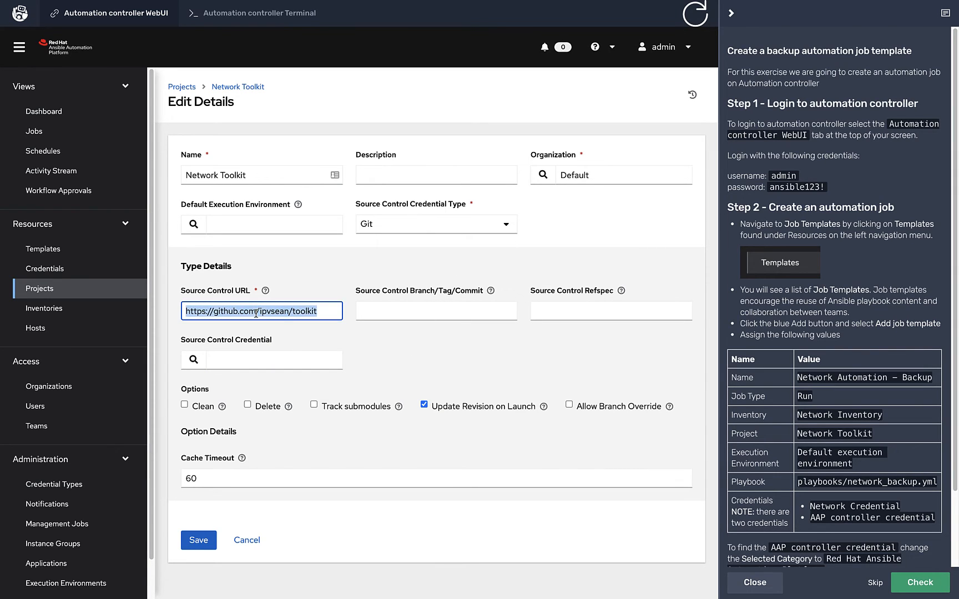
pyautogui.moveTo(256, 307)
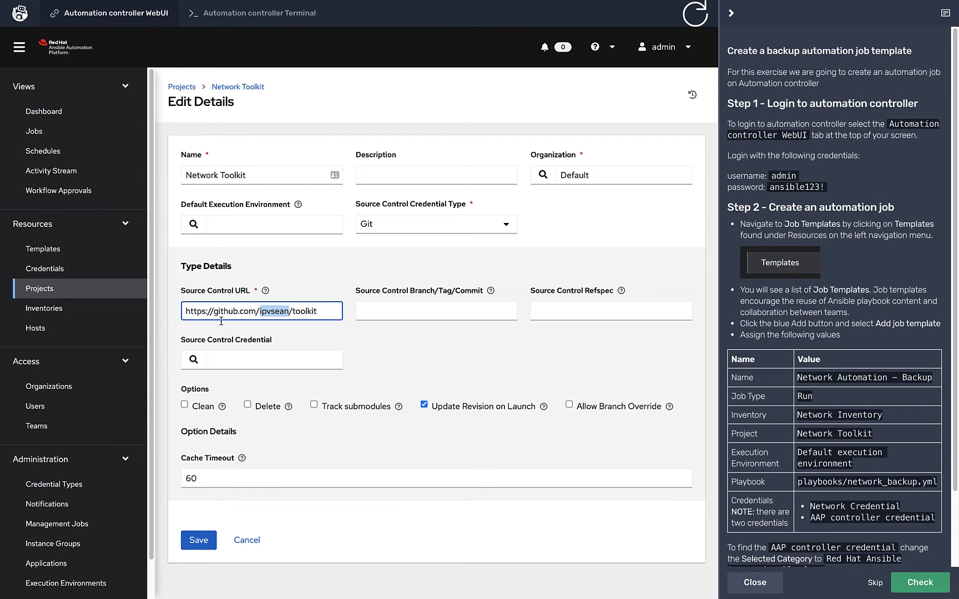
pyautogui.moveTo(246, 539)
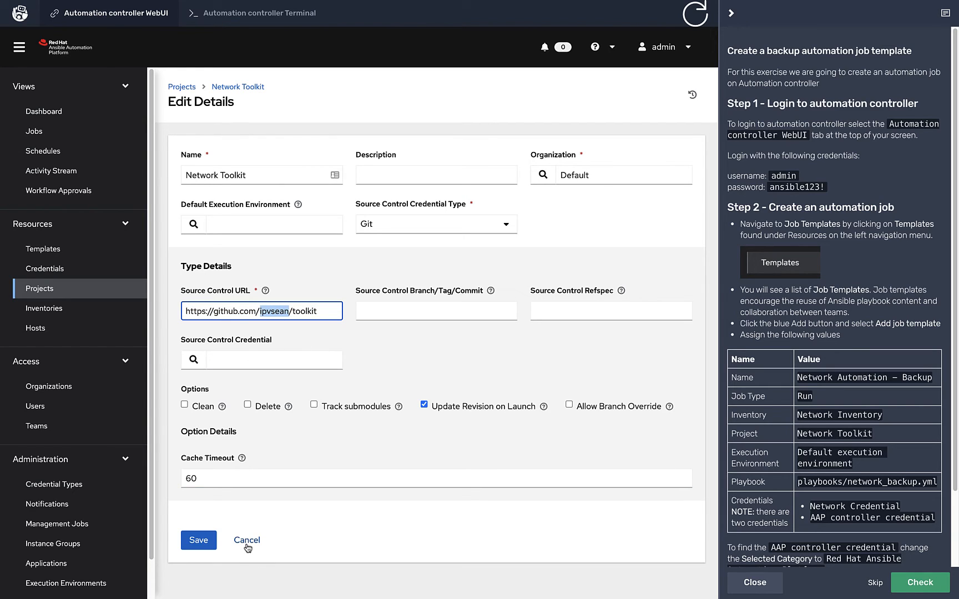
pyautogui.click(246, 540)
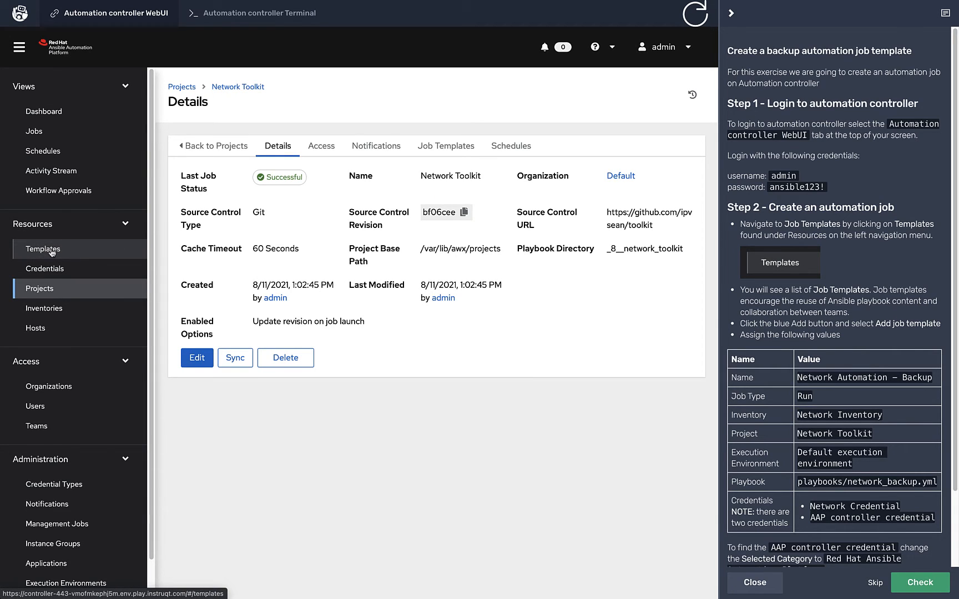
# Step: Start a new job template named 'Network Automation - Backup'
pyautogui.click(44, 249)
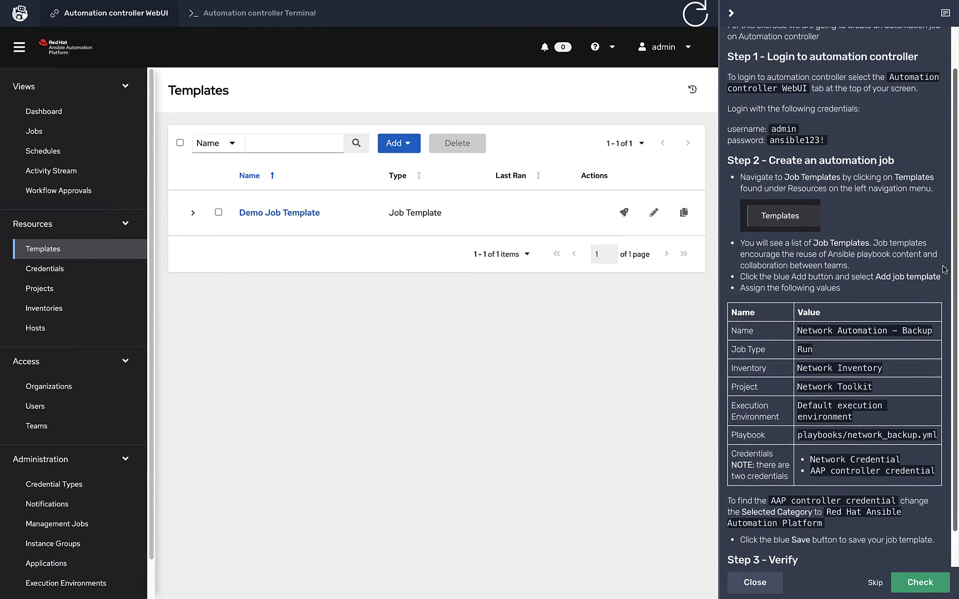
pyautogui.click(397, 143)
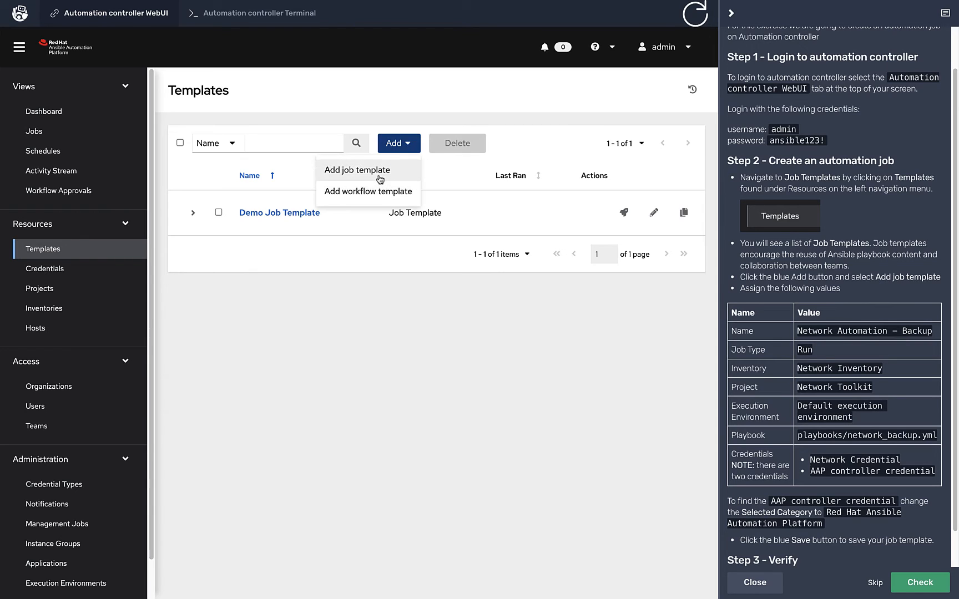
pyautogui.click(357, 169)
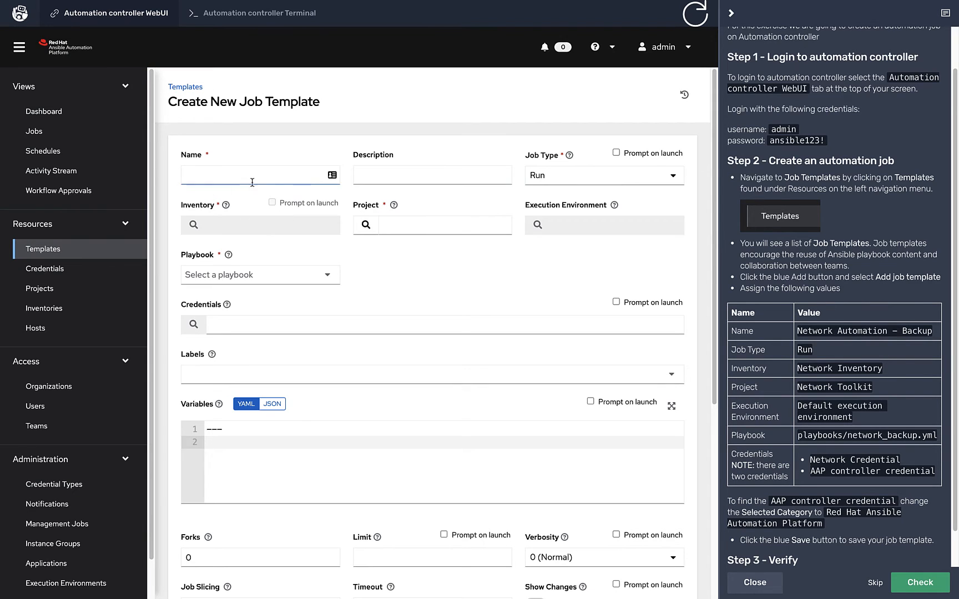
pyautogui.click(259, 175)
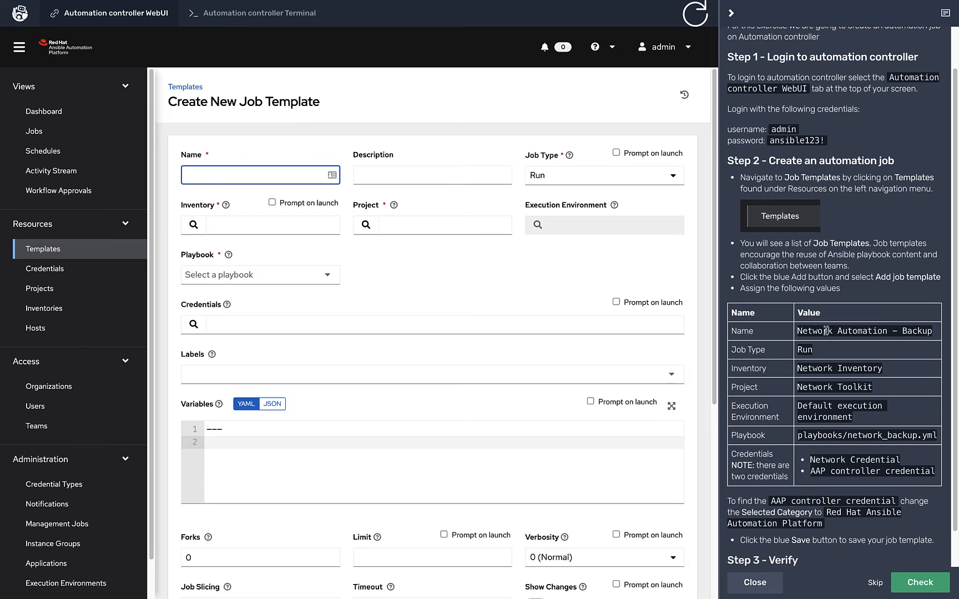
pyautogui.write('Network Automation - Backup')
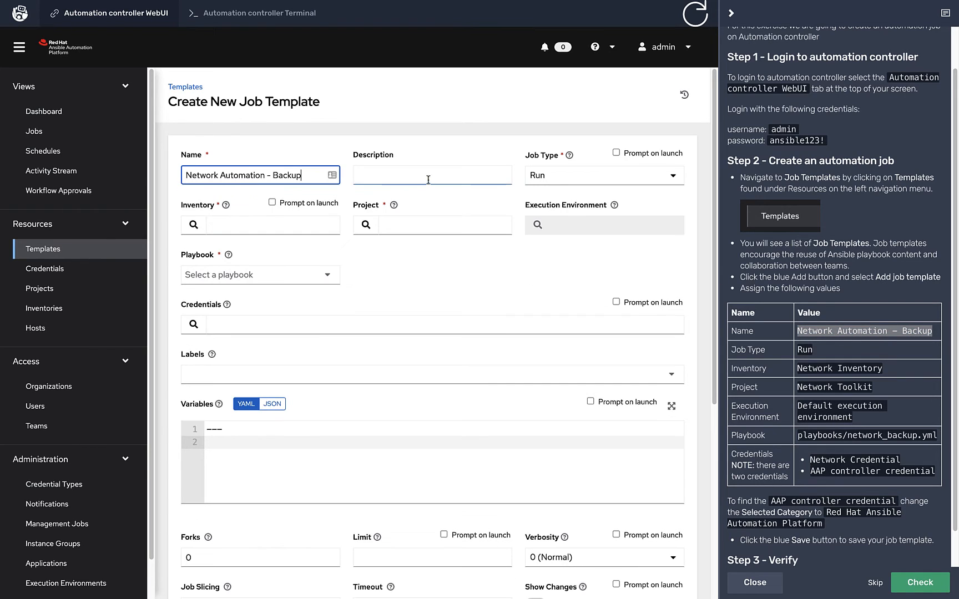
# Step: Select Network Inventory, the Network Toolkit project and the playbooks/network_backup.yml playbook
pyautogui.click(603, 175)
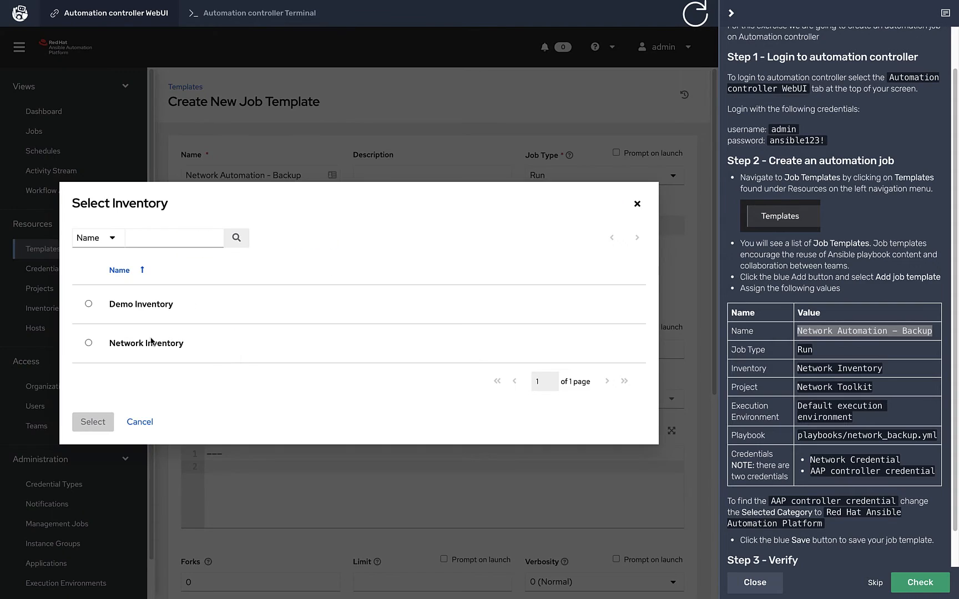
pyautogui.click(92, 422)
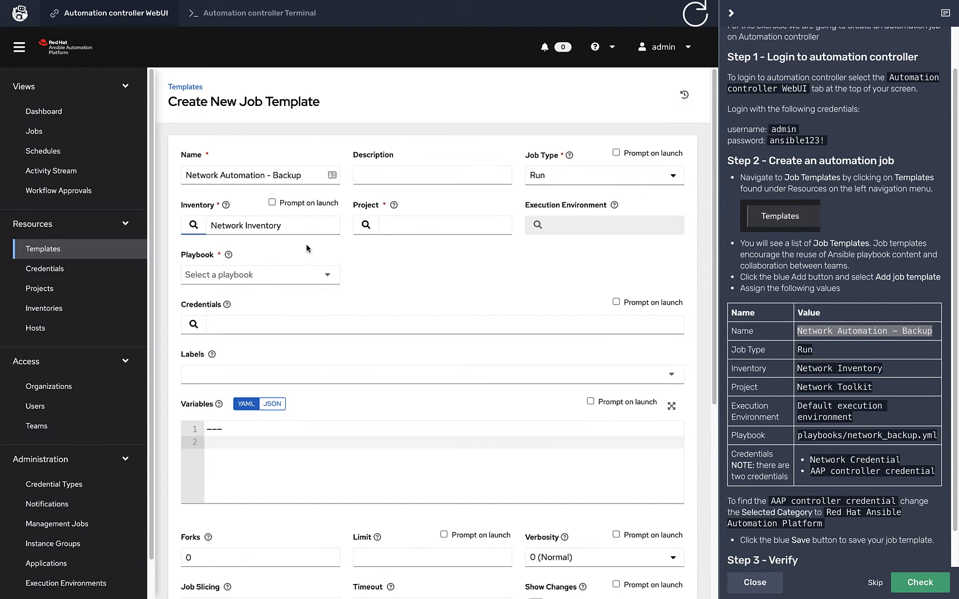
pyautogui.click(365, 224)
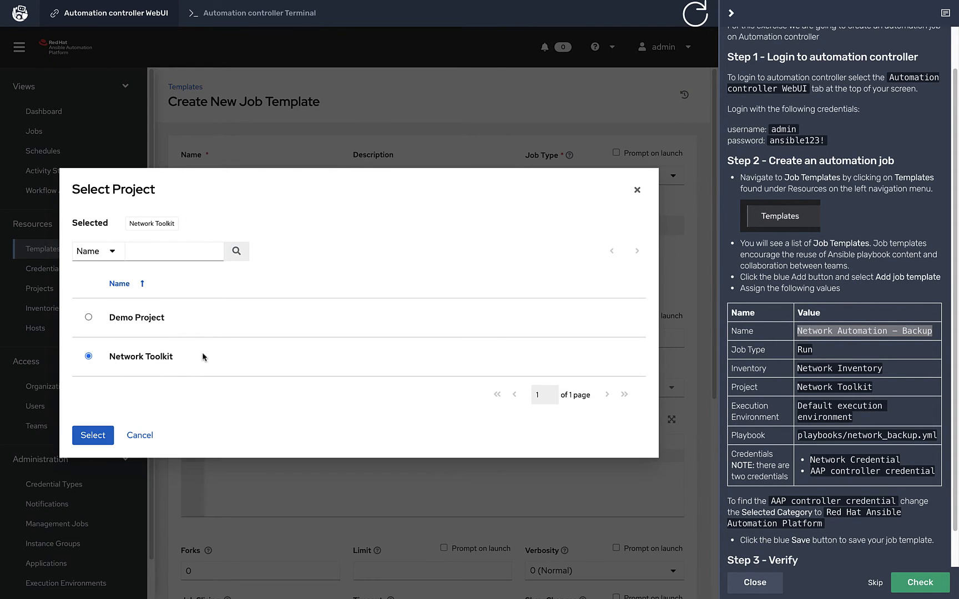
pyautogui.click(93, 435)
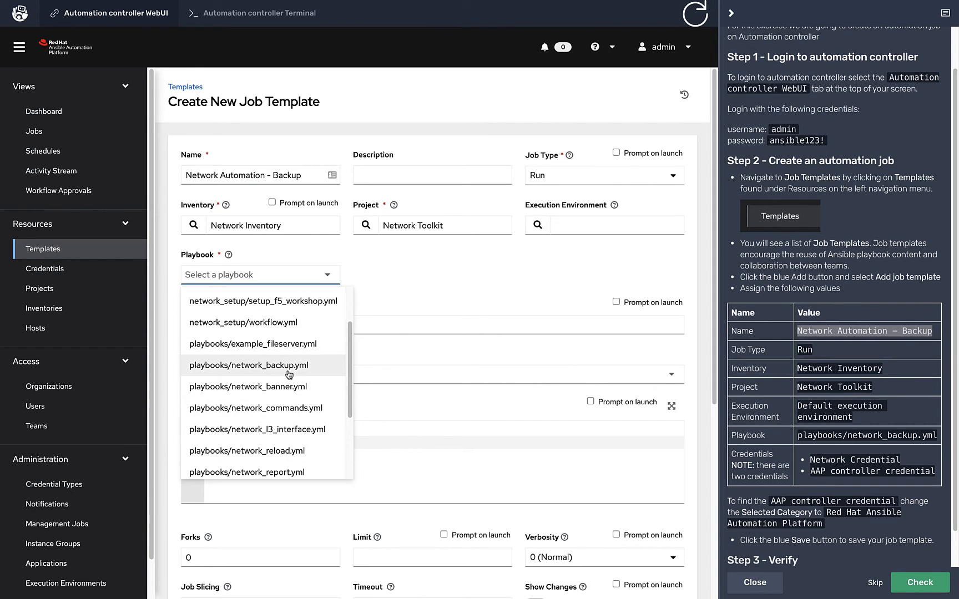
pyautogui.click(248, 365)
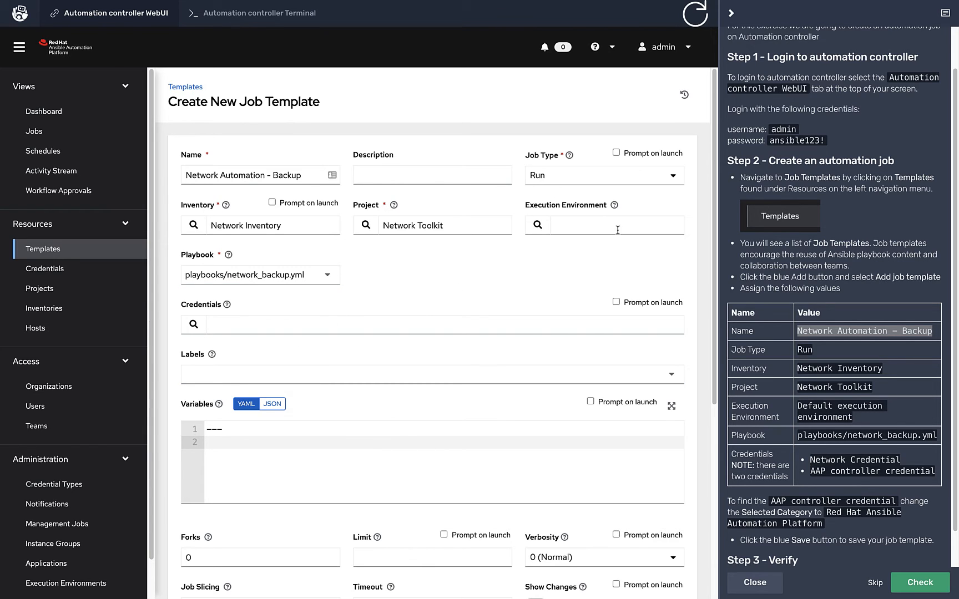
pyautogui.click(537, 225)
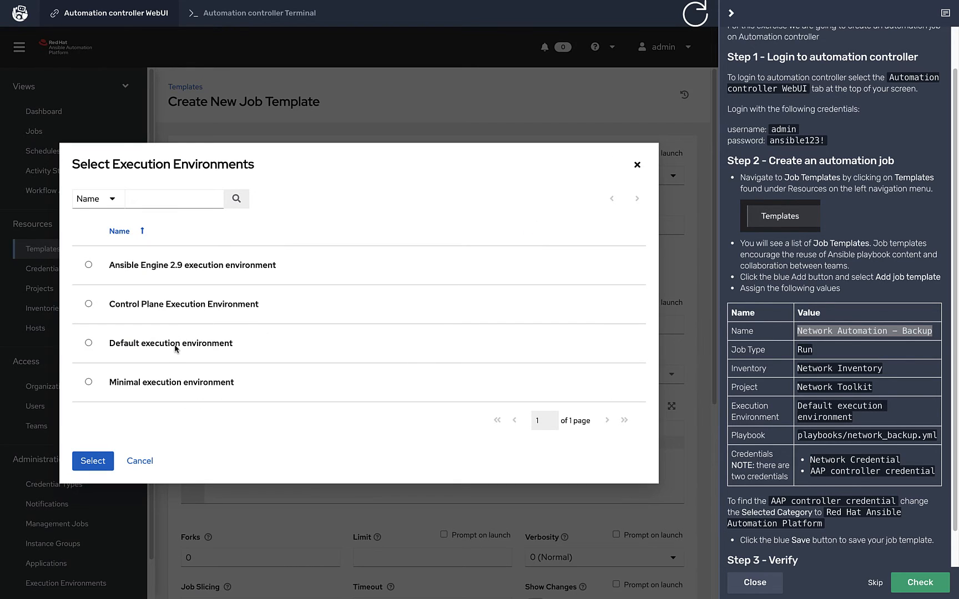
# Step: Set the Default execution environment and attach Network Credential to the template
pyautogui.click(92, 461)
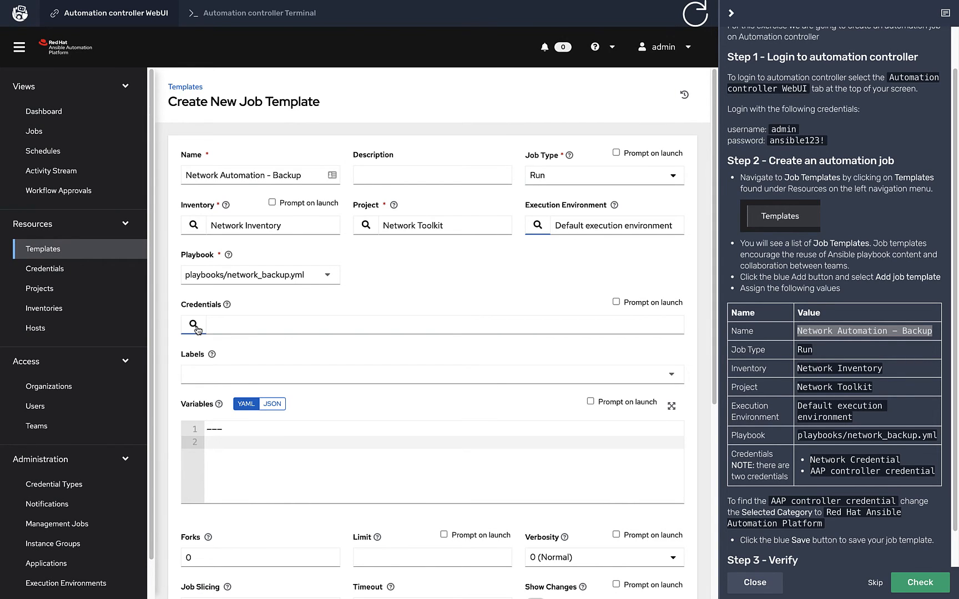
pyautogui.click(194, 325)
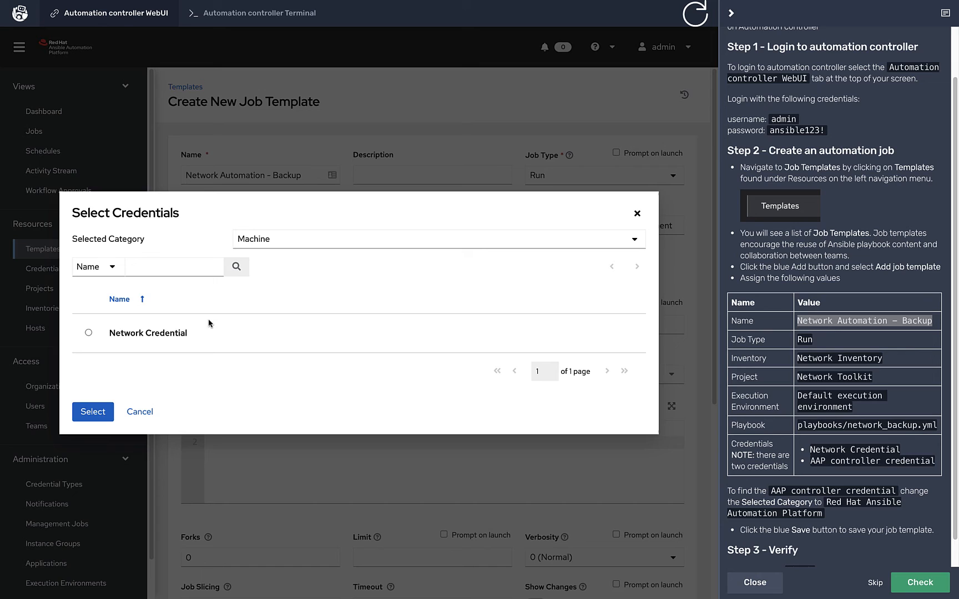
pyautogui.moveTo(165, 330)
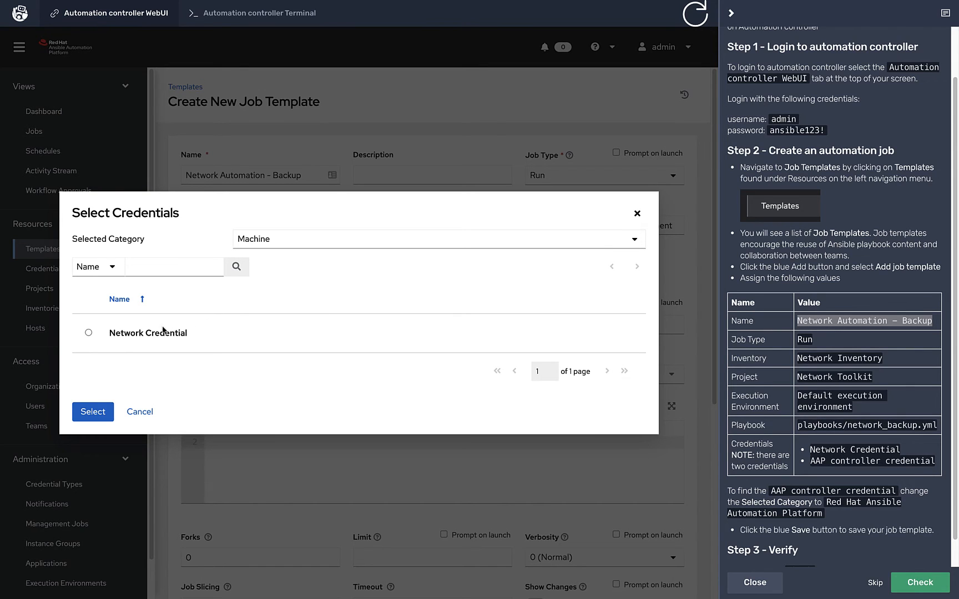
pyautogui.click(88, 333)
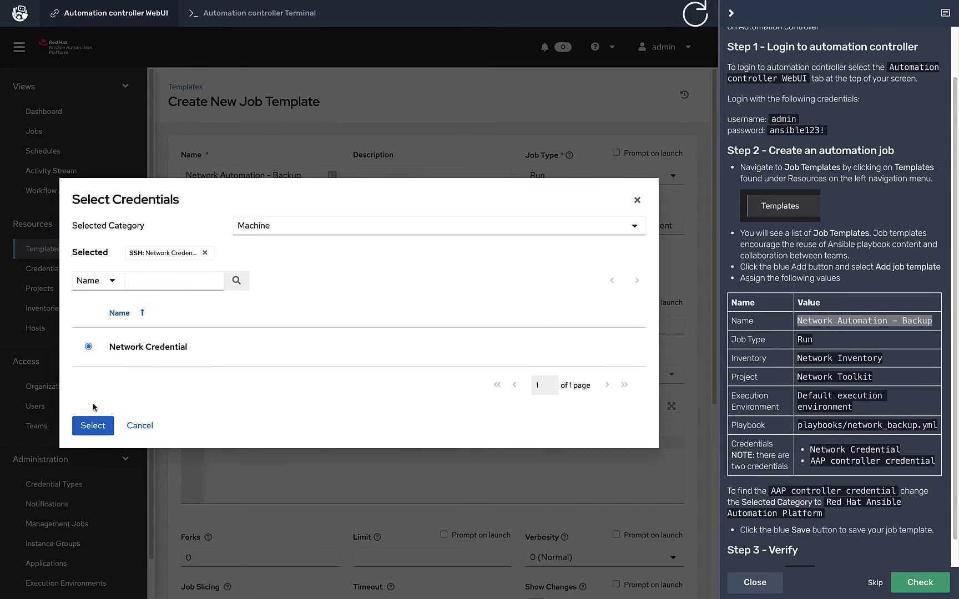
pyautogui.click(92, 425)
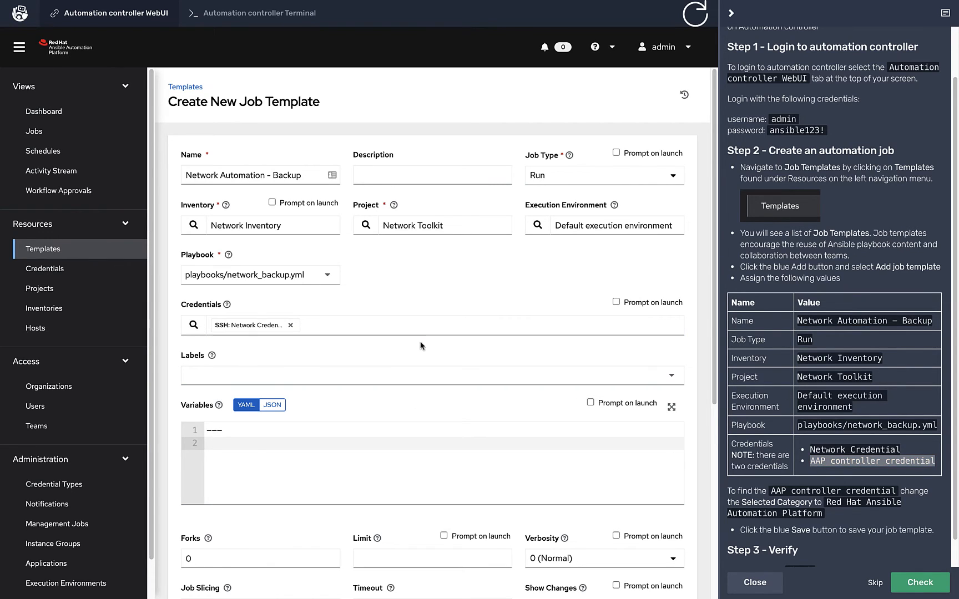
pyautogui.moveTo(122, 476)
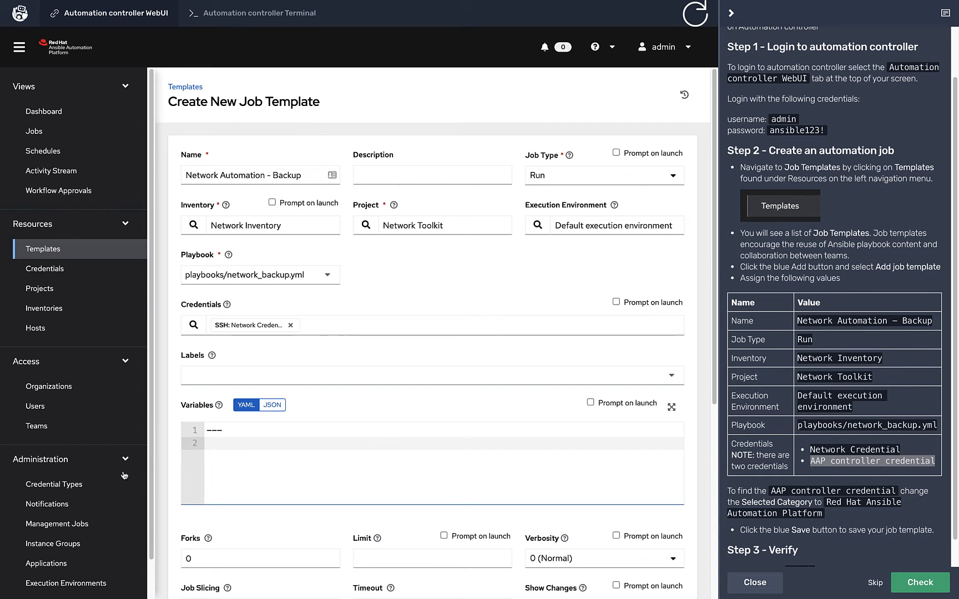
# Step: Choose the AAP controller credential from the Red Hat Ansible Automation Platform category
pyautogui.click(193, 325)
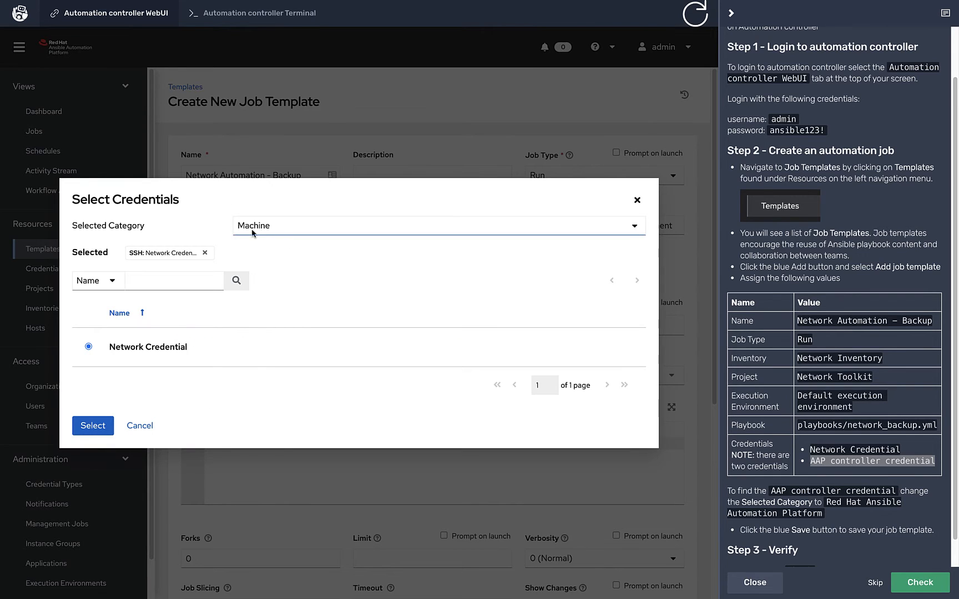
pyautogui.click(437, 226)
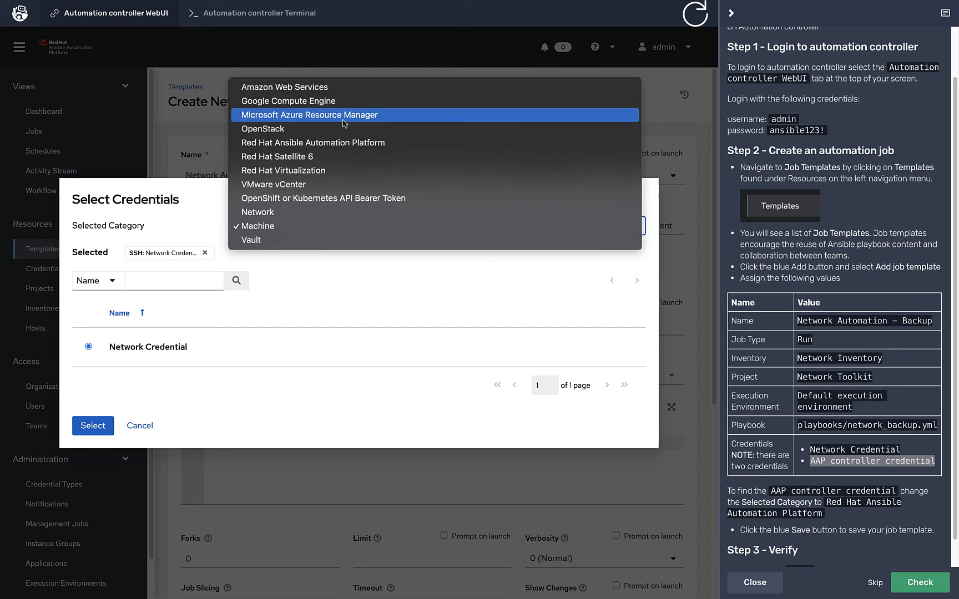
pyautogui.click(311, 143)
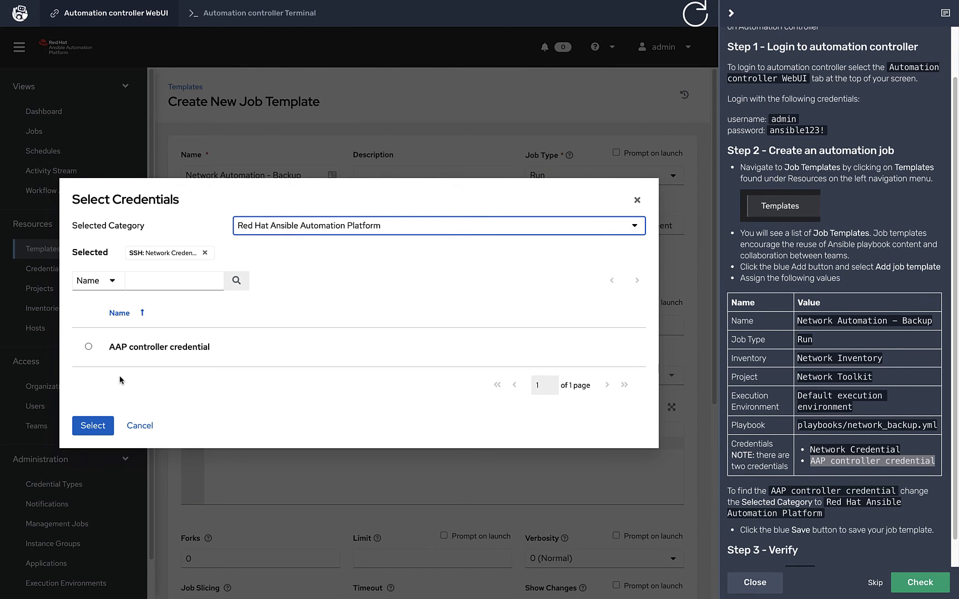
pyautogui.click(93, 425)
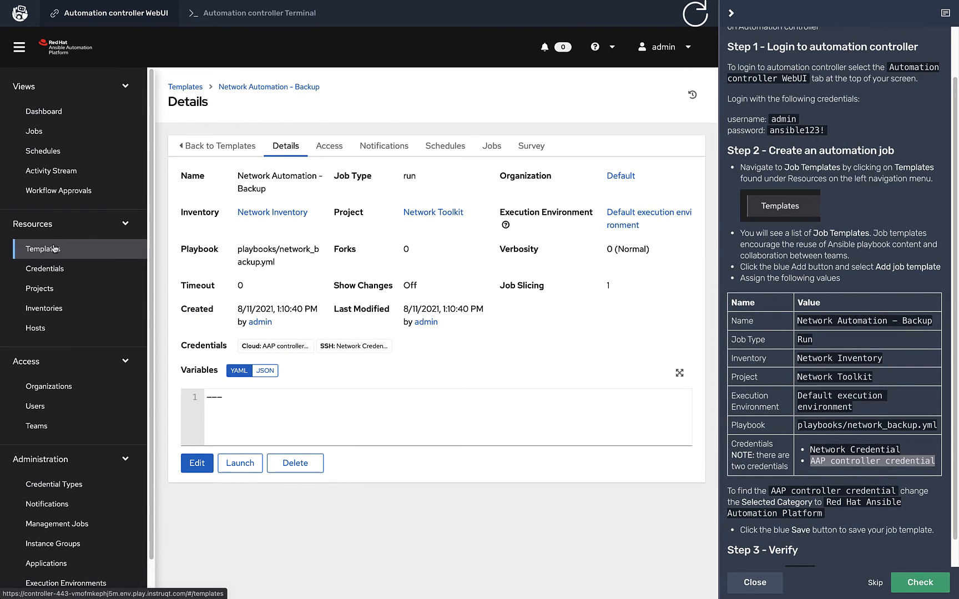
# Step: Return to Templates and have the lab check Challenge 1
pyautogui.click(217, 146)
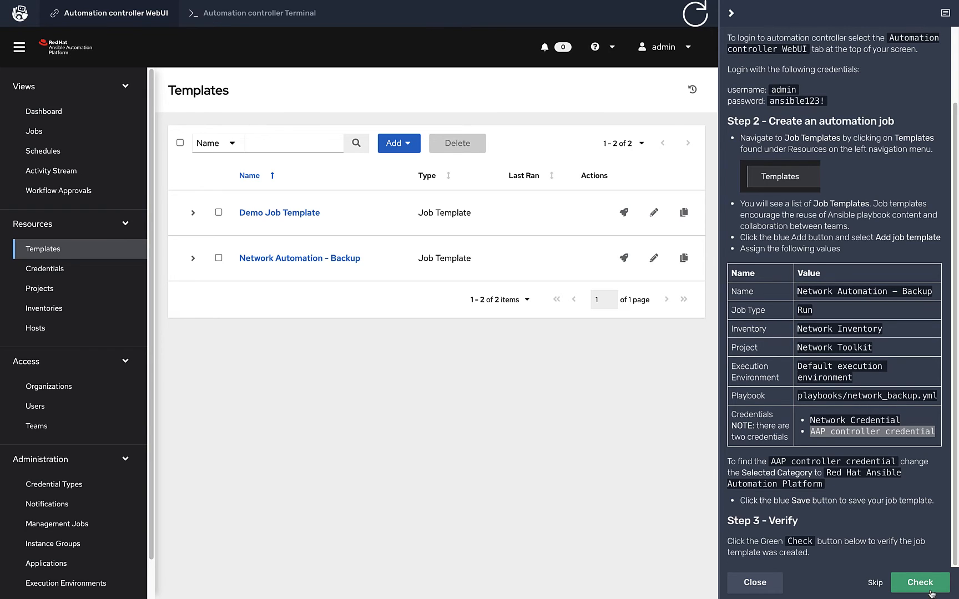
pyautogui.click(915, 582)
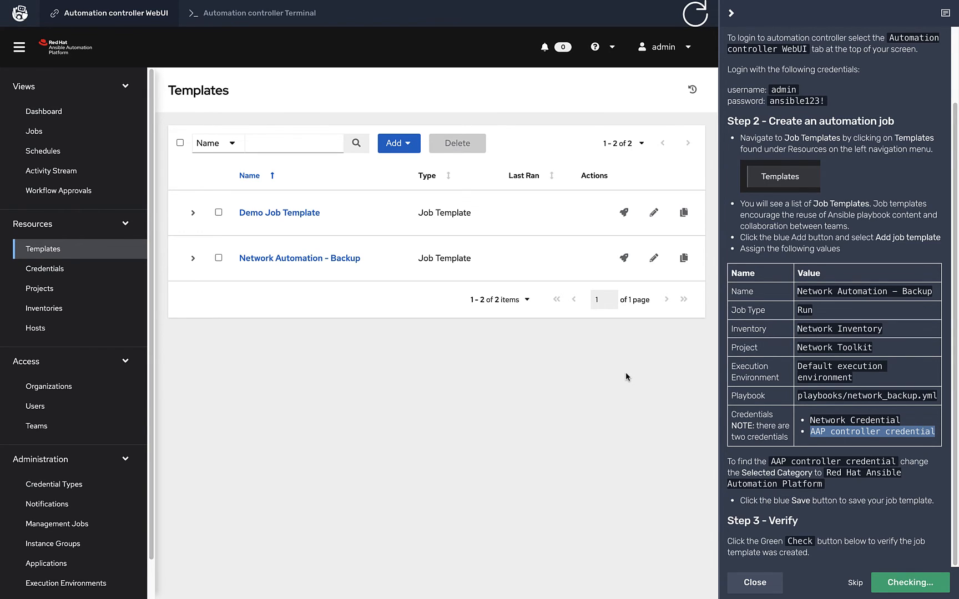
pyautogui.click(908, 582)
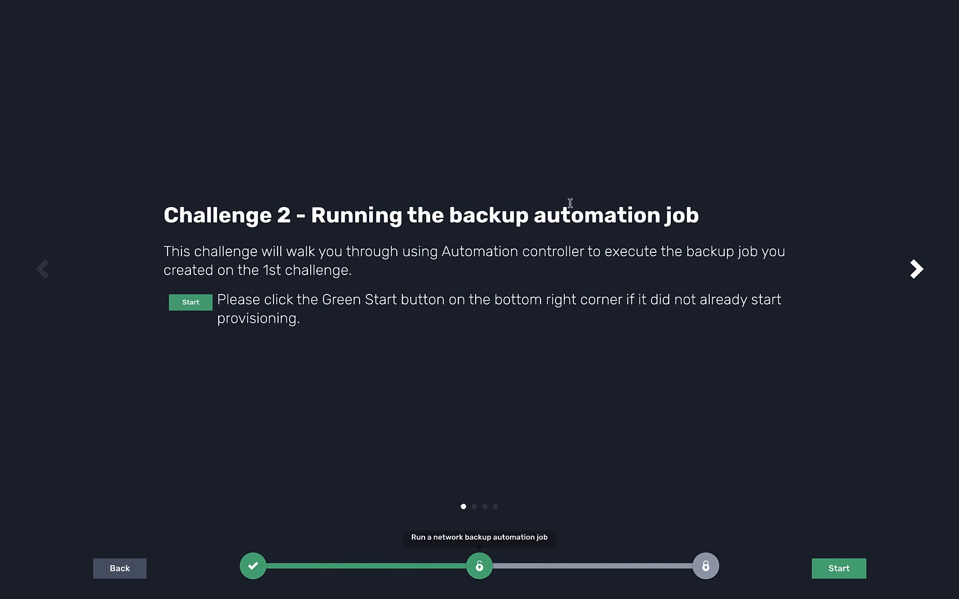
# Step: Advance the Challenge 2 briefing two slides to 'The Cisco IOS collection'
pyautogui.click(917, 269)
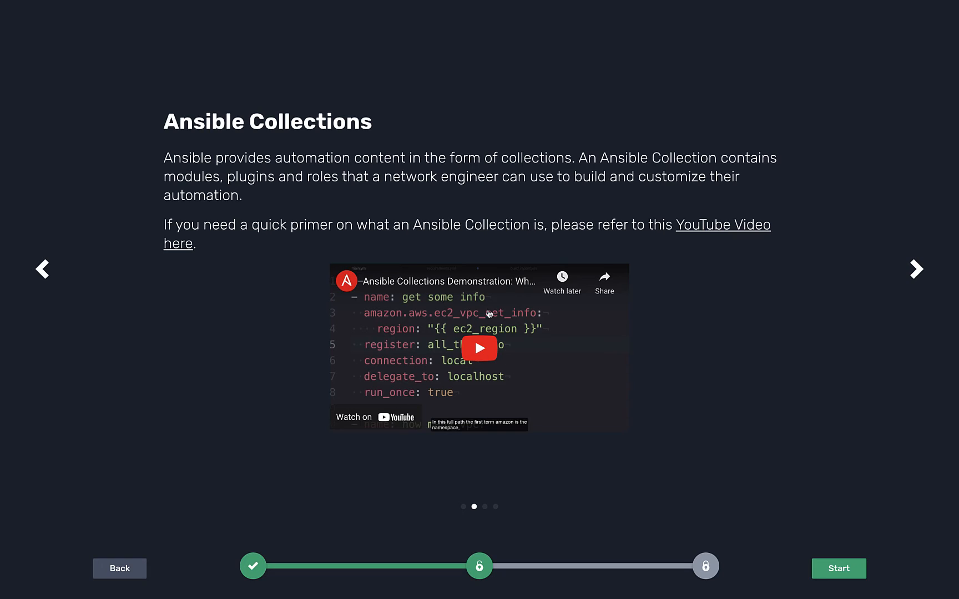
pyautogui.moveTo(383, 330)
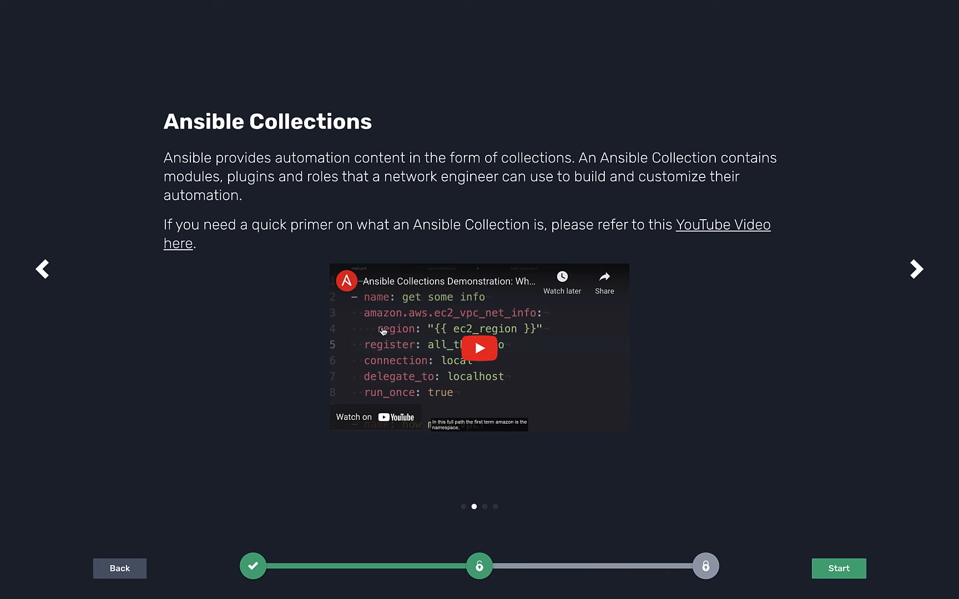
pyautogui.moveTo(636, 331)
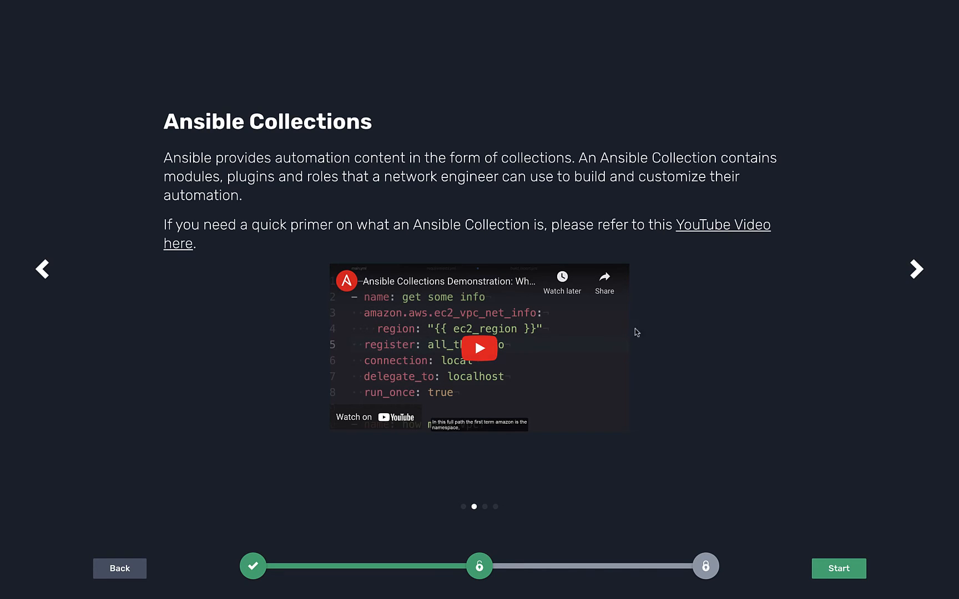
pyautogui.click(916, 269)
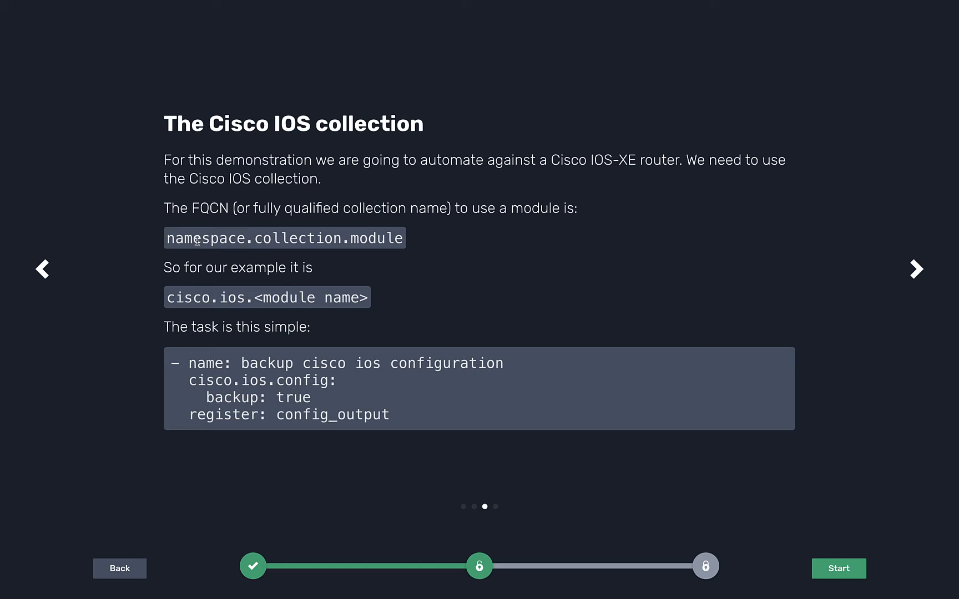
# Step: Highlight namespace, cisco and config on the collection slide, then reach 'Lets get started'
pyautogui.doubleClick(205, 238)
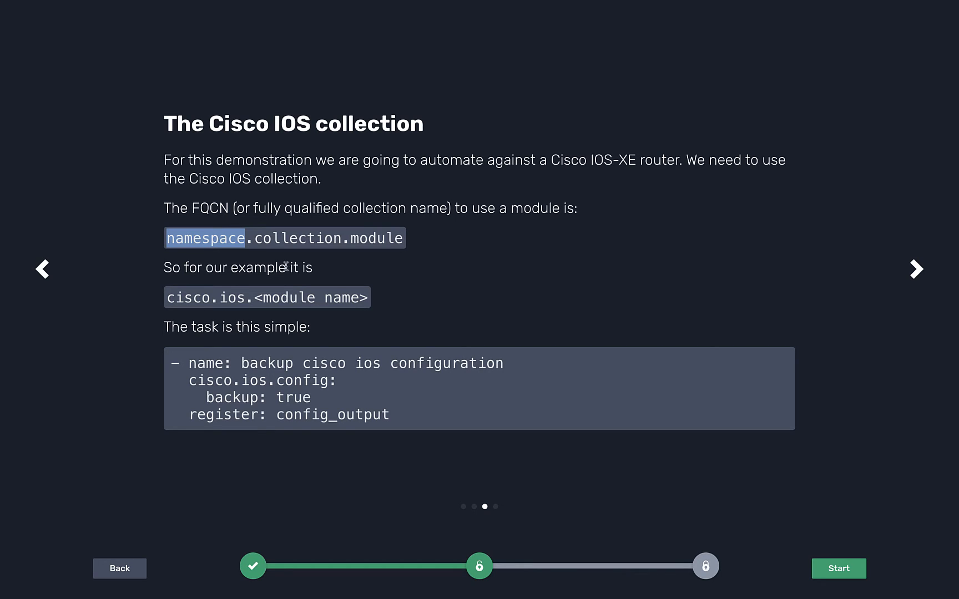
pyautogui.moveTo(278, 267)
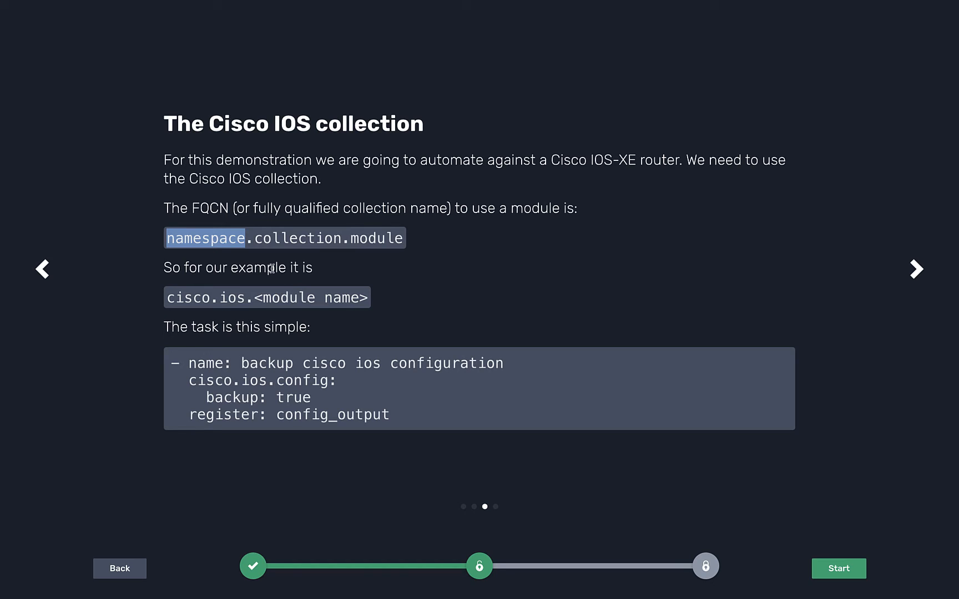
pyautogui.moveTo(299, 281)
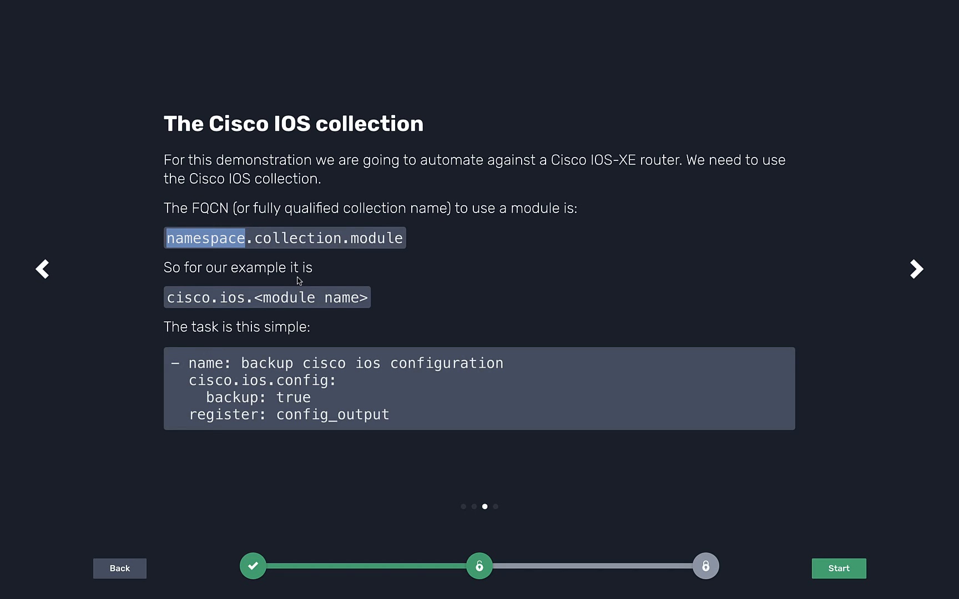
pyautogui.moveTo(295, 272)
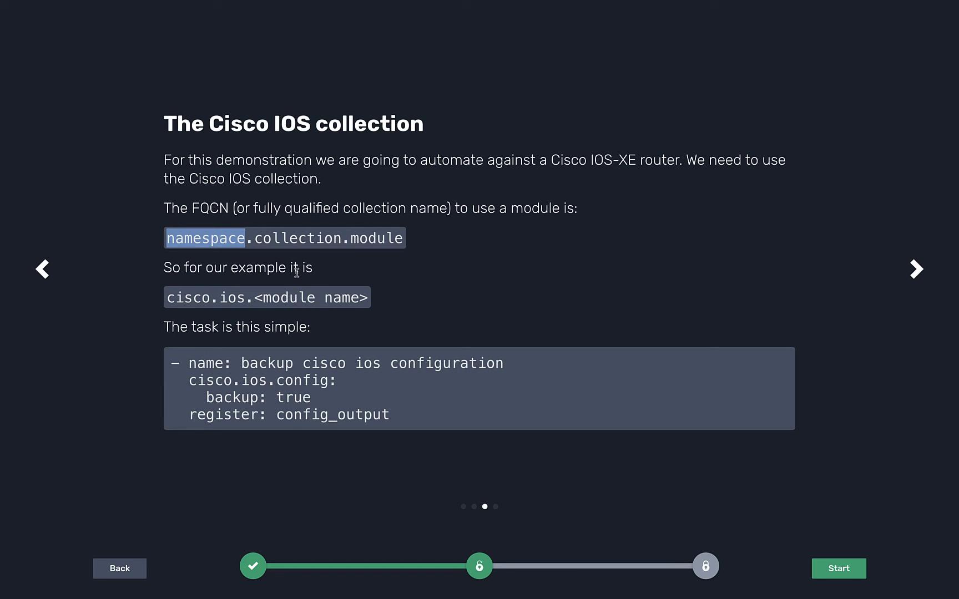
pyautogui.moveTo(295, 272)
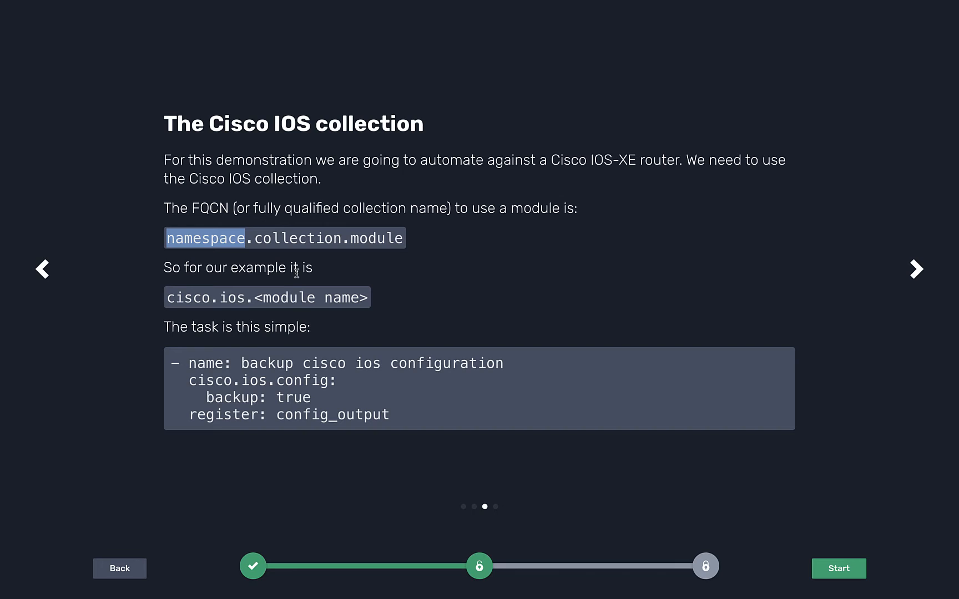
pyautogui.moveTo(317, 273)
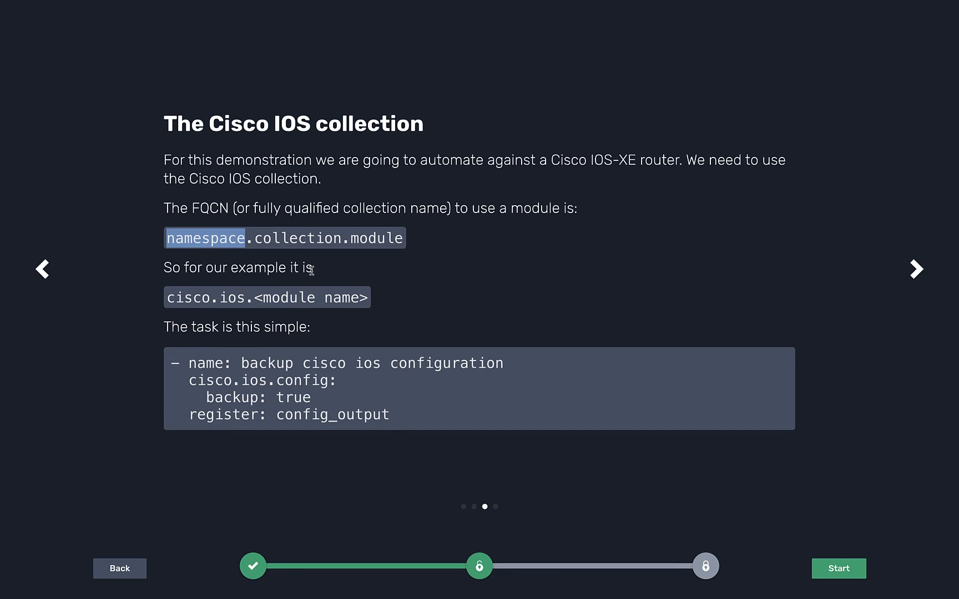
pyautogui.moveTo(197, 227)
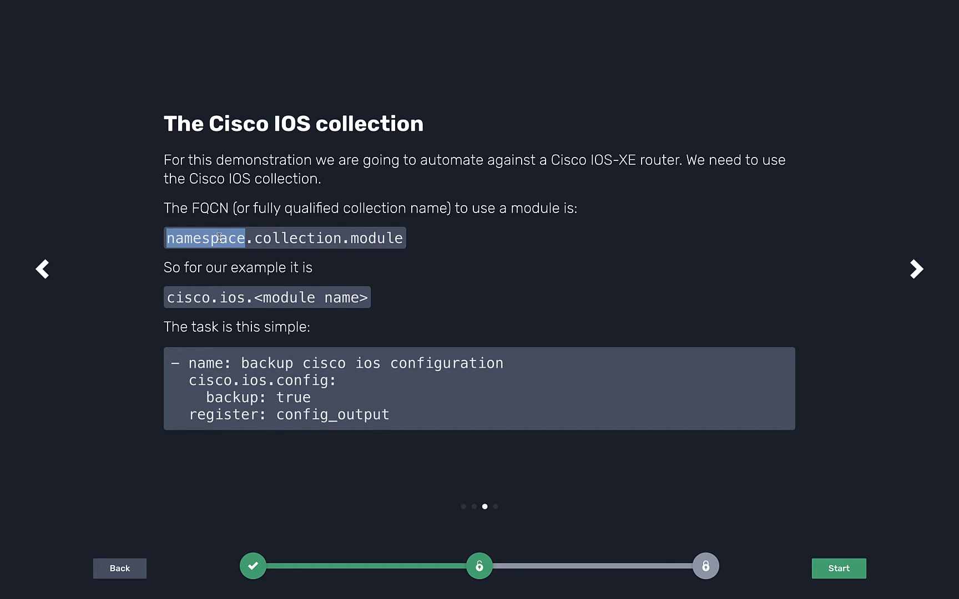
pyautogui.moveTo(204, 223)
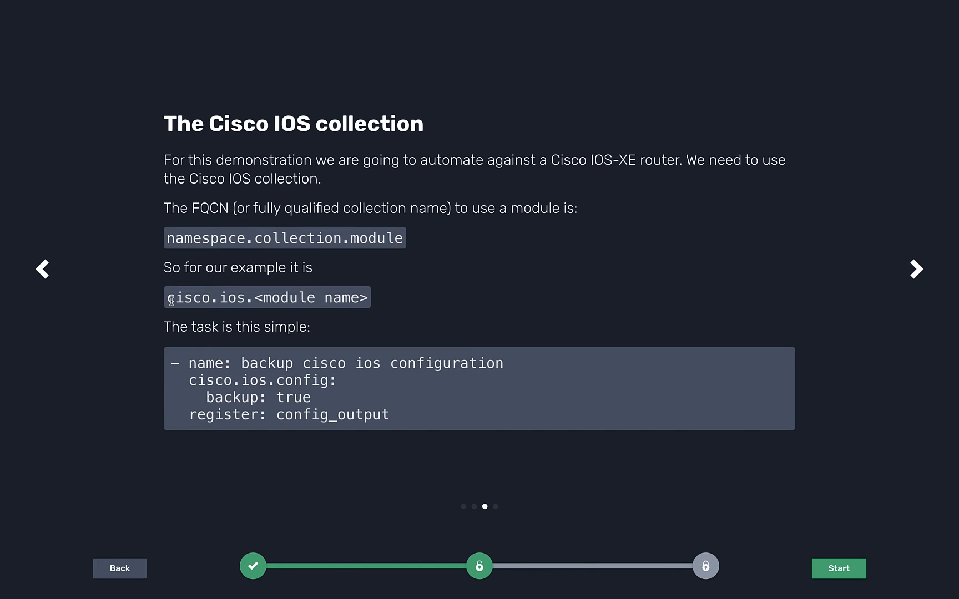
pyautogui.doubleClick(228, 297)
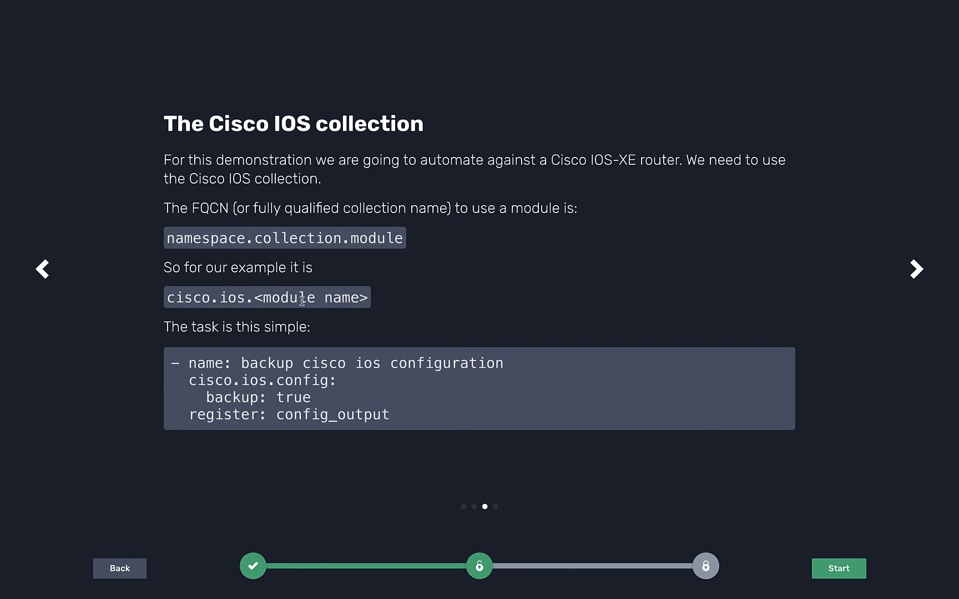
pyautogui.doubleClick(301, 379)
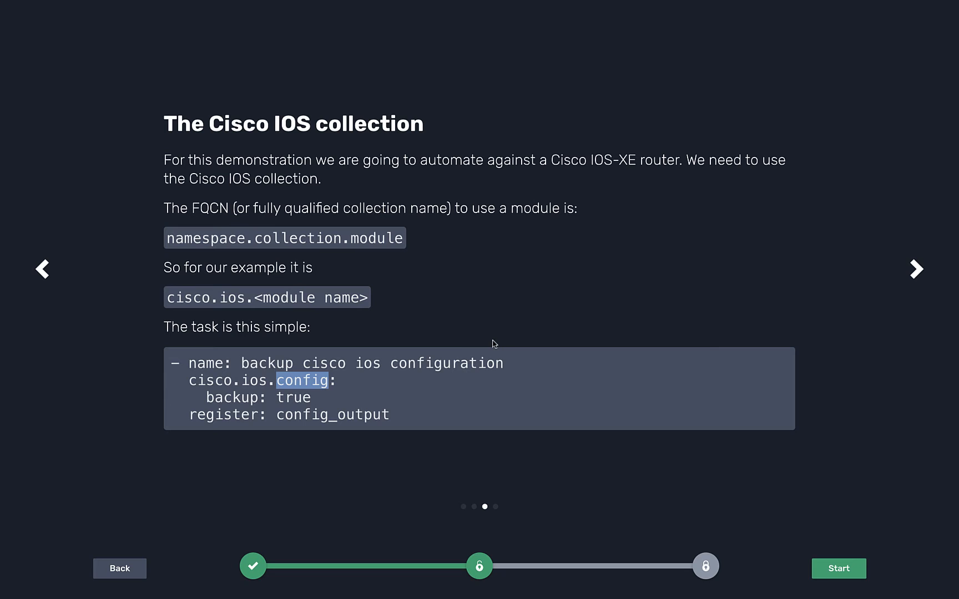
pyautogui.moveTo(312, 386)
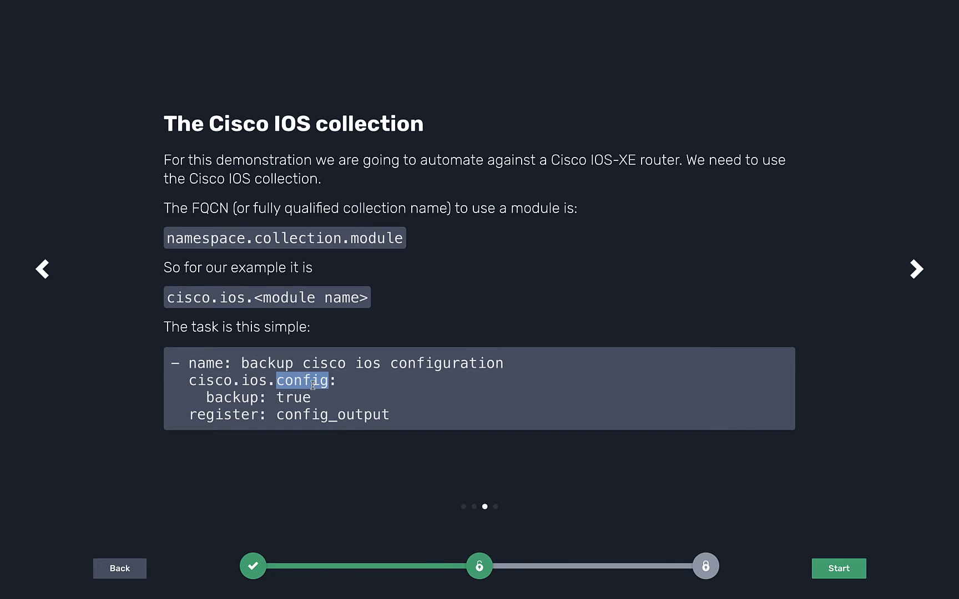
pyautogui.moveTo(312, 383); pyautogui.dragTo(389, 414)
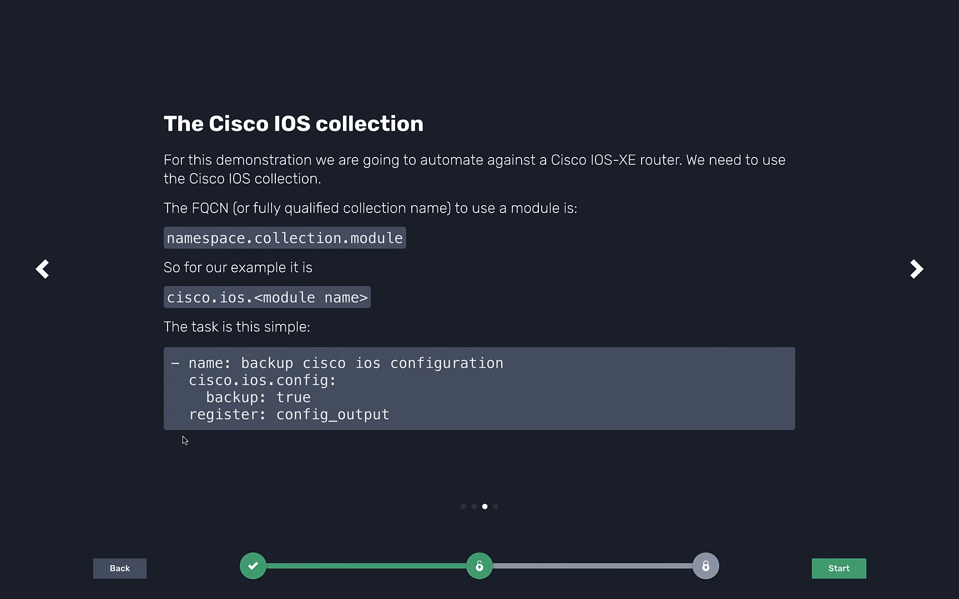
pyautogui.moveTo(304, 400)
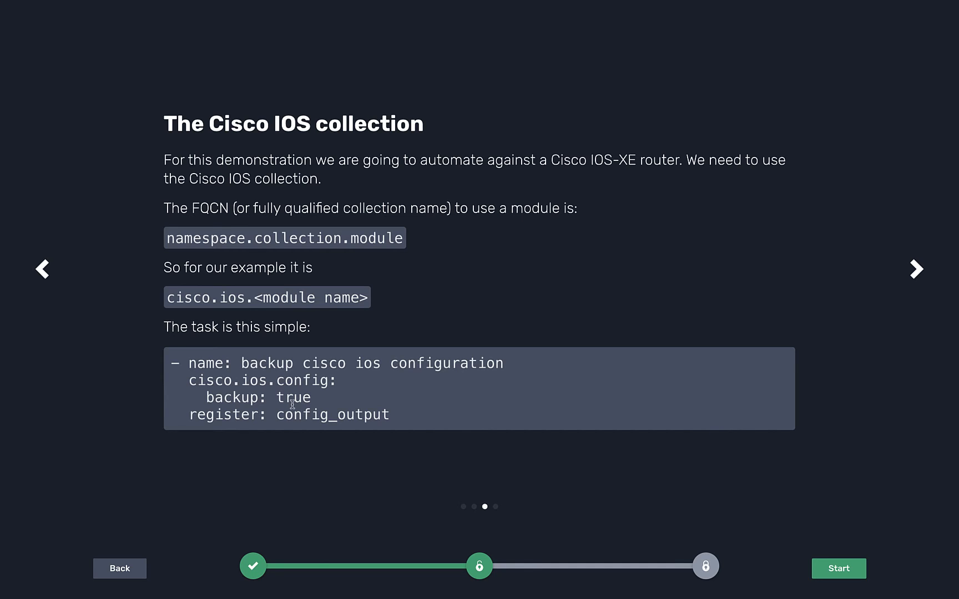
pyautogui.moveTo(477, 353)
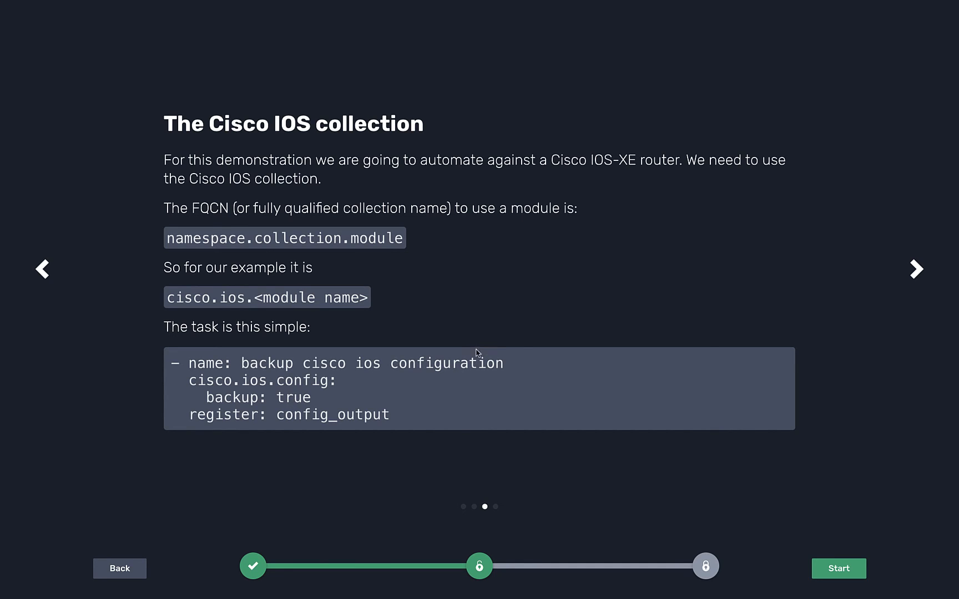
pyautogui.moveTo(533, 343)
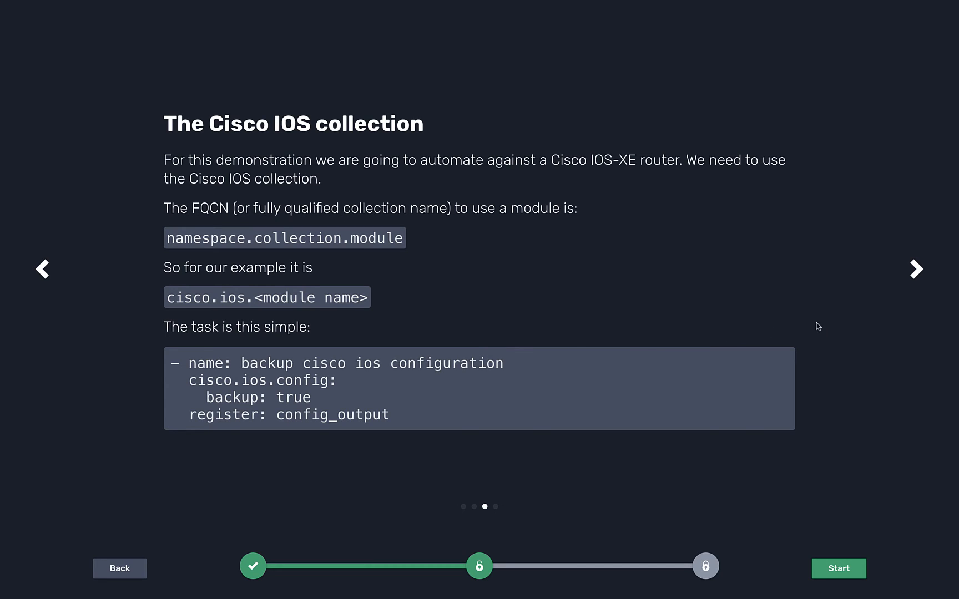
pyautogui.click(916, 270)
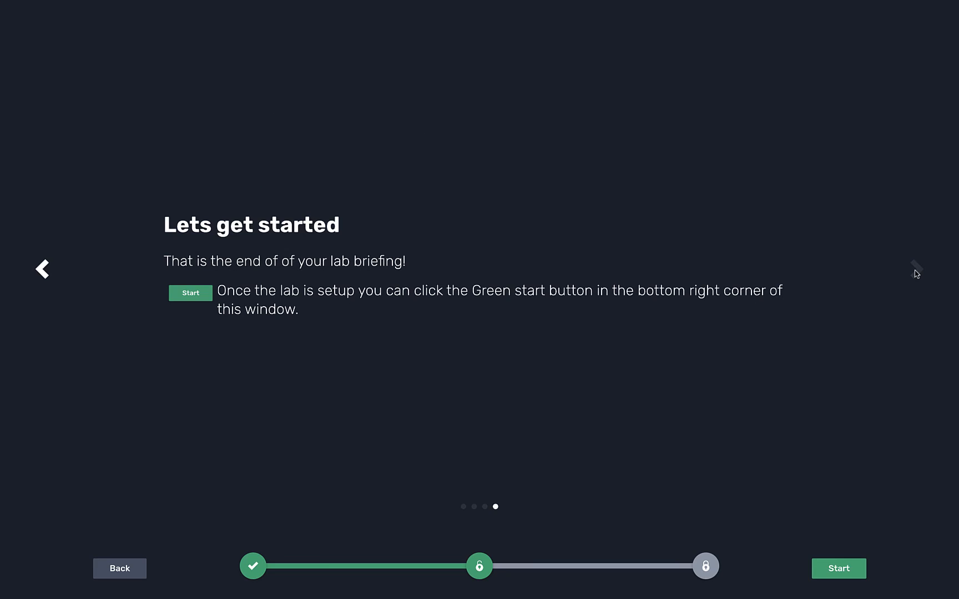
# Step: Start the backup challenge and launch Network Automation - Backup from Templates
pyautogui.click(838, 568)
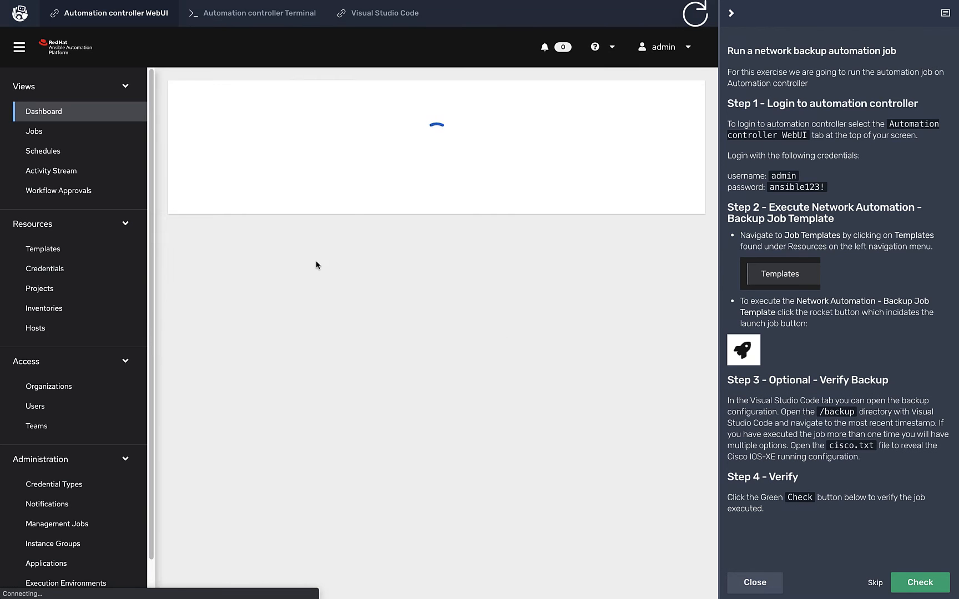
pyautogui.click(43, 249)
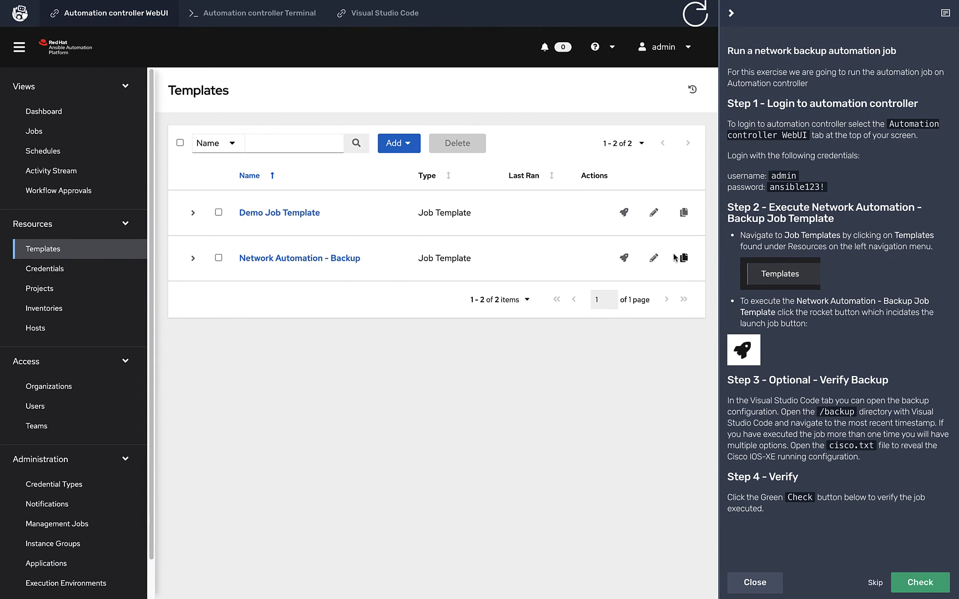
pyautogui.moveTo(623, 258)
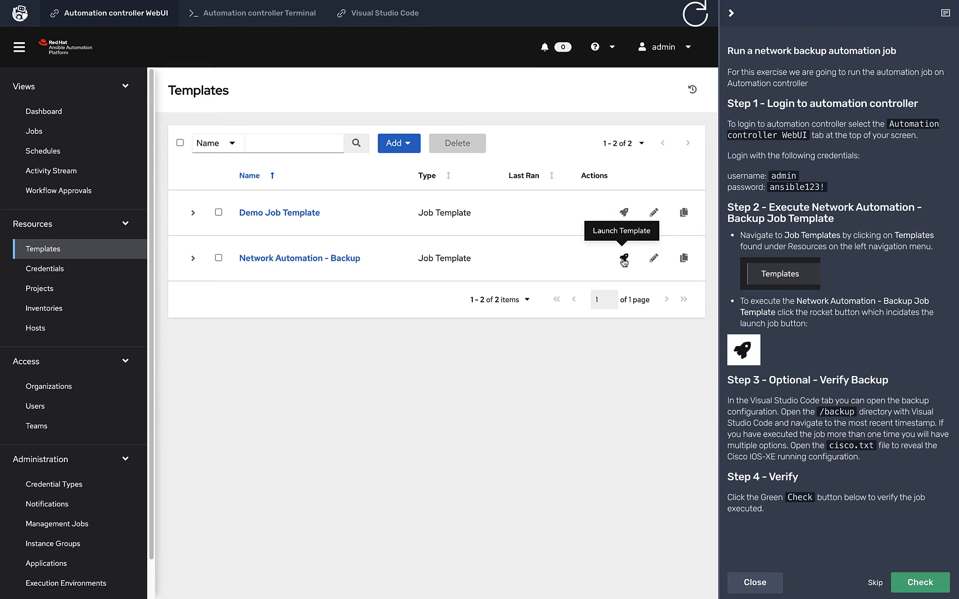
pyautogui.moveTo(377, 259)
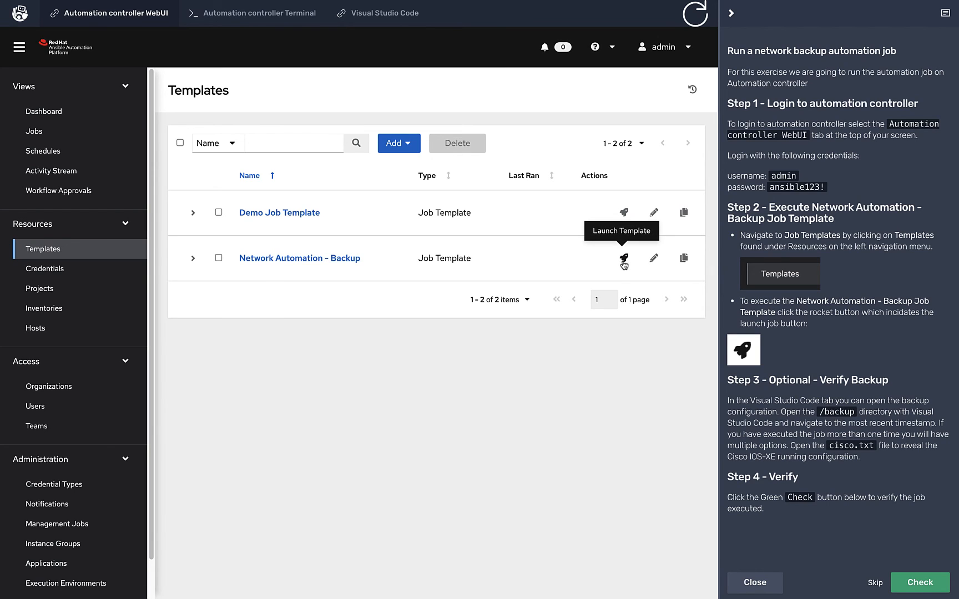
pyautogui.click(624, 257)
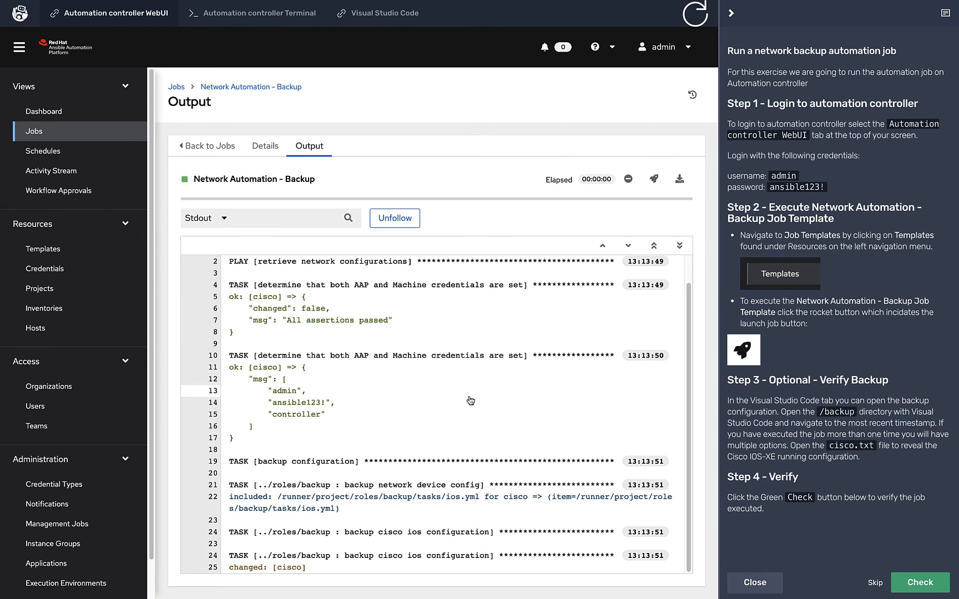
# Step: Follow the backup job output until the restore job template is created
pyautogui.click(394, 217)
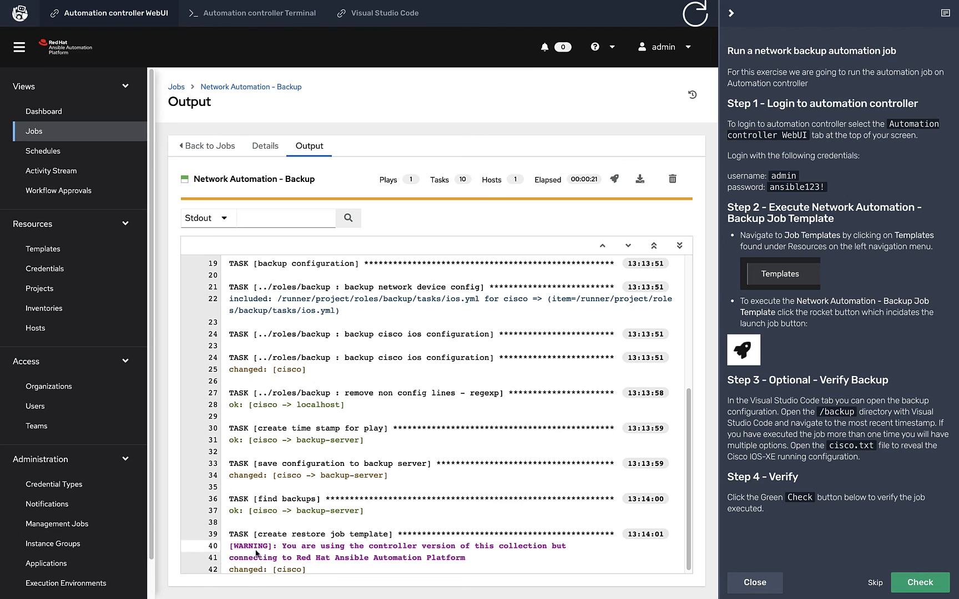
pyautogui.moveTo(298, 485)
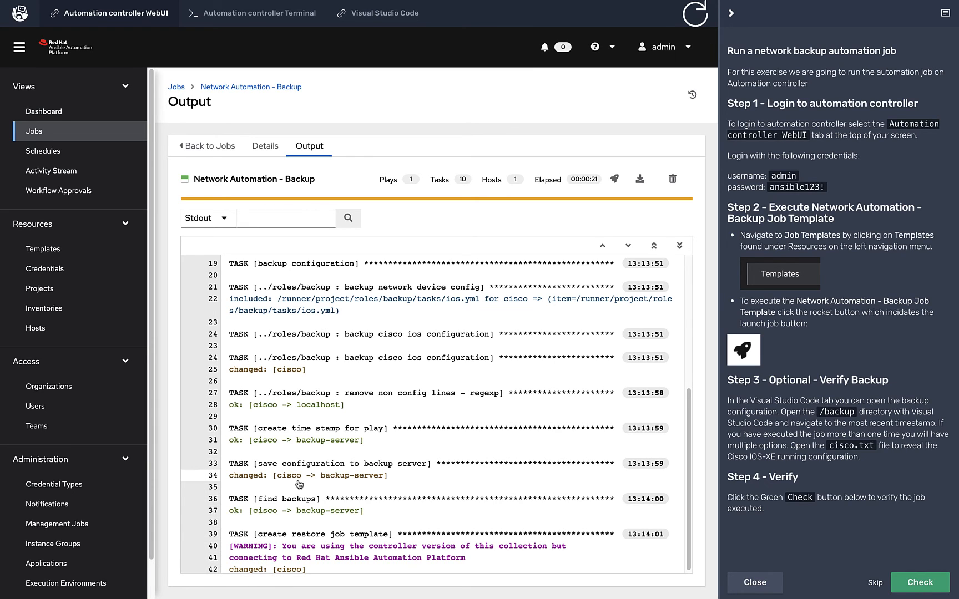
pyautogui.moveTo(574, 478)
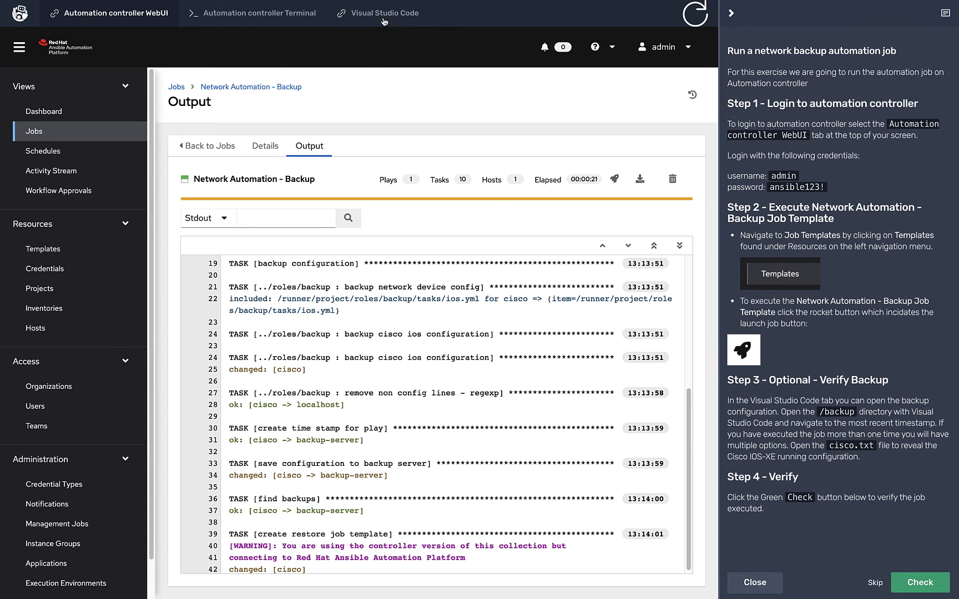
# Step: Switch to Visual Studio Code and open the /backup folder
pyautogui.click(379, 13)
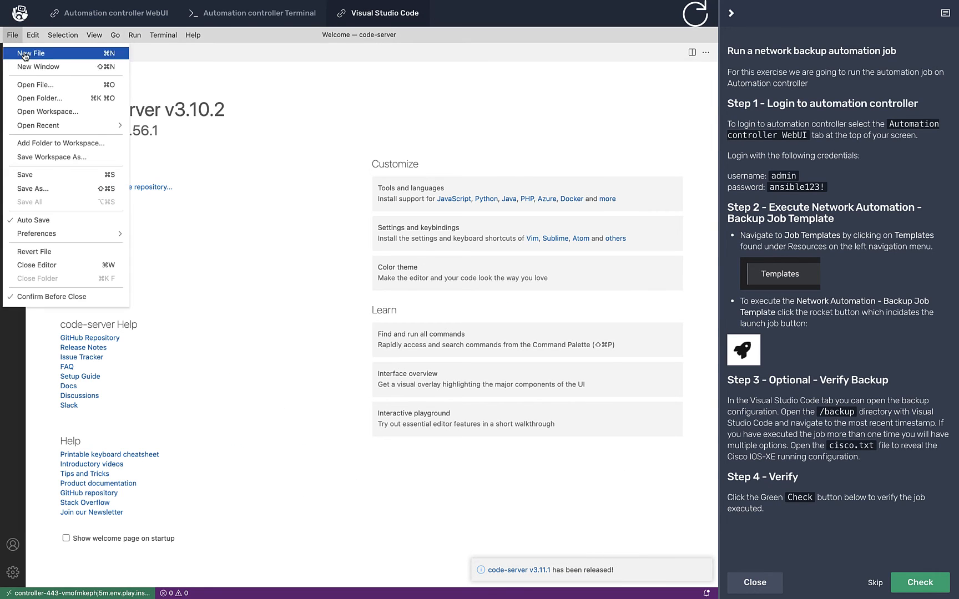
pyautogui.click(40, 99)
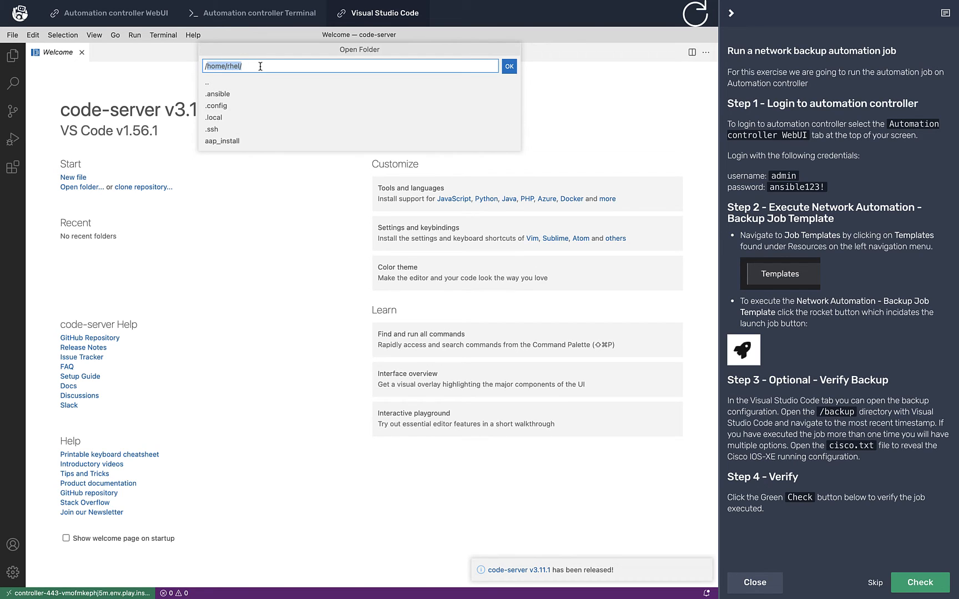
pyautogui.write('/backup/')
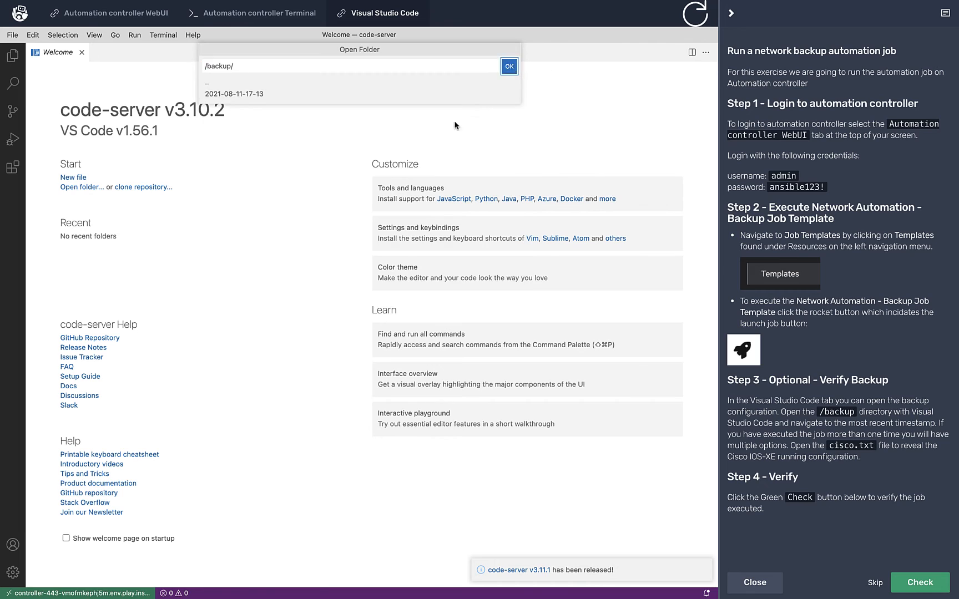
pyautogui.click(509, 66)
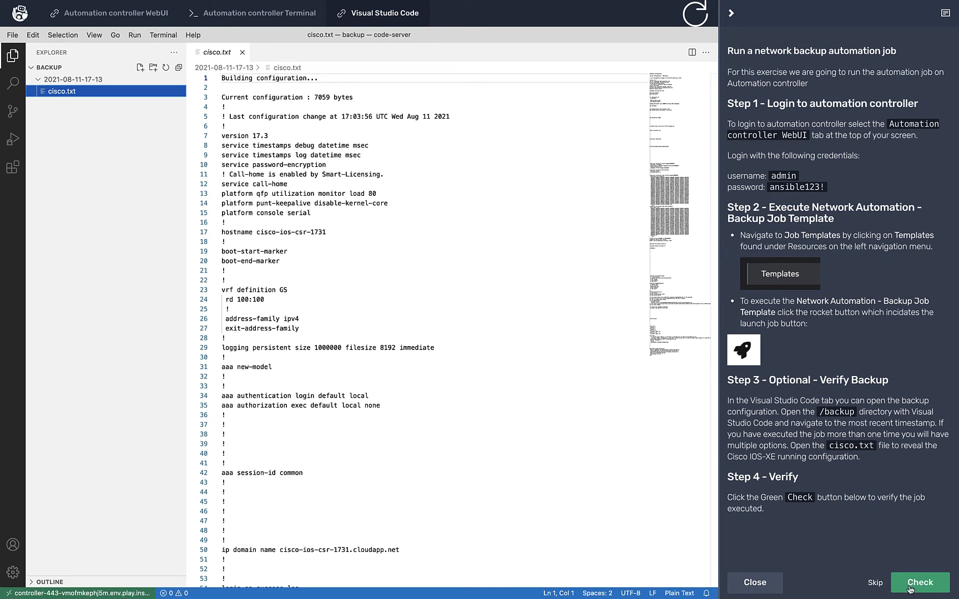
# Step: Have the lab check the backup challenge and load Challenge 3
pyautogui.click(917, 582)
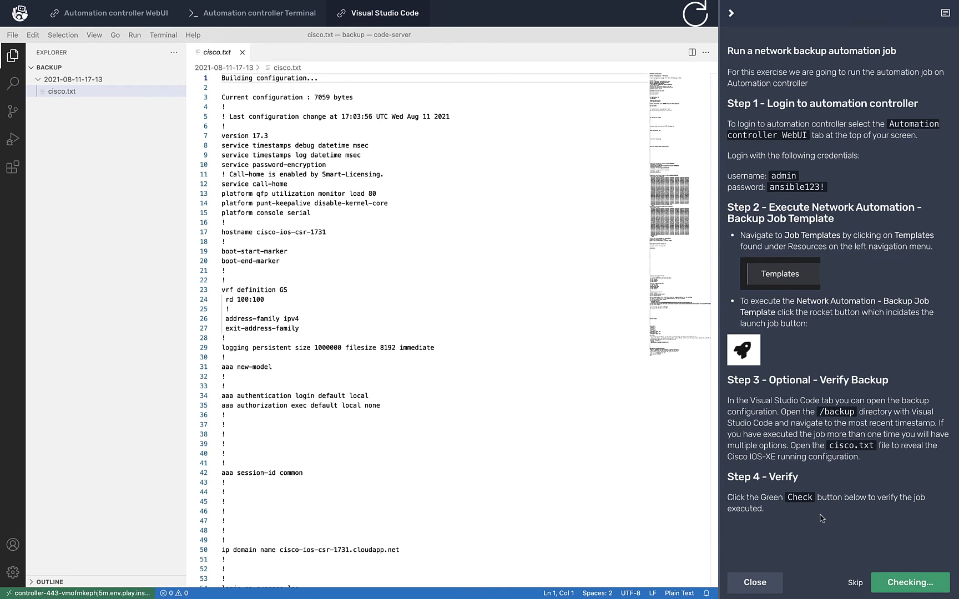
pyautogui.click(911, 582)
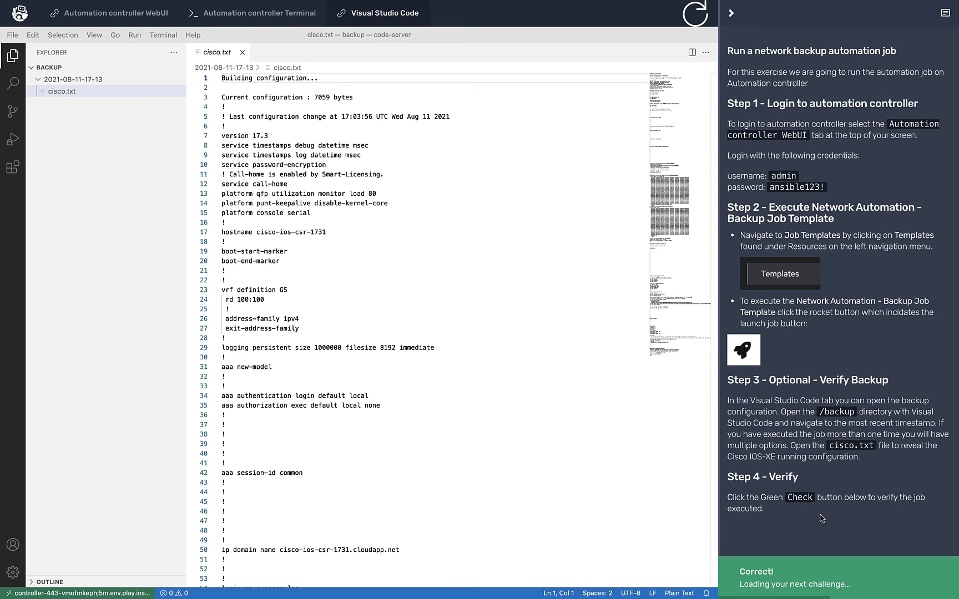
pyautogui.moveTo(822, 502)
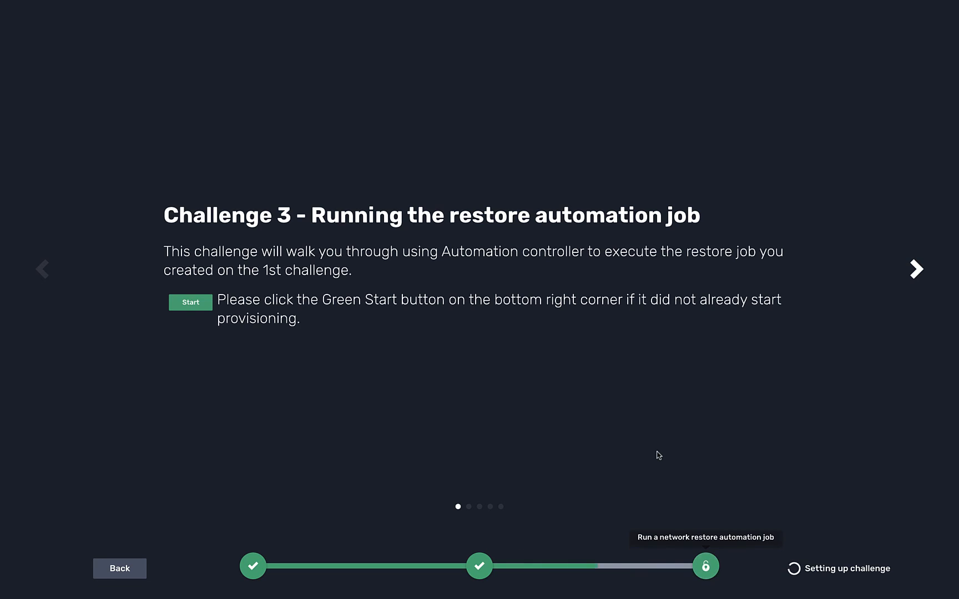
# Step: Advance the Challenge 3 briefing and start the network restore exercise
pyautogui.click(916, 270)
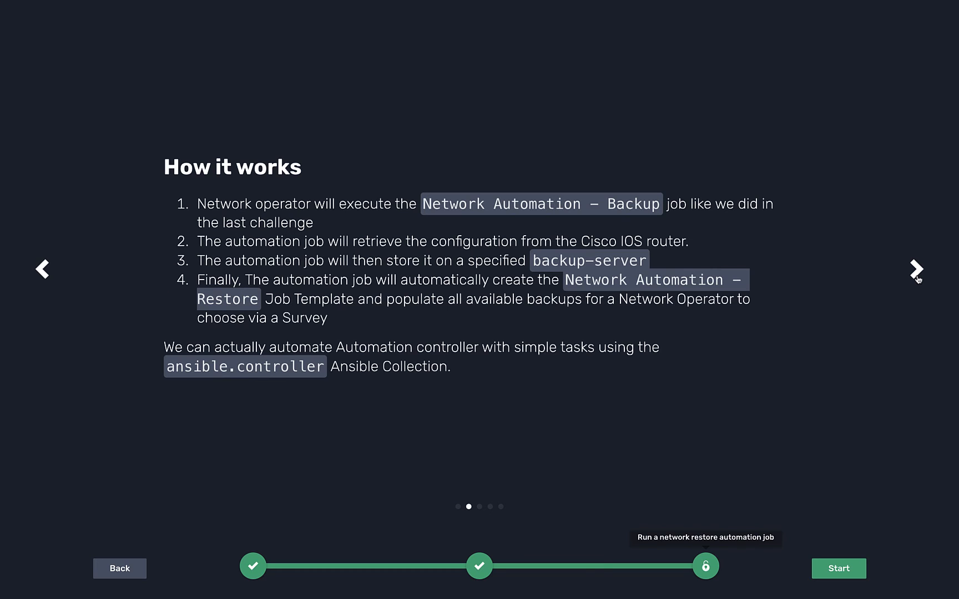
pyautogui.moveTo(400, 247)
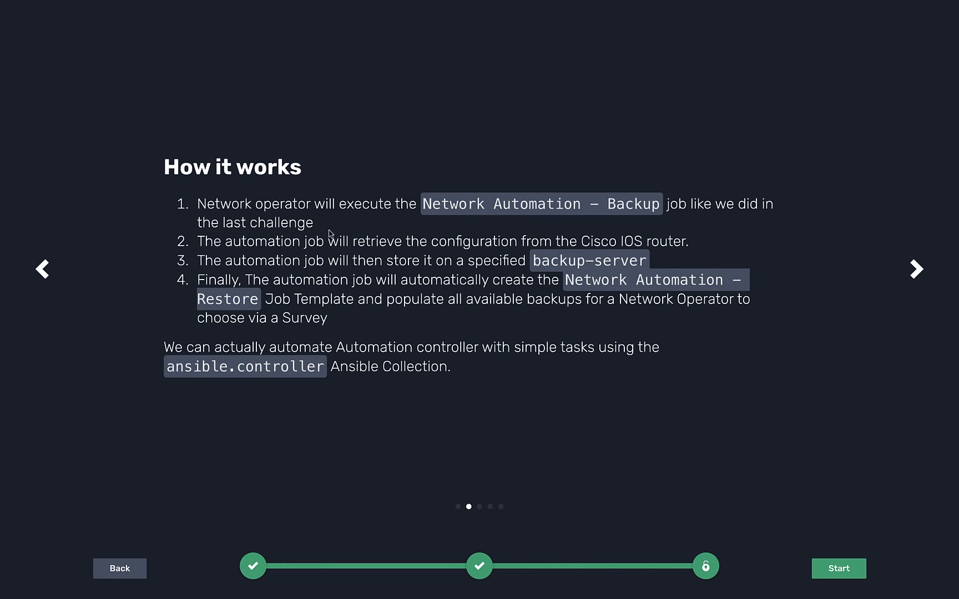
pyautogui.moveTo(205, 201)
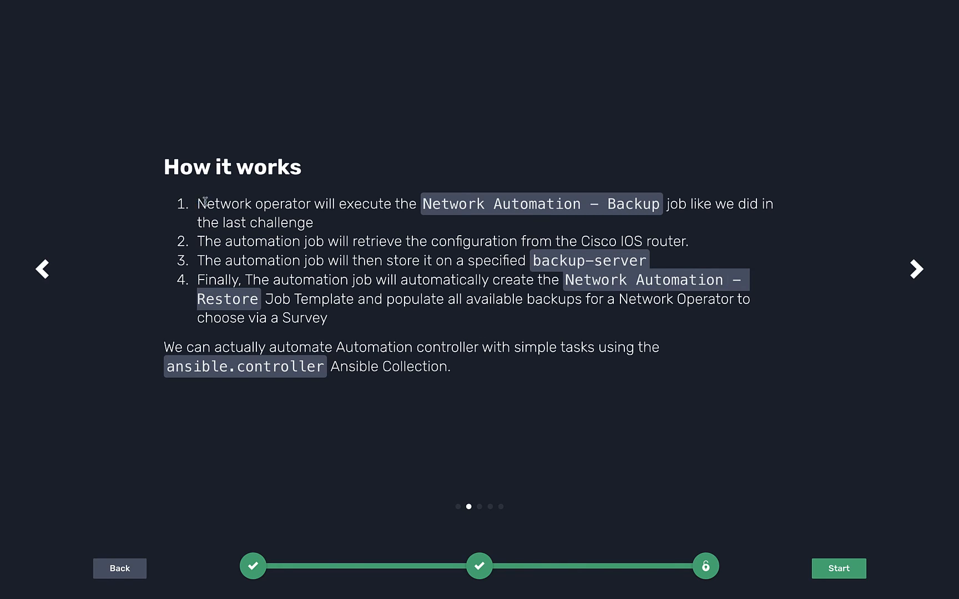
pyautogui.moveTo(198, 204); pyautogui.dragTo(312, 223)
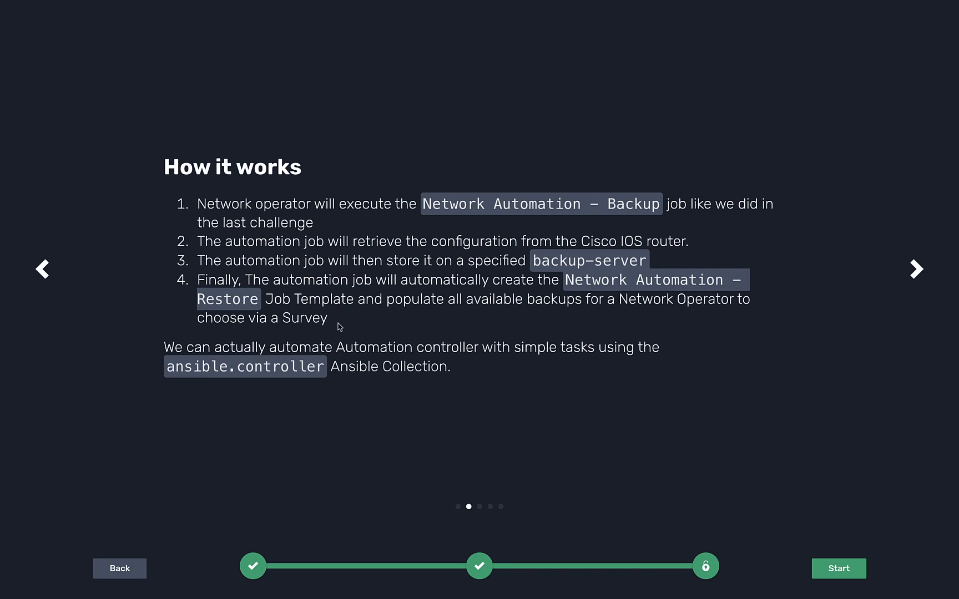
pyautogui.moveTo(337, 318)
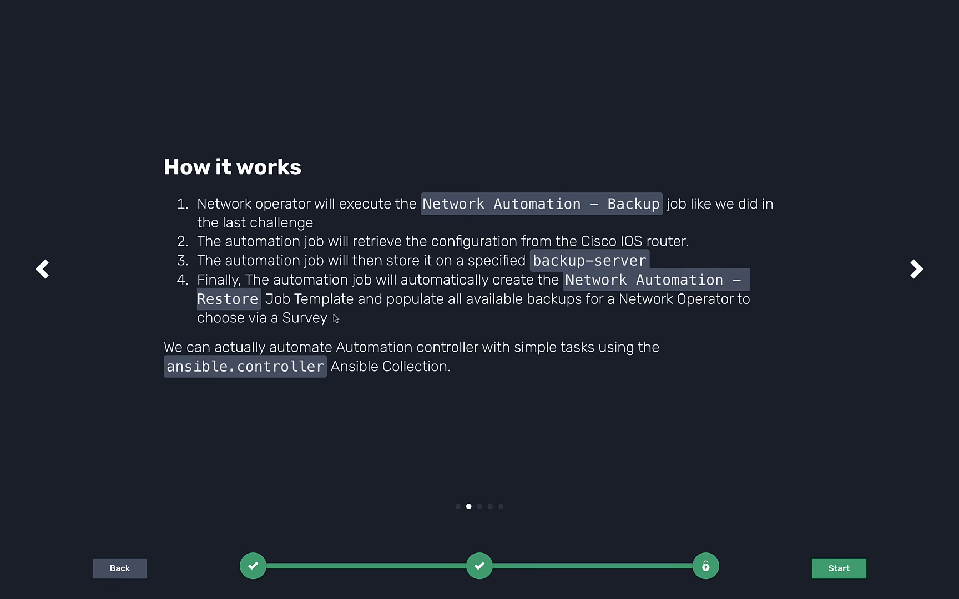
pyautogui.moveTo(335, 300)
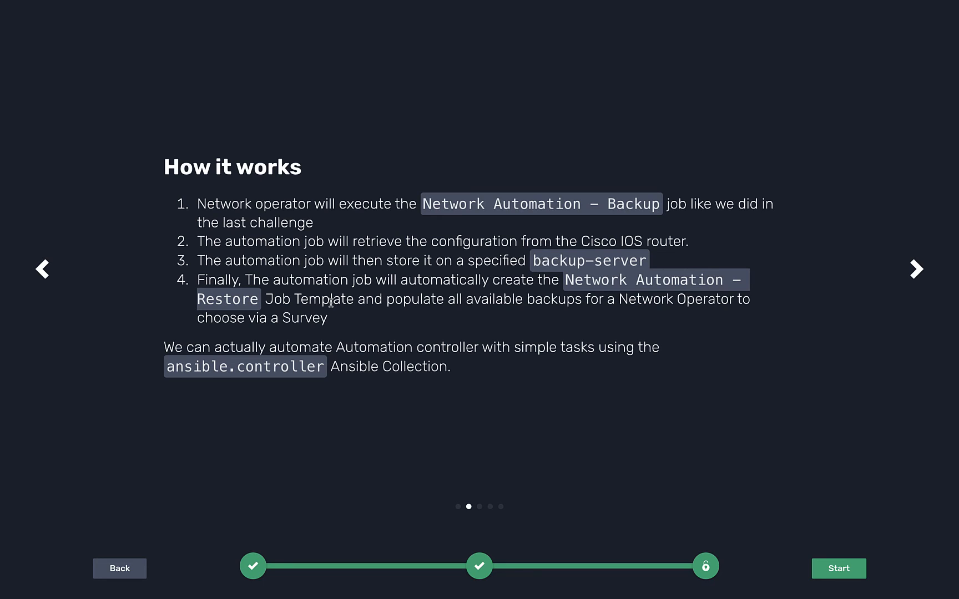
pyautogui.moveTo(248, 371)
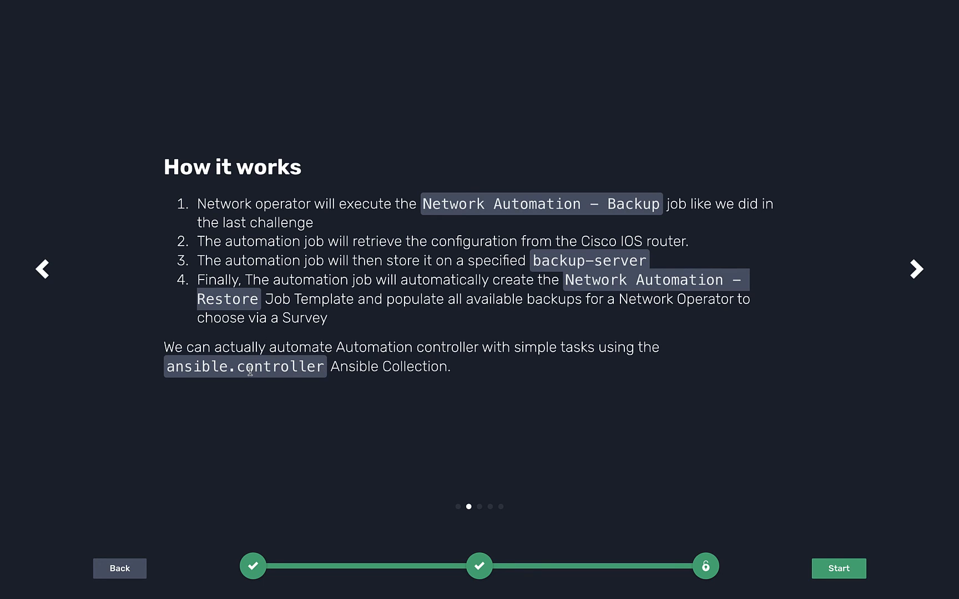
pyautogui.moveTo(304, 361)
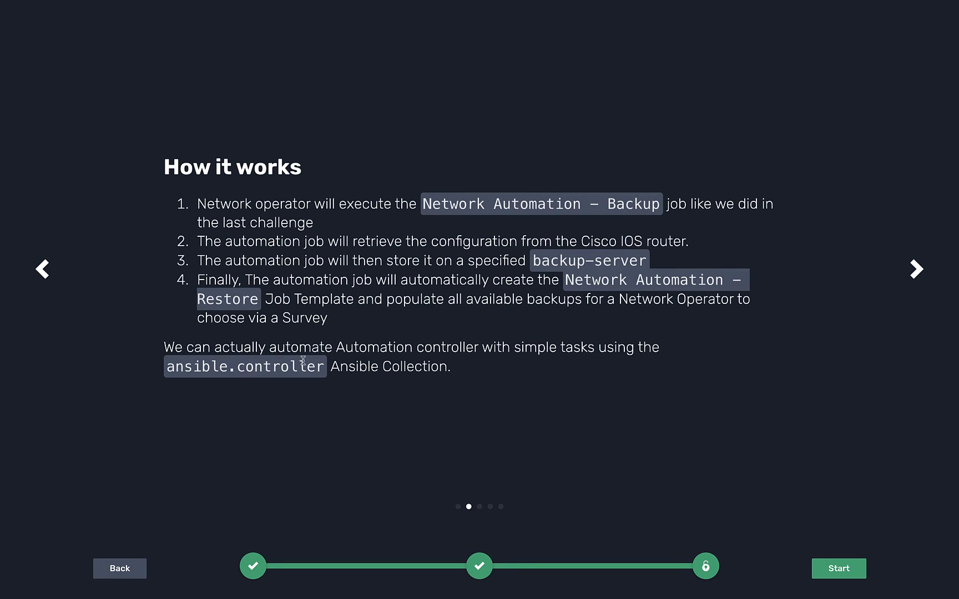
pyautogui.moveTo(847, 415)
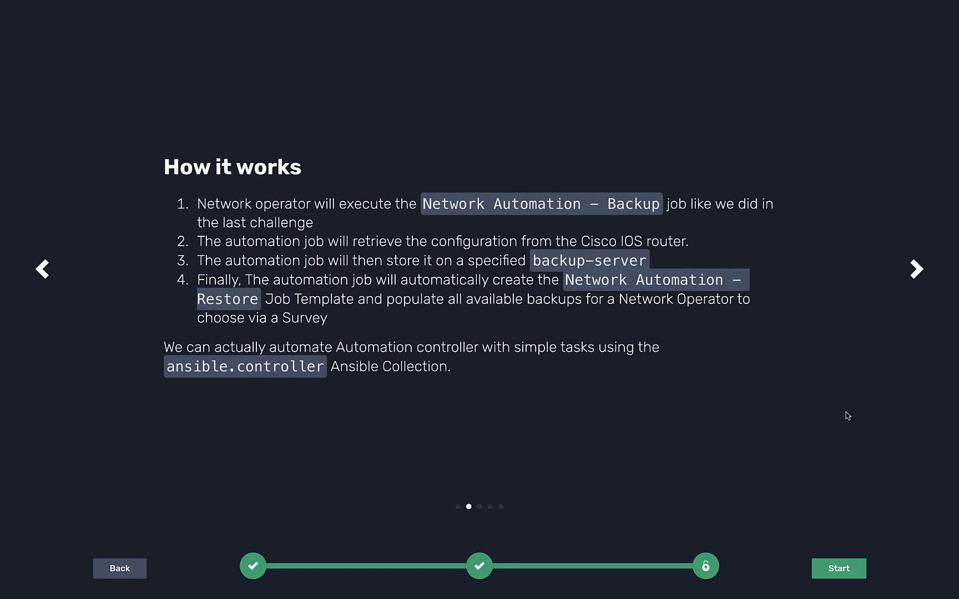
pyautogui.click(839, 568)
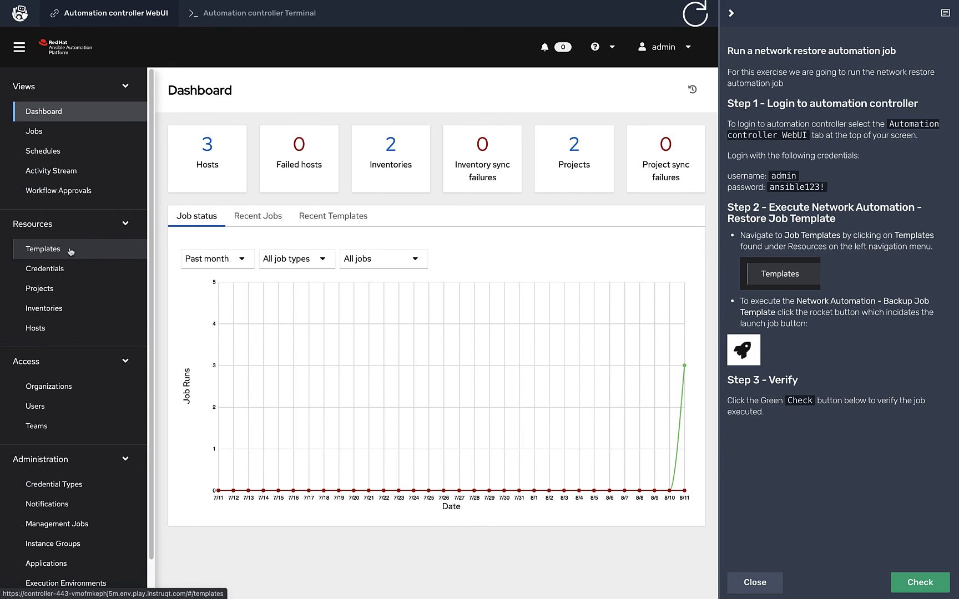
# Step: Launch the Network Automation - Restore template from the Templates list
pyautogui.click(43, 249)
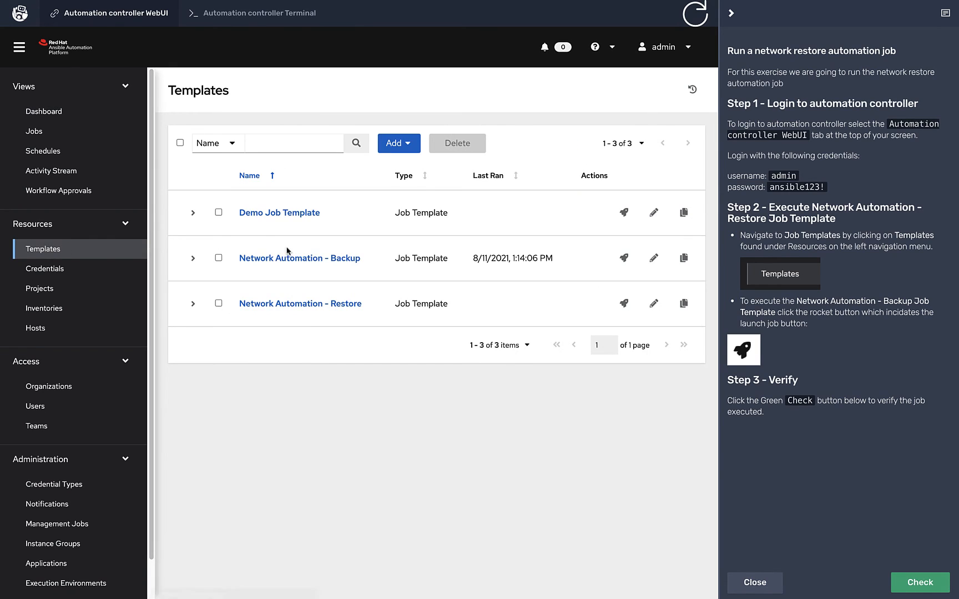
pyautogui.moveTo(185, 296)
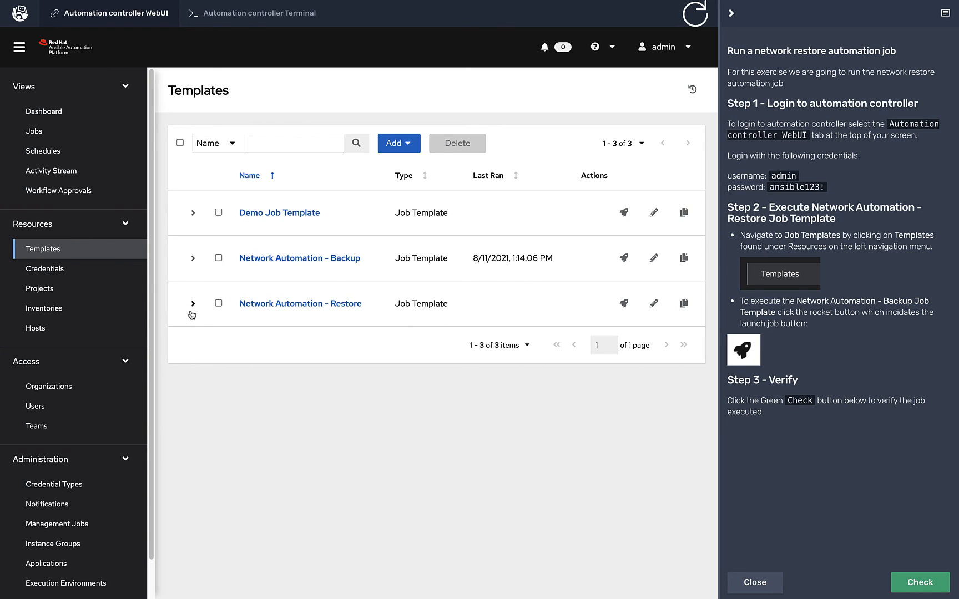
pyautogui.click(193, 304)
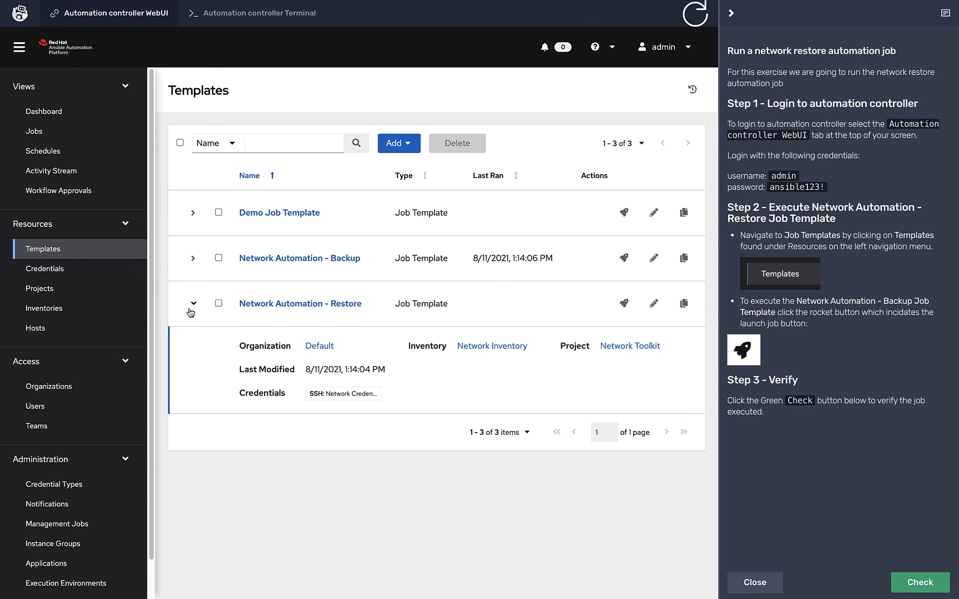
pyautogui.click(624, 304)
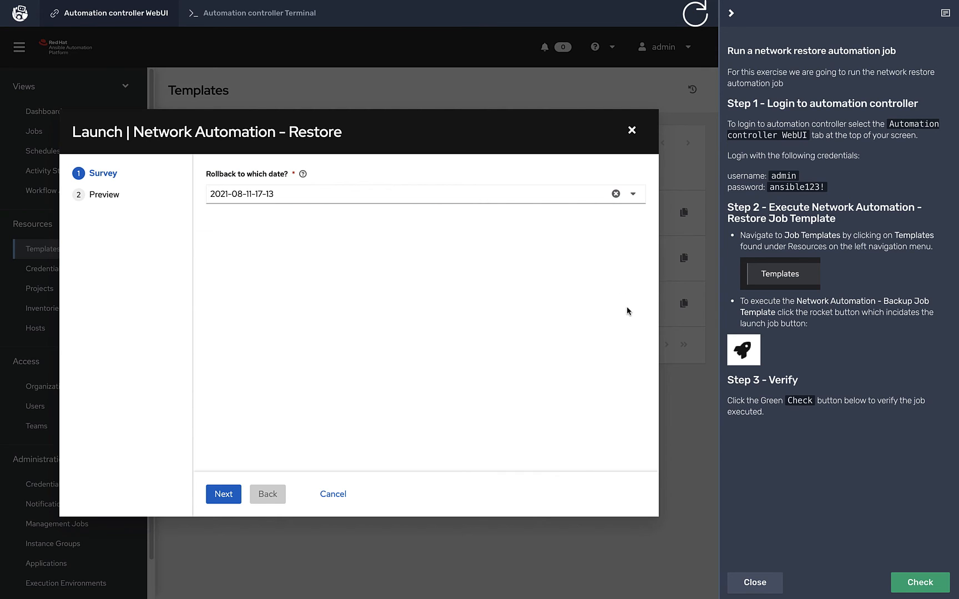
pyautogui.moveTo(514, 263)
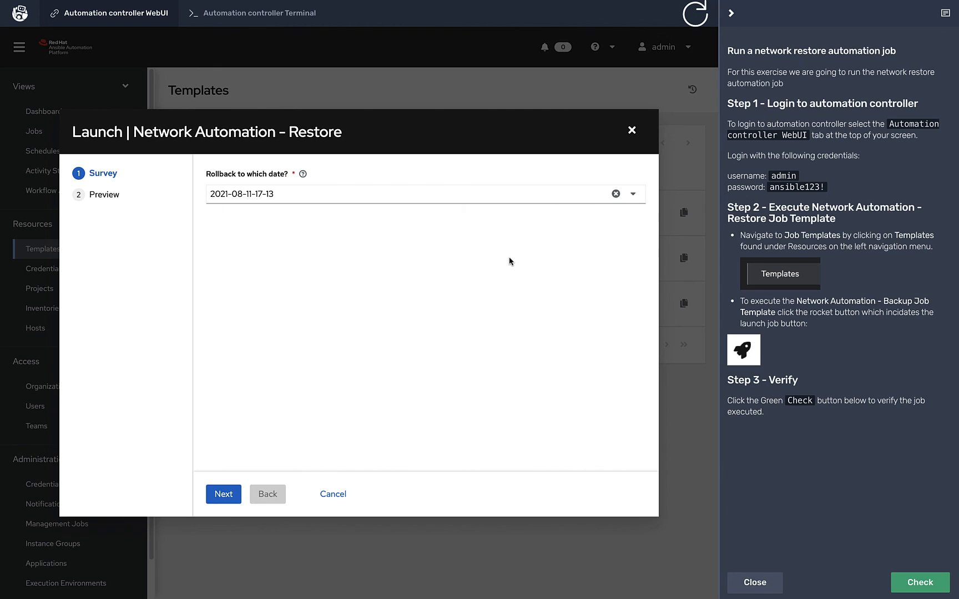
pyautogui.moveTo(496, 256)
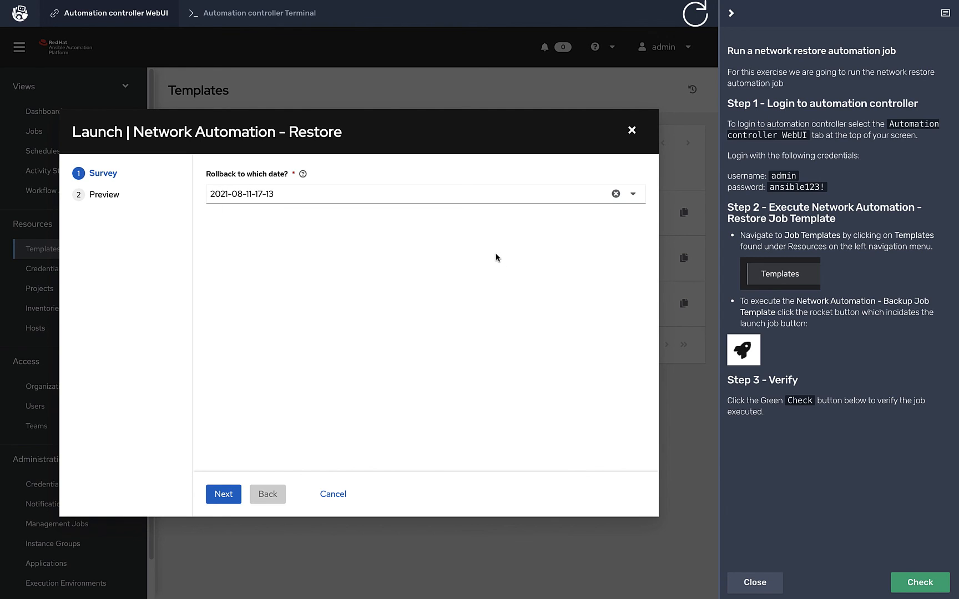
pyautogui.moveTo(431, 227)
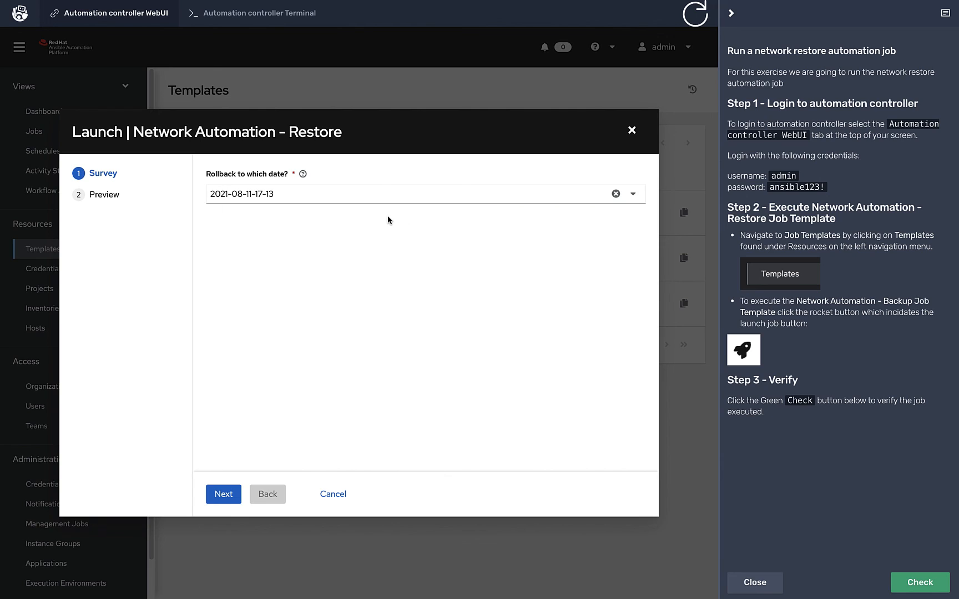
pyautogui.moveTo(383, 218)
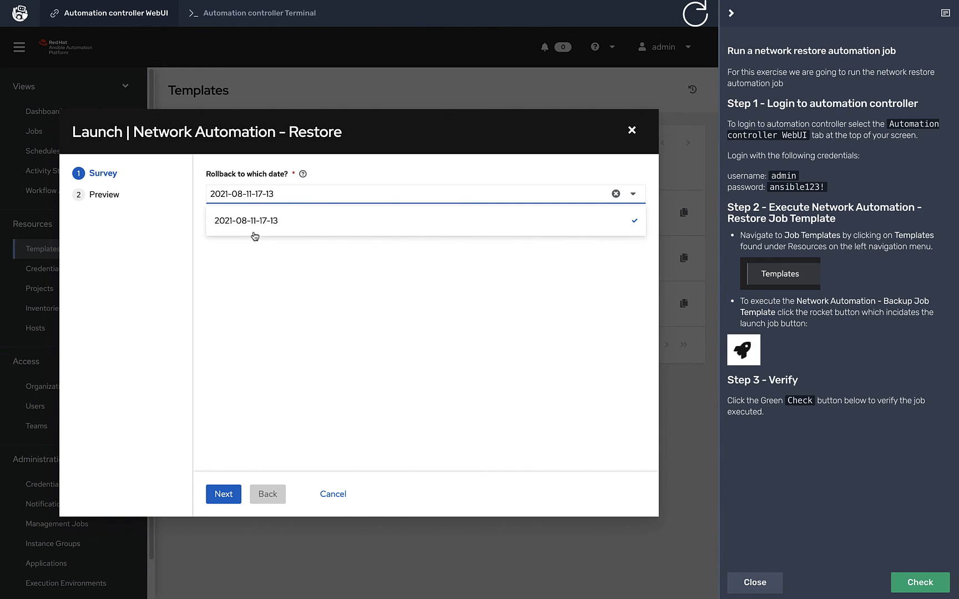
pyautogui.moveTo(244, 290)
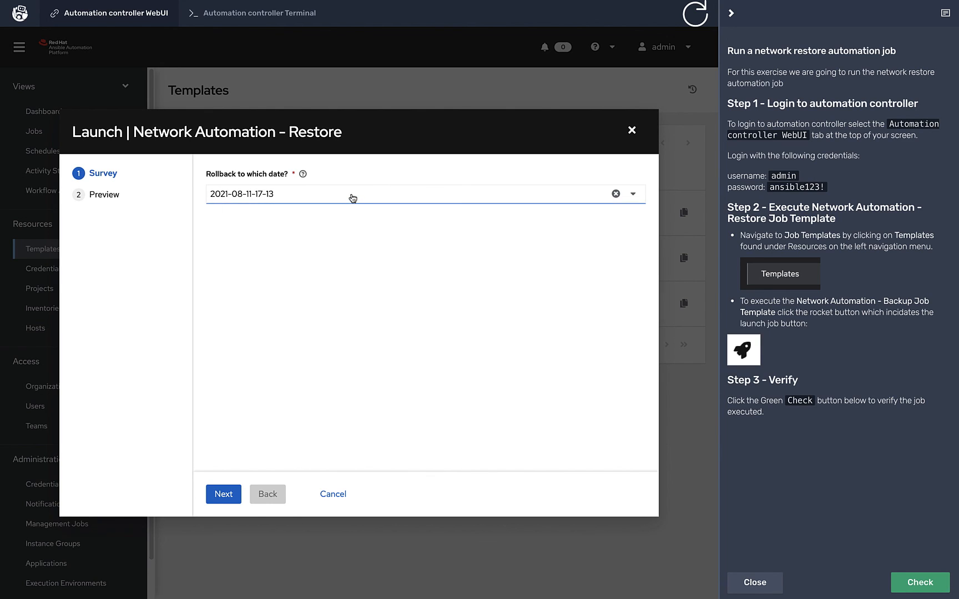
pyautogui.click(633, 194)
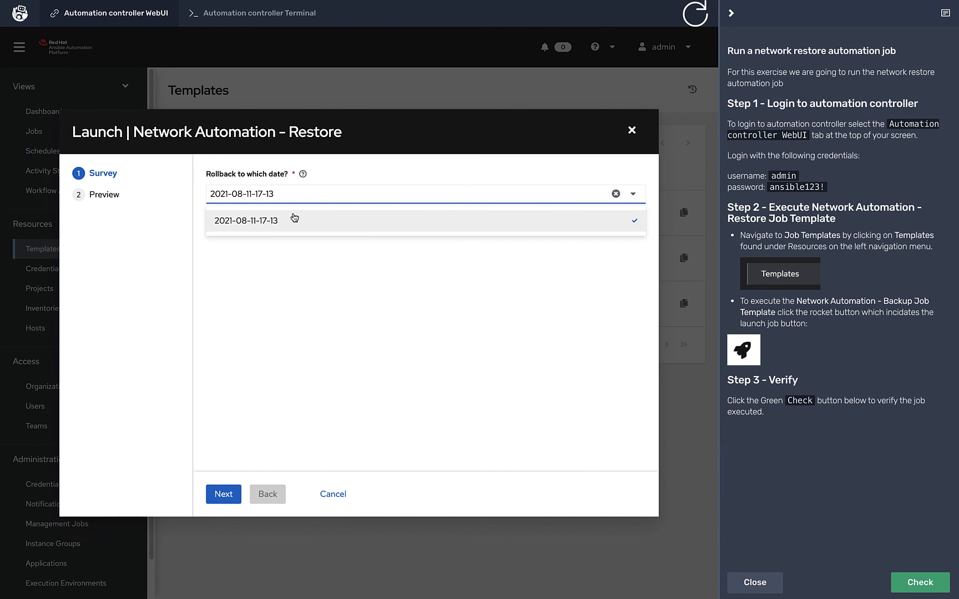
pyautogui.click(246, 220)
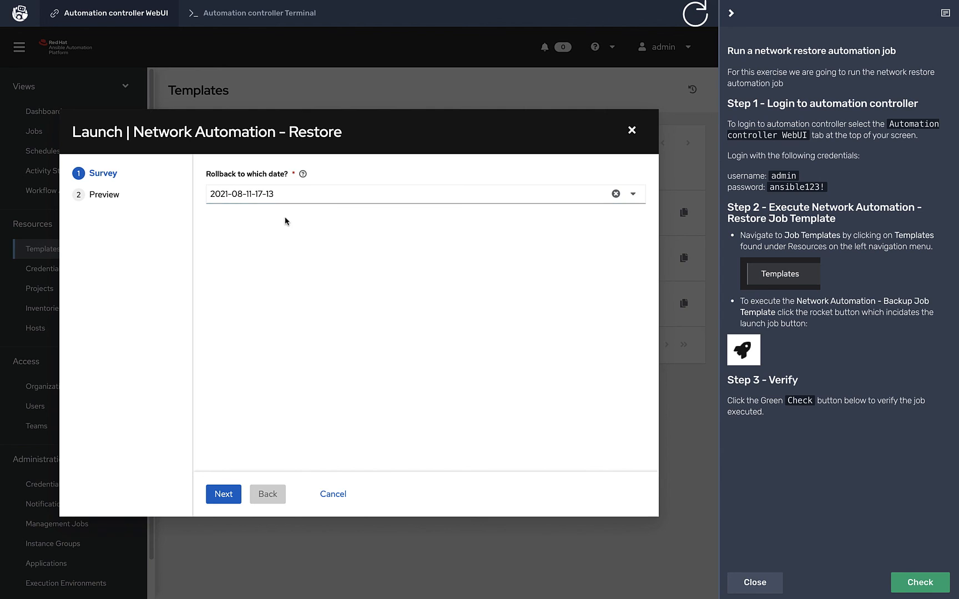
pyautogui.click(223, 494)
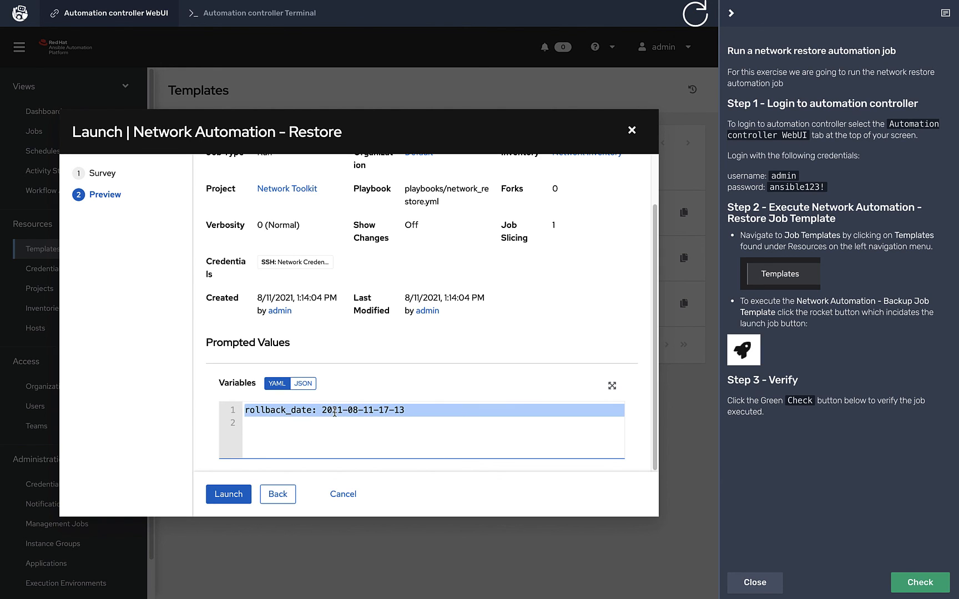
# Step: Launch the Network Automation - Restore job from the Preview step
pyautogui.click(228, 494)
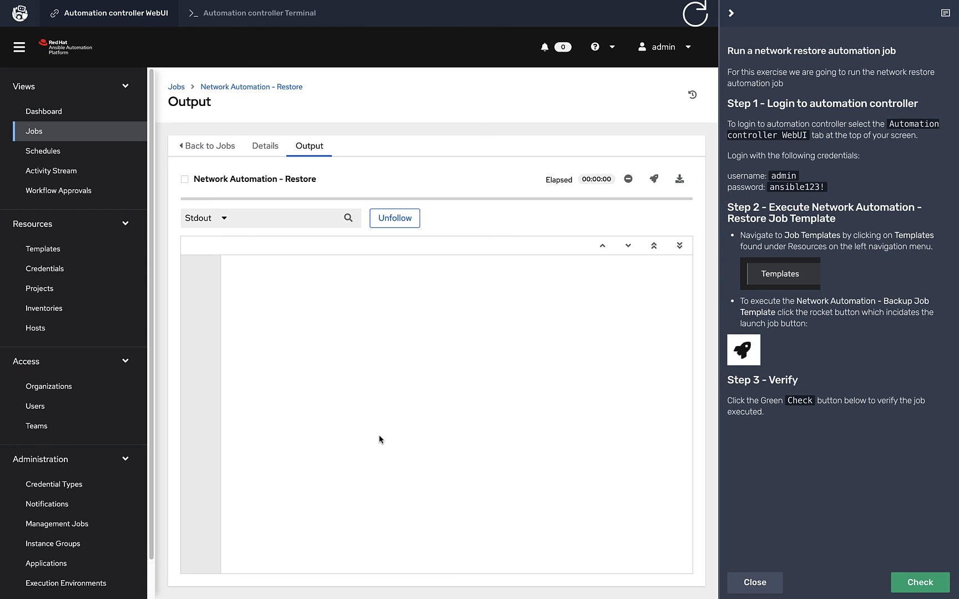
# Step: Follow the job output until 'Restore is complete for device cisco' appears
pyautogui.click(185, 180)
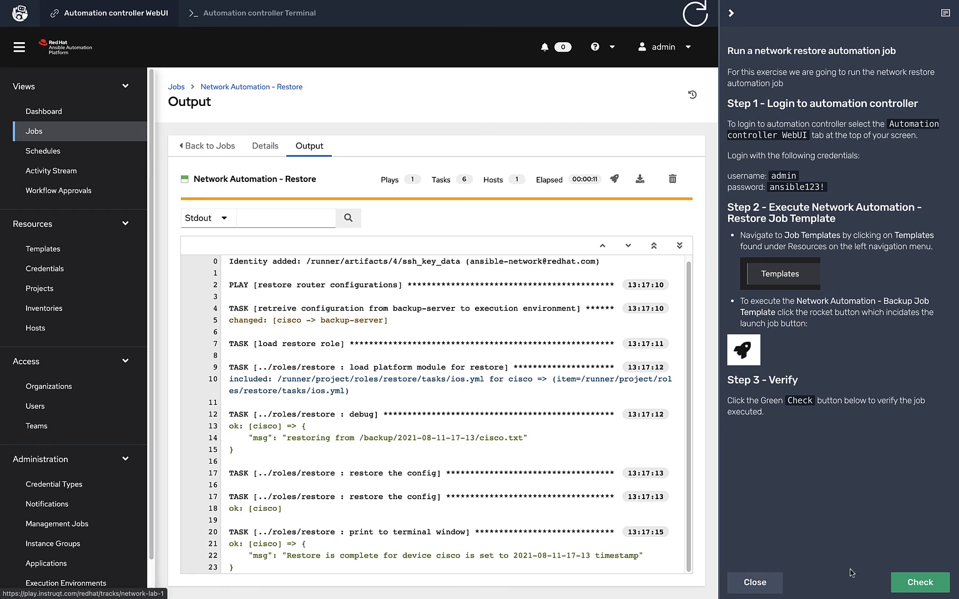
pyautogui.moveTo(830, 574)
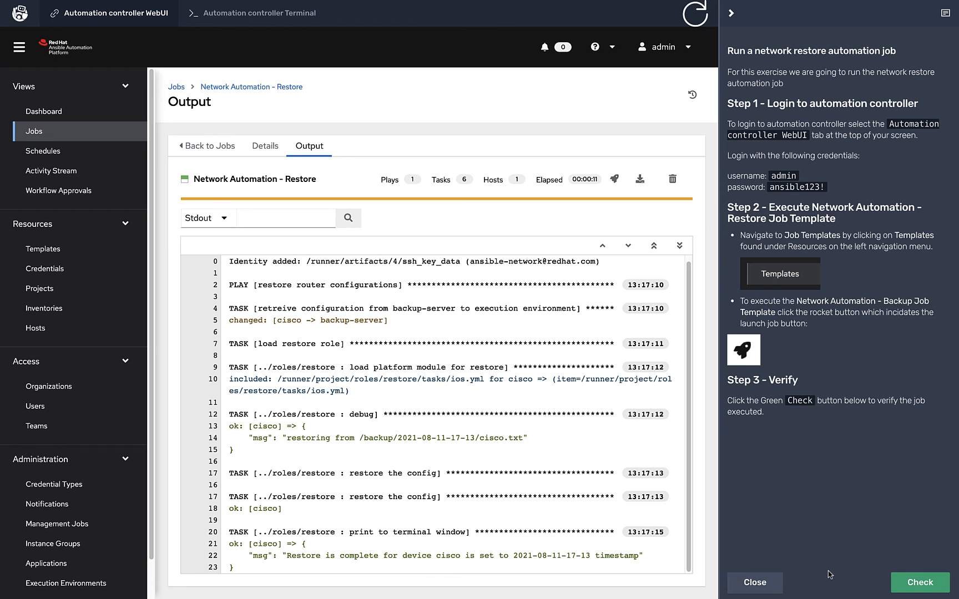
pyautogui.moveTo(42, 249)
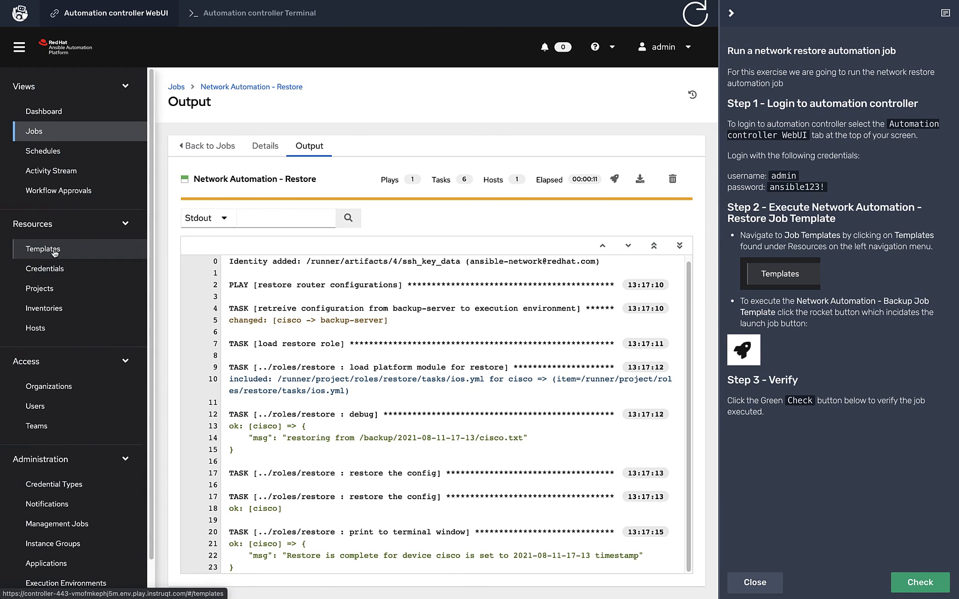
# Step: Return to Templates and confirm Network Automation - Restore last ran 8/11/2021, 1:17:17 PM
pyautogui.click(43, 249)
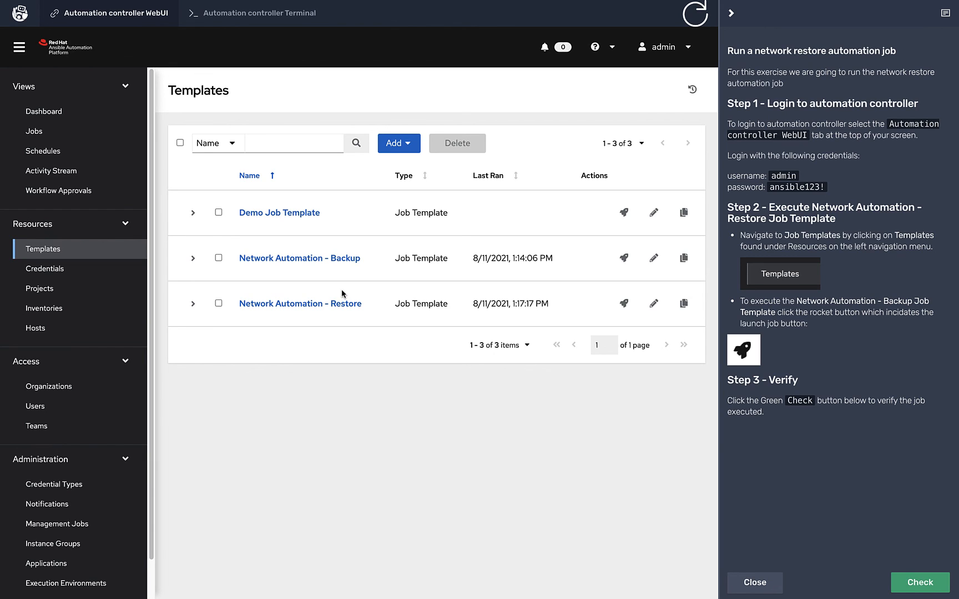
pyautogui.moveTo(336, 298)
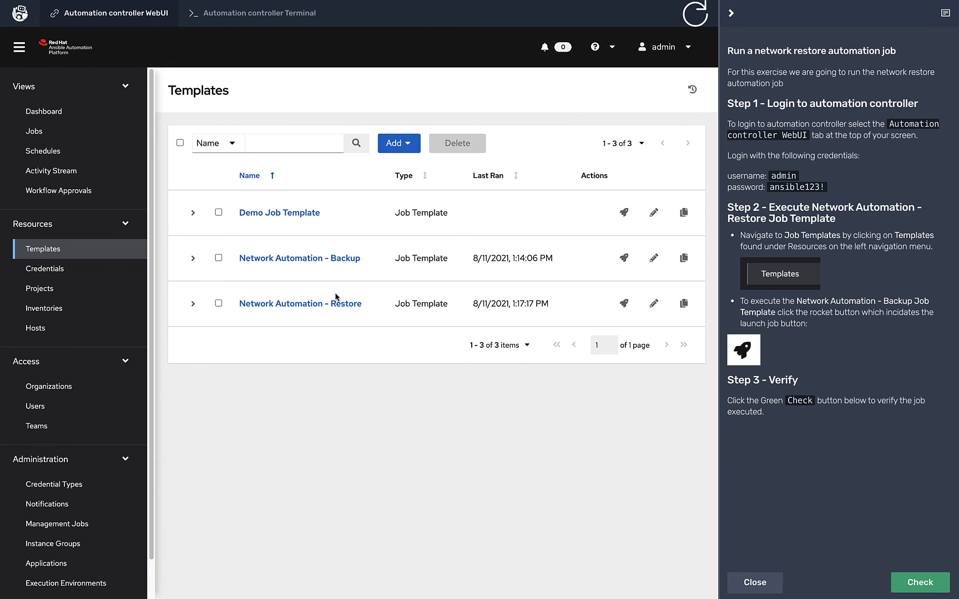
pyautogui.moveTo(300, 329)
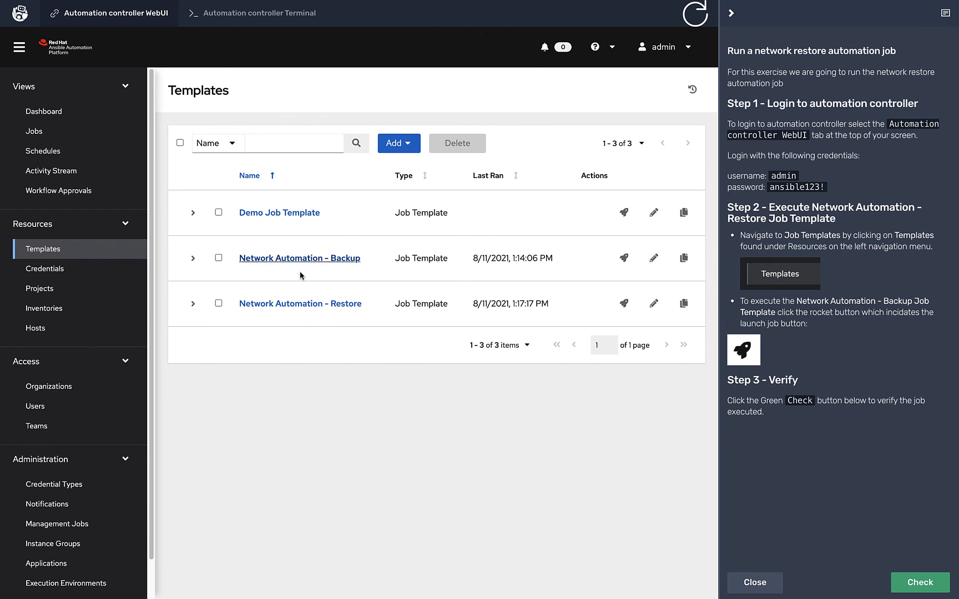
pyautogui.moveTo(204, 279)
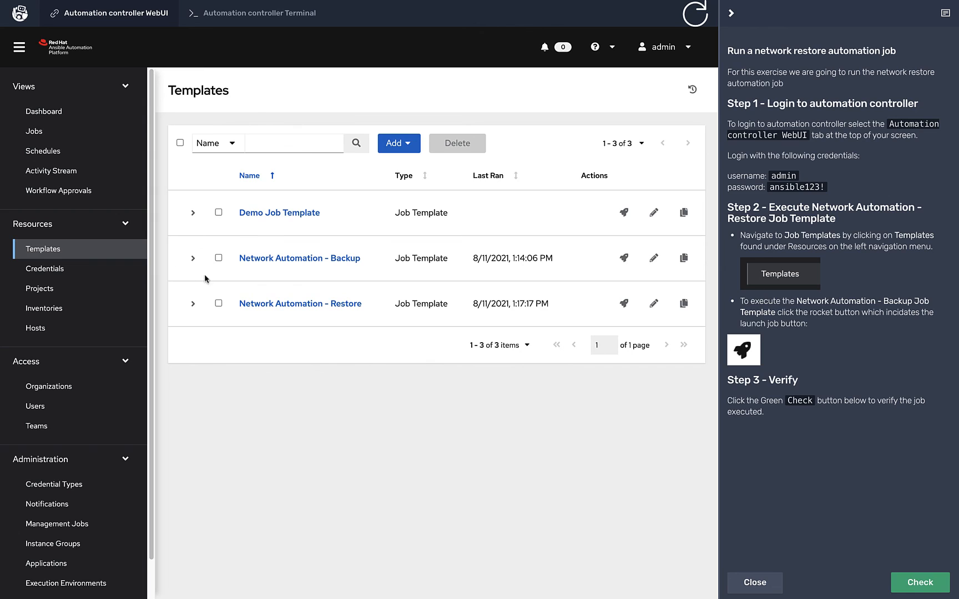
pyautogui.moveTo(361, 277)
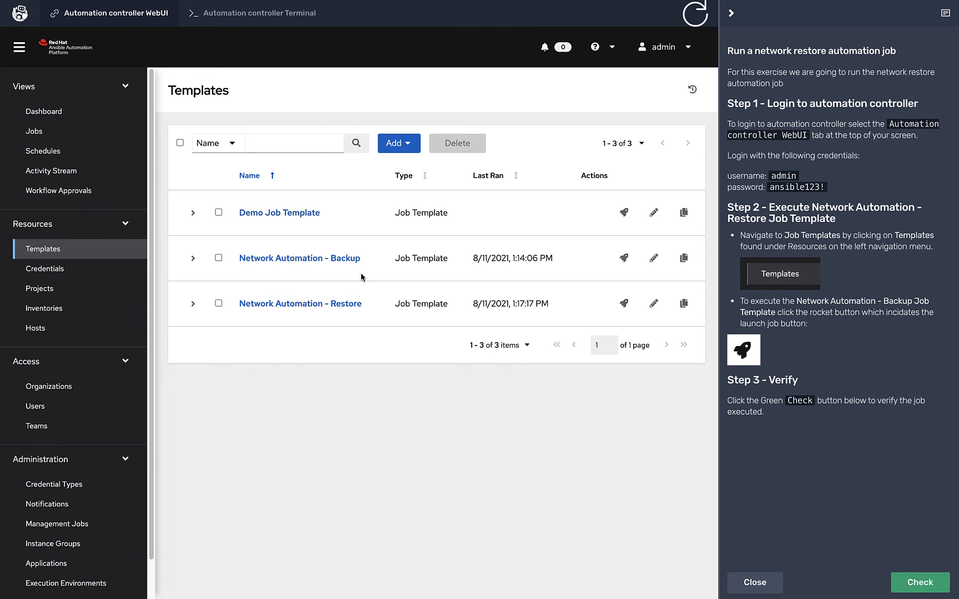
pyautogui.moveTo(355, 276)
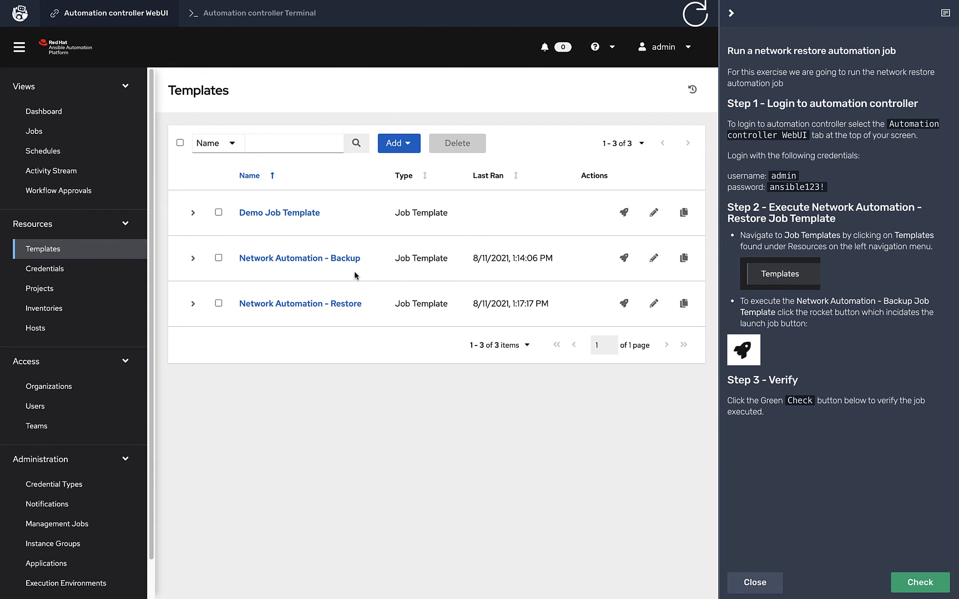